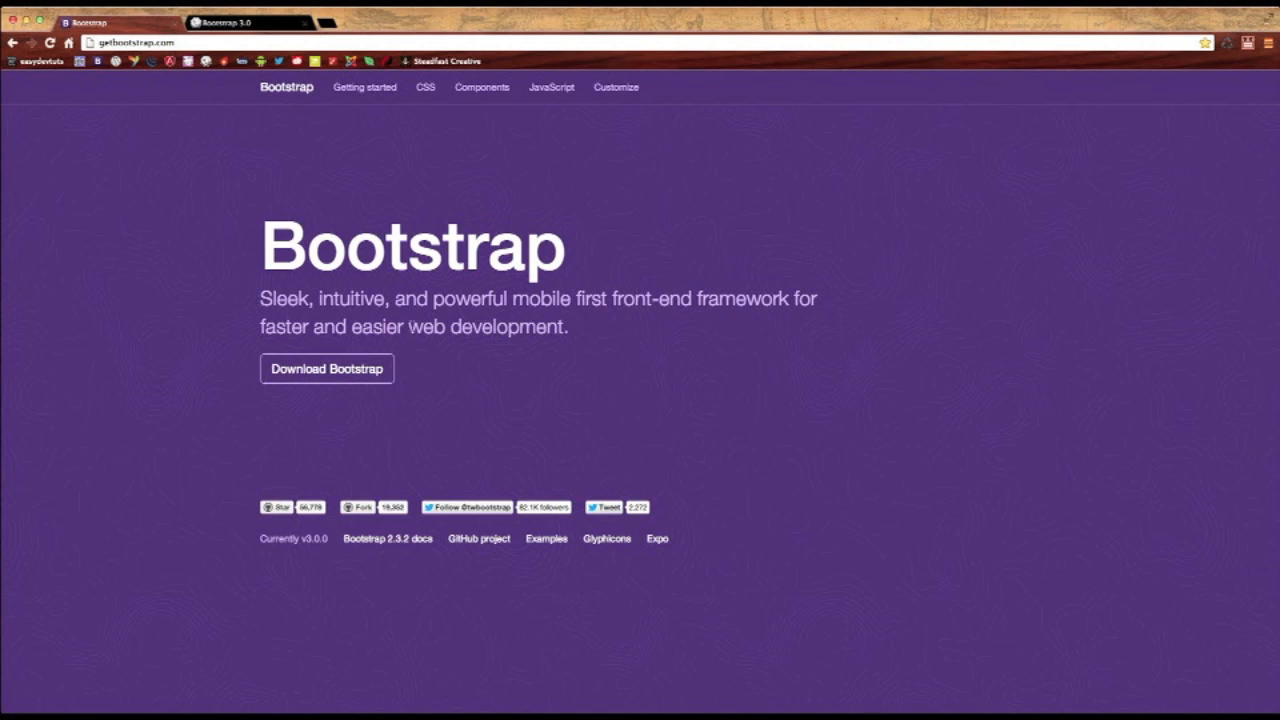
# Highlight 'mobile first' in the Bootstrap tagline and switch to the localhost grid demo page.
pyautogui.moveTo(512, 298); pyautogui.dragTo(618, 298)
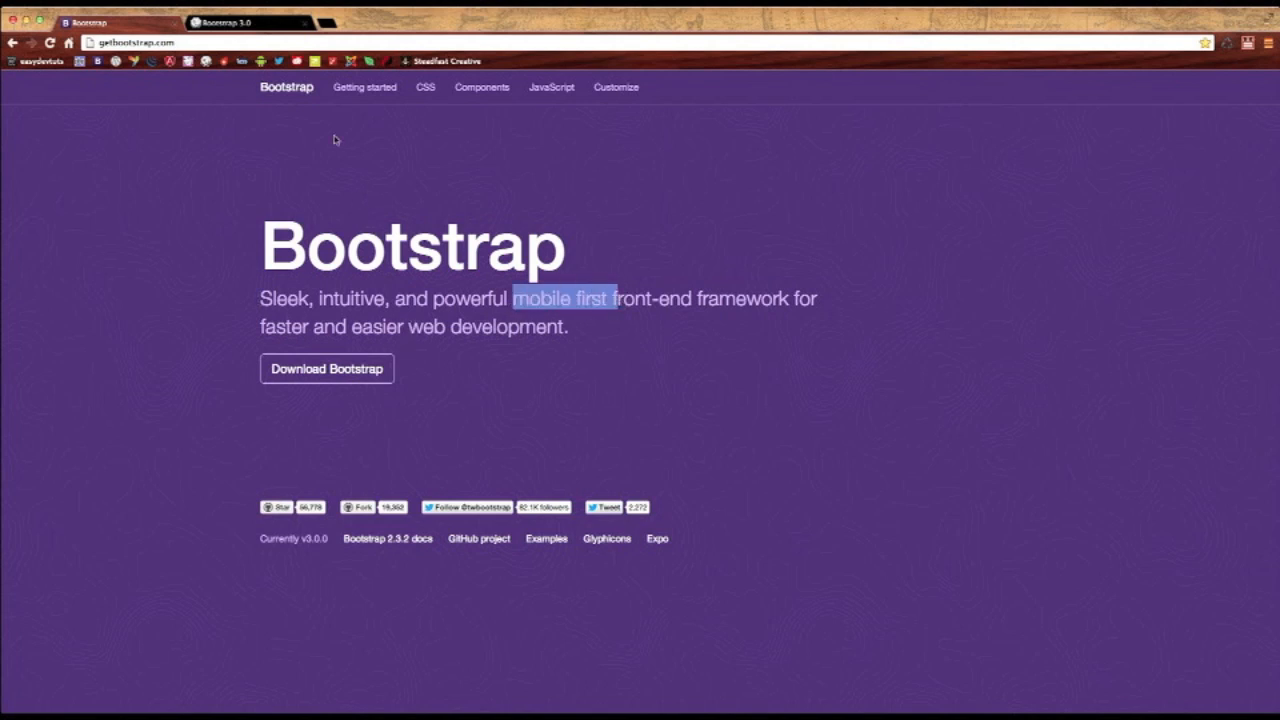
pyautogui.click(220, 22)
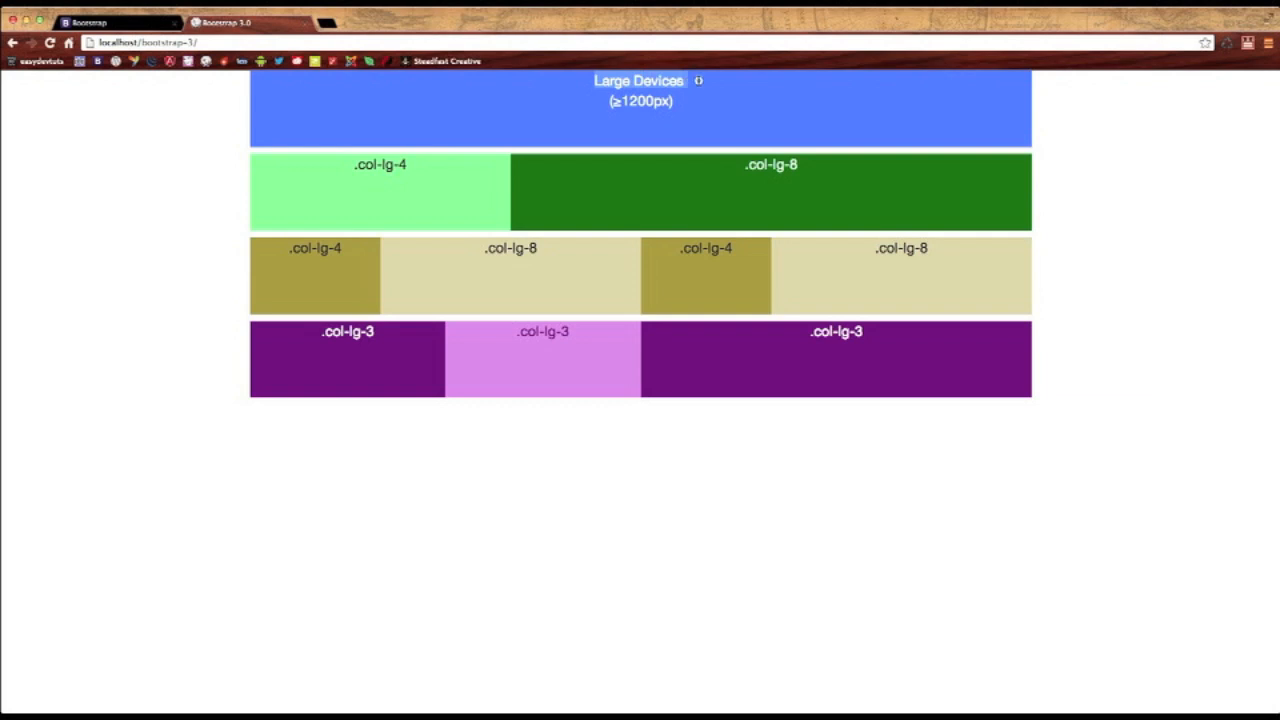
pyautogui.moveTo(128, 378)
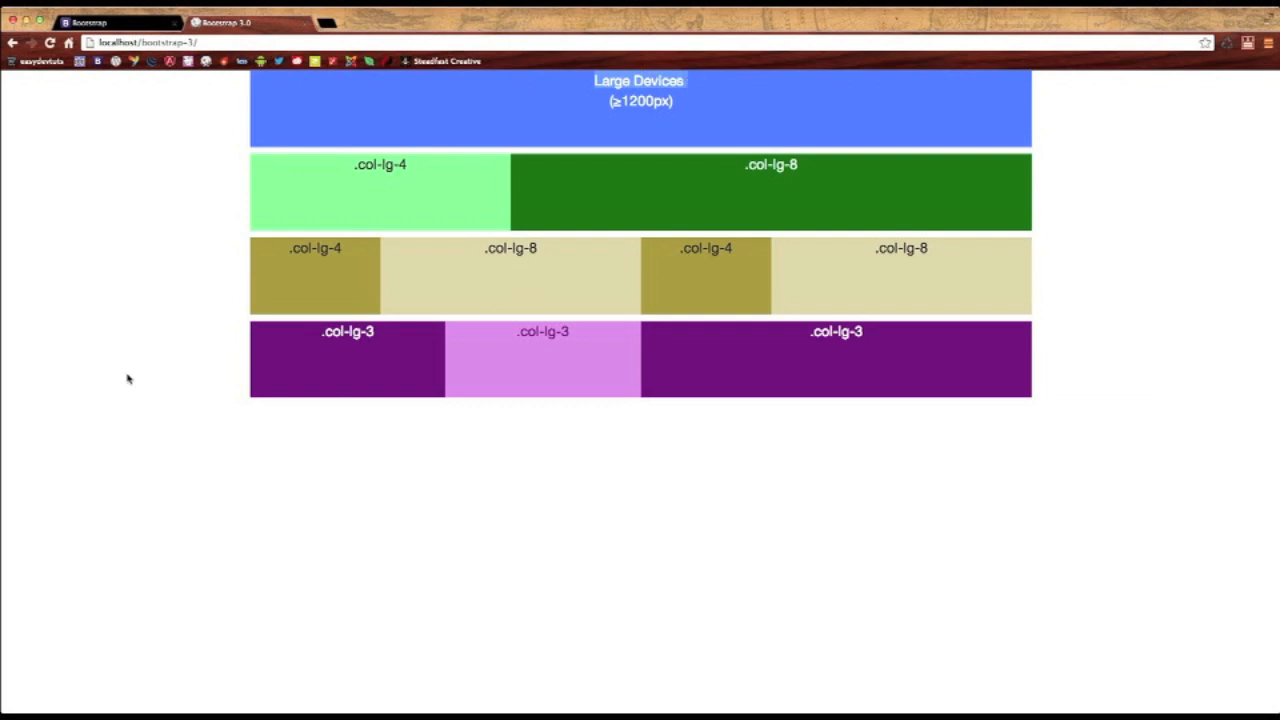
pyautogui.moveTo(4, 322)
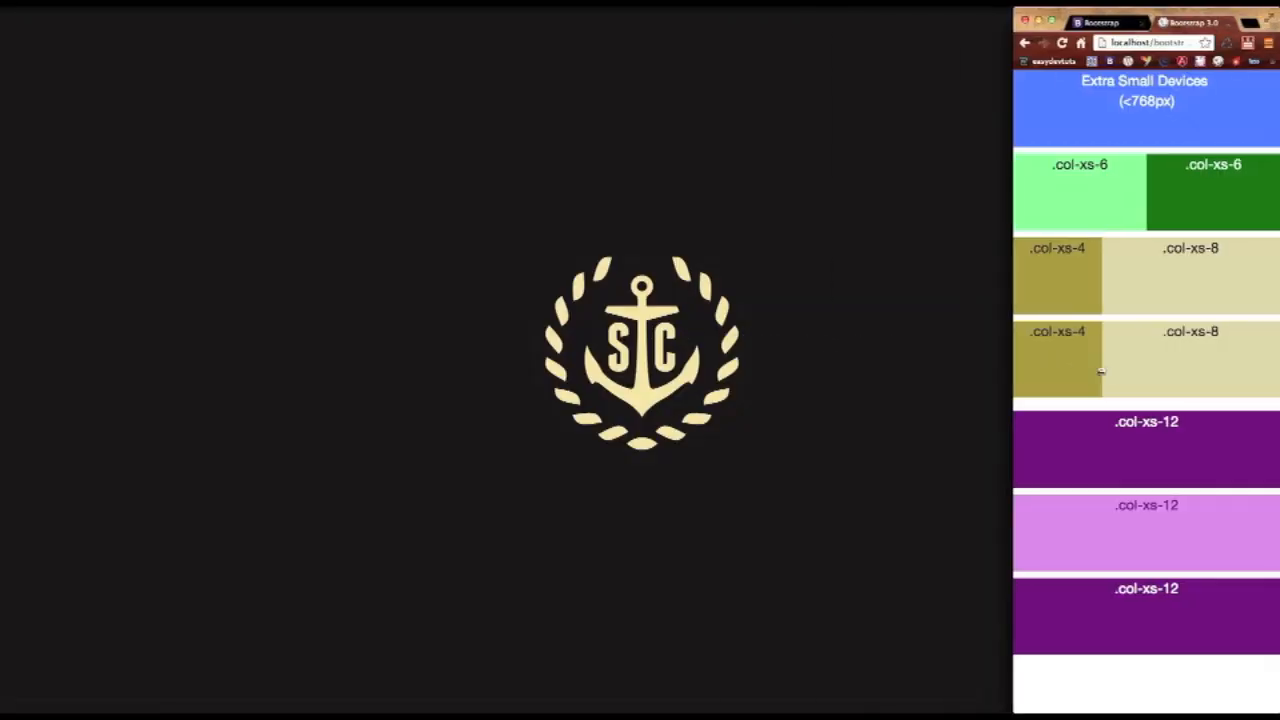
pyautogui.moveTo(1100, 372)
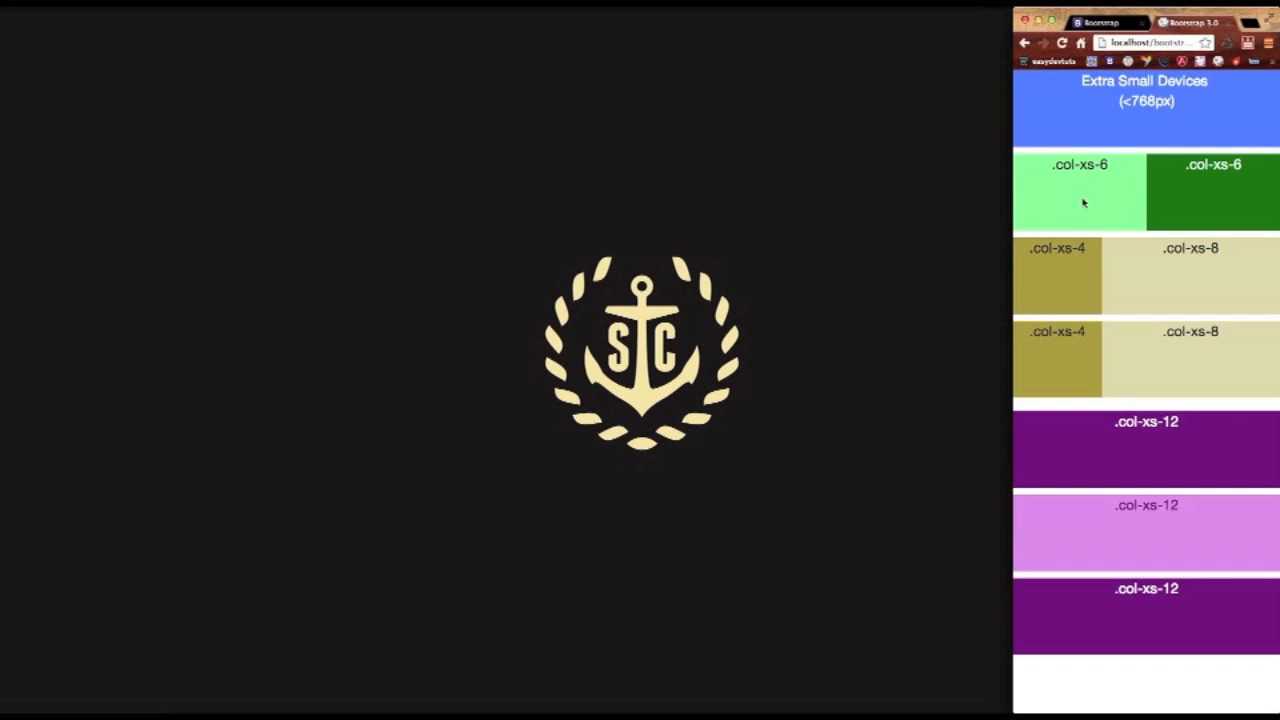
pyautogui.moveTo(1176, 294)
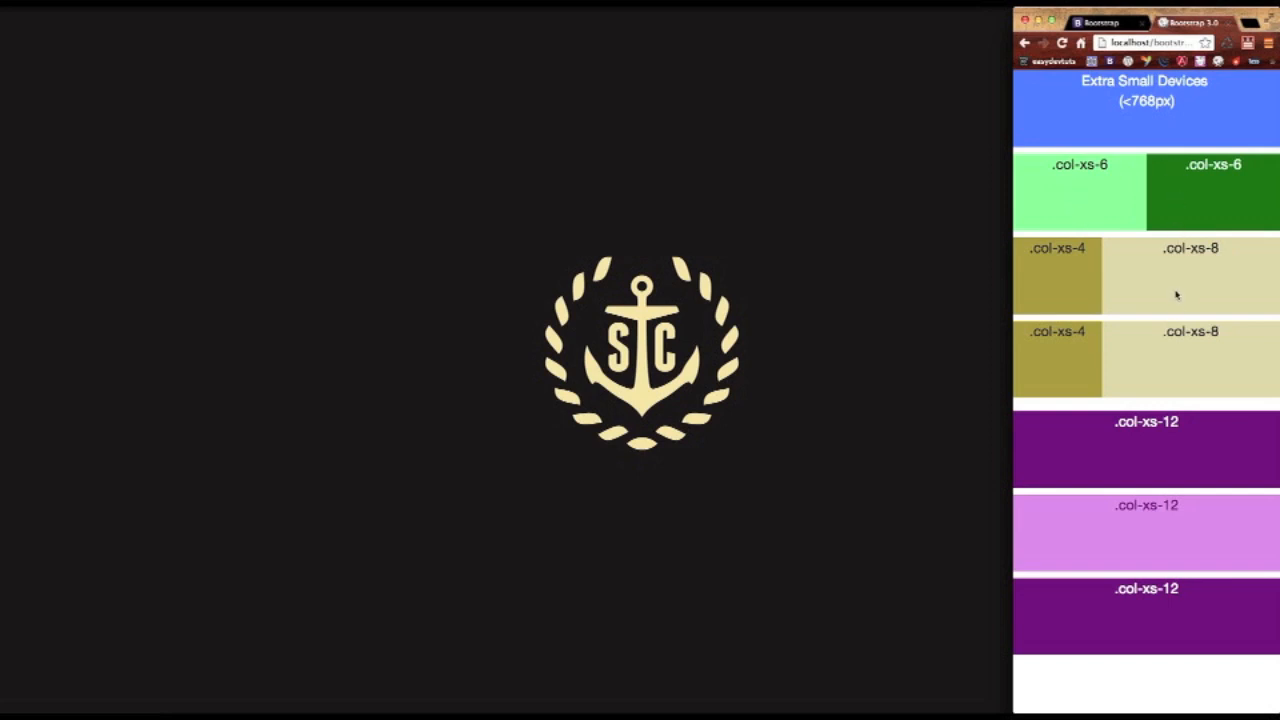
pyautogui.moveTo(1052, 372)
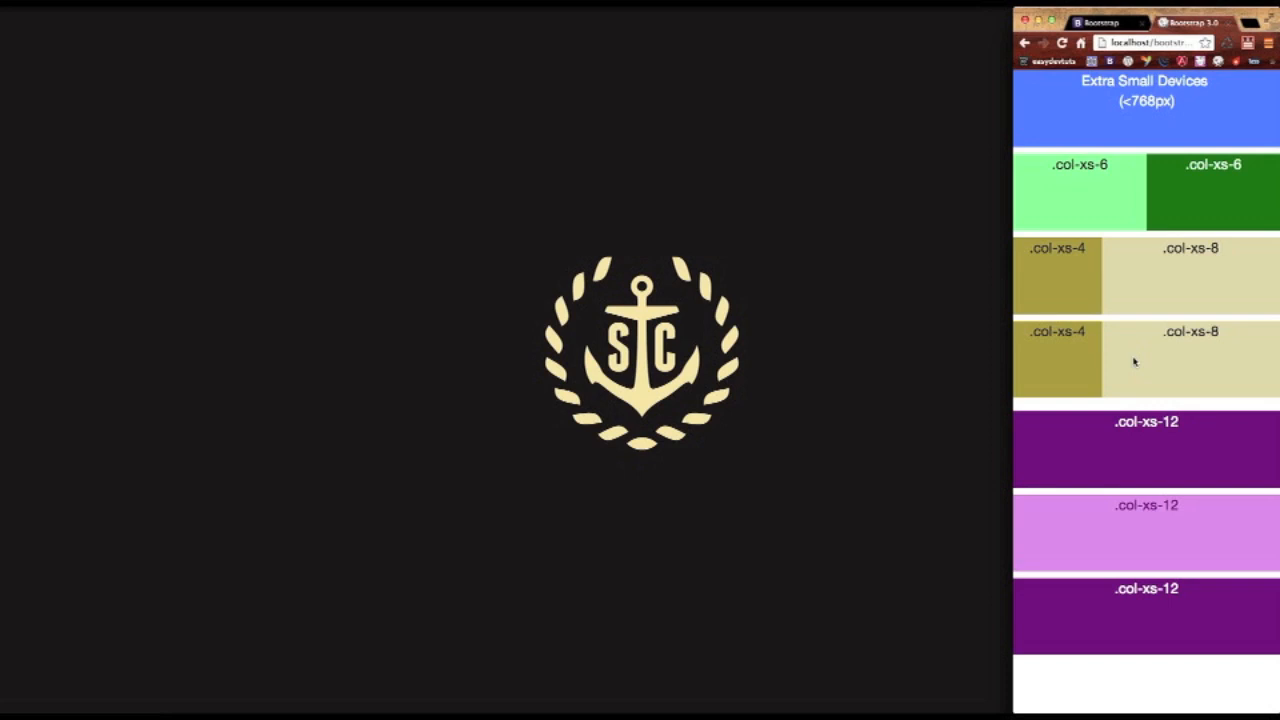
pyautogui.moveTo(1064, 476)
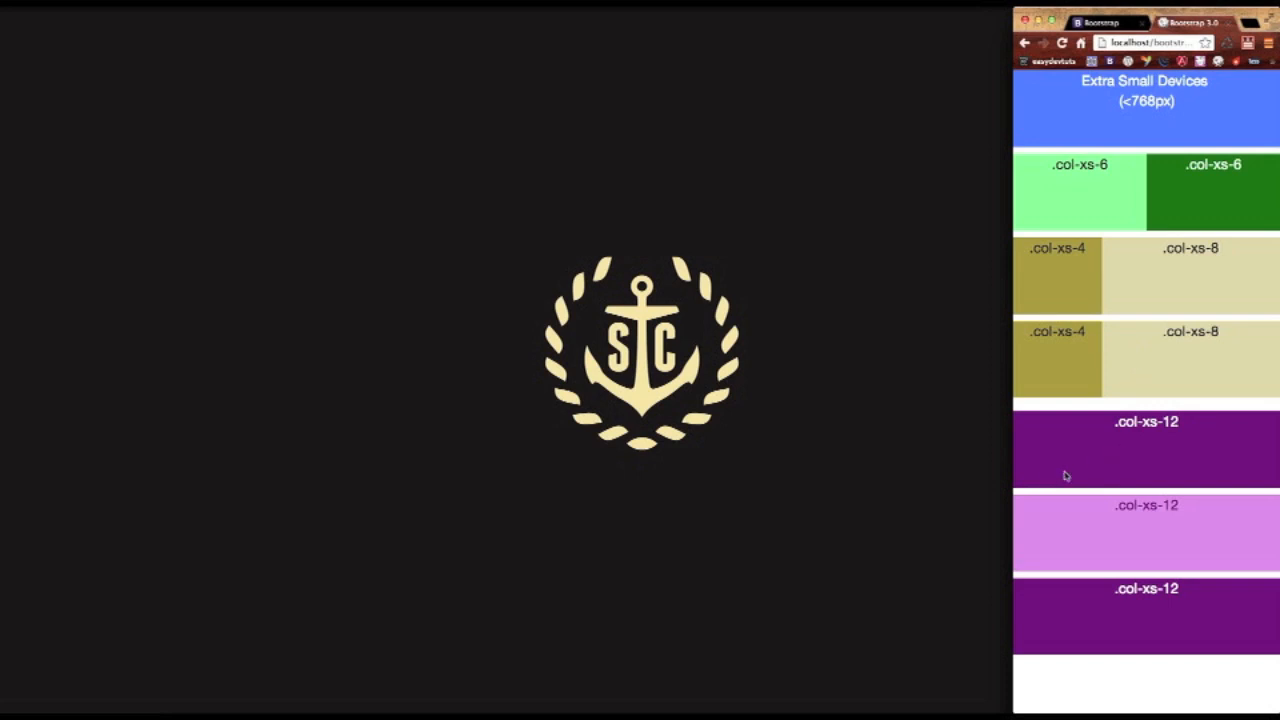
pyautogui.moveTo(1160, 452)
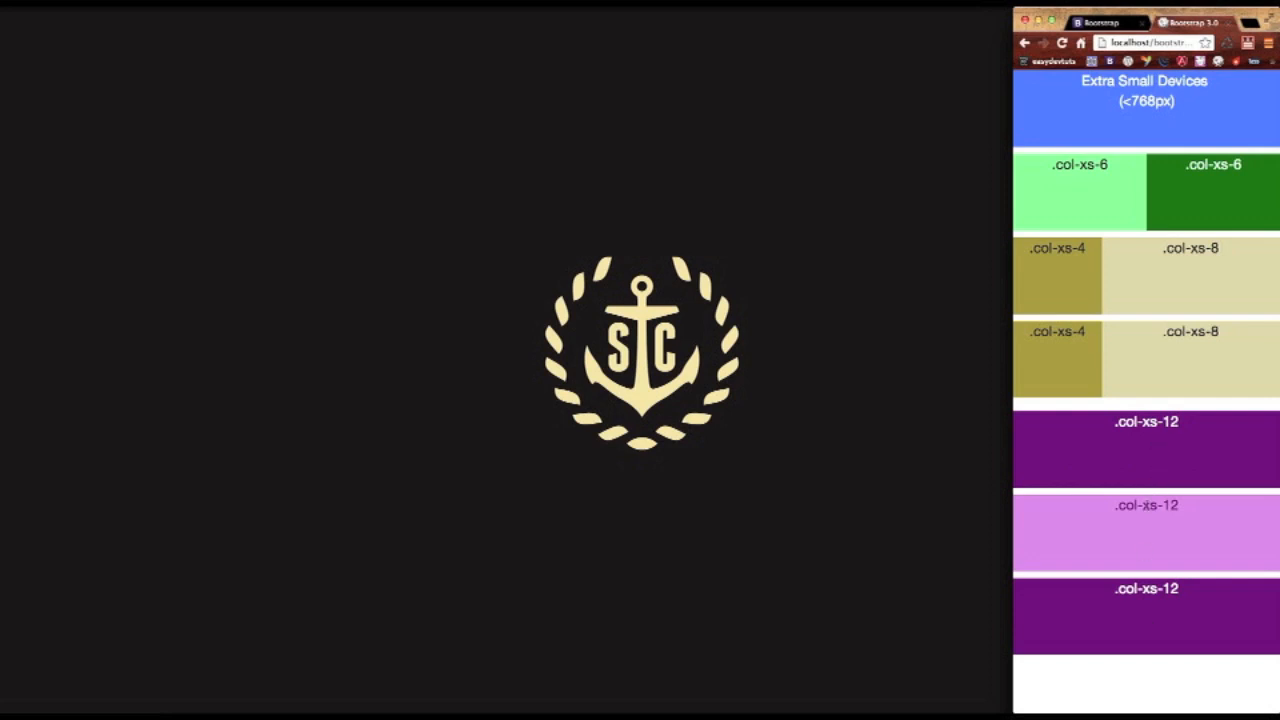
pyautogui.moveTo(1132, 464)
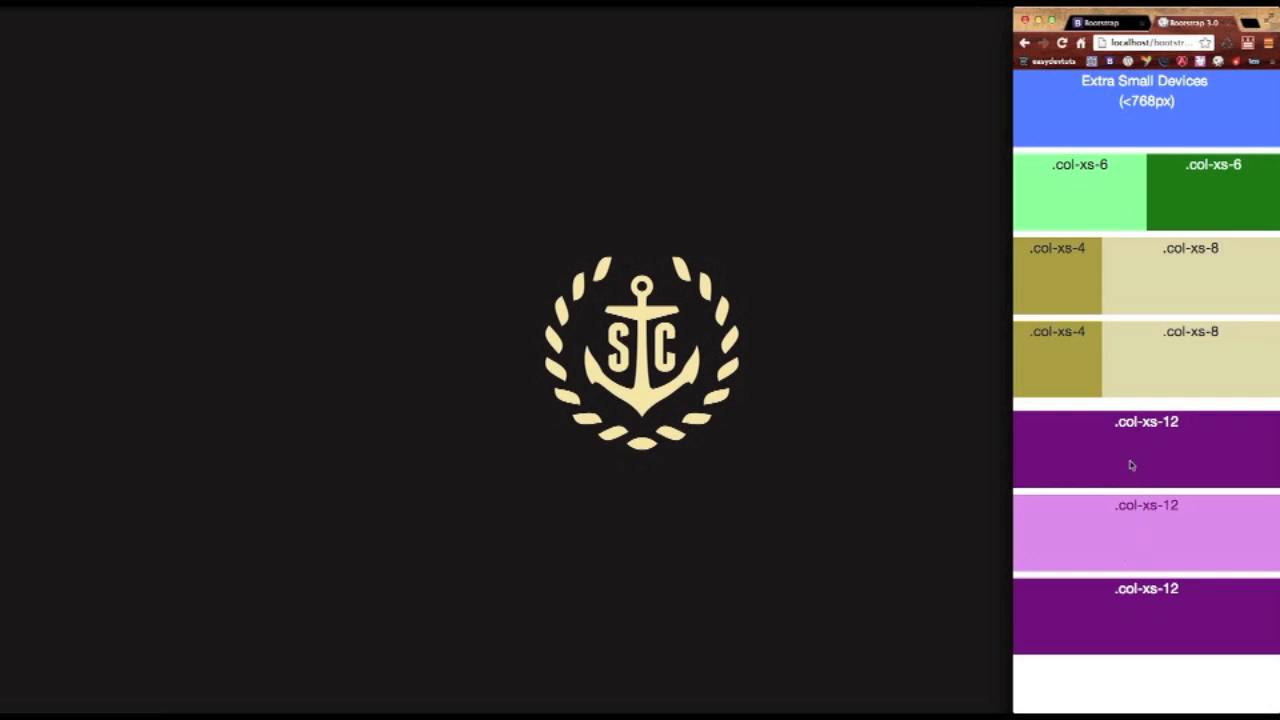
pyautogui.moveTo(1100, 320)
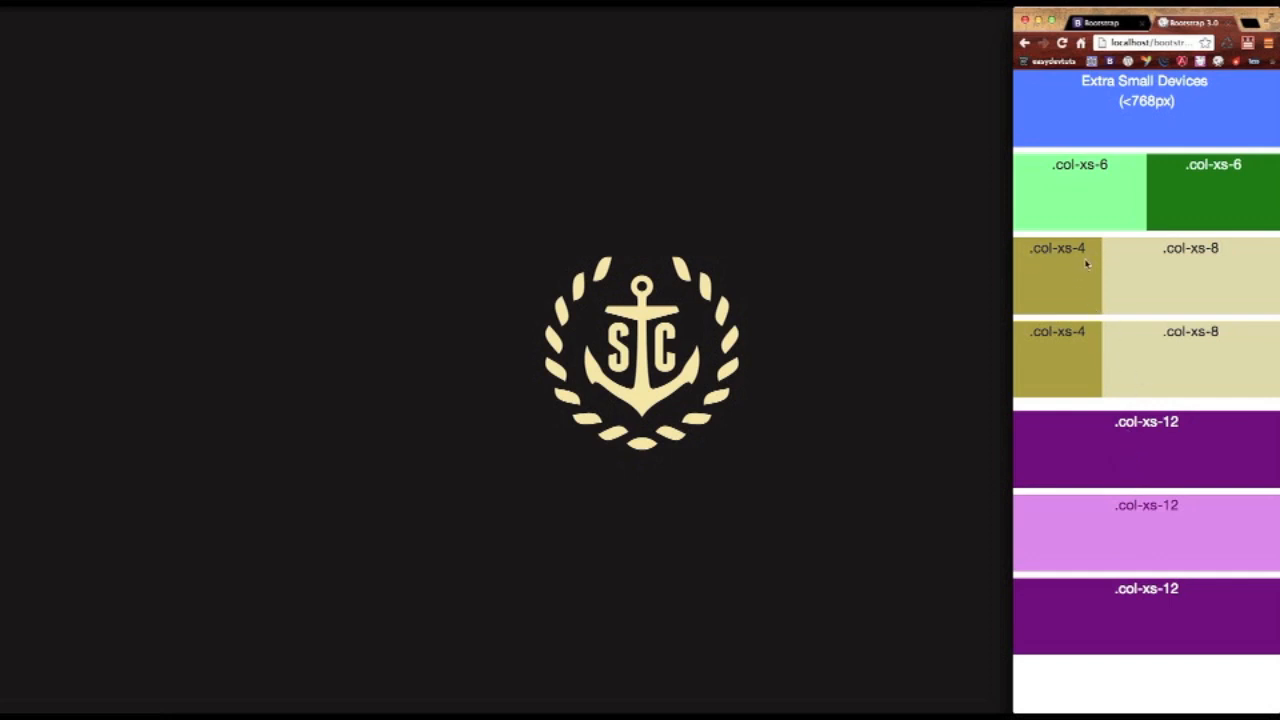
pyautogui.moveTo(1196, 98)
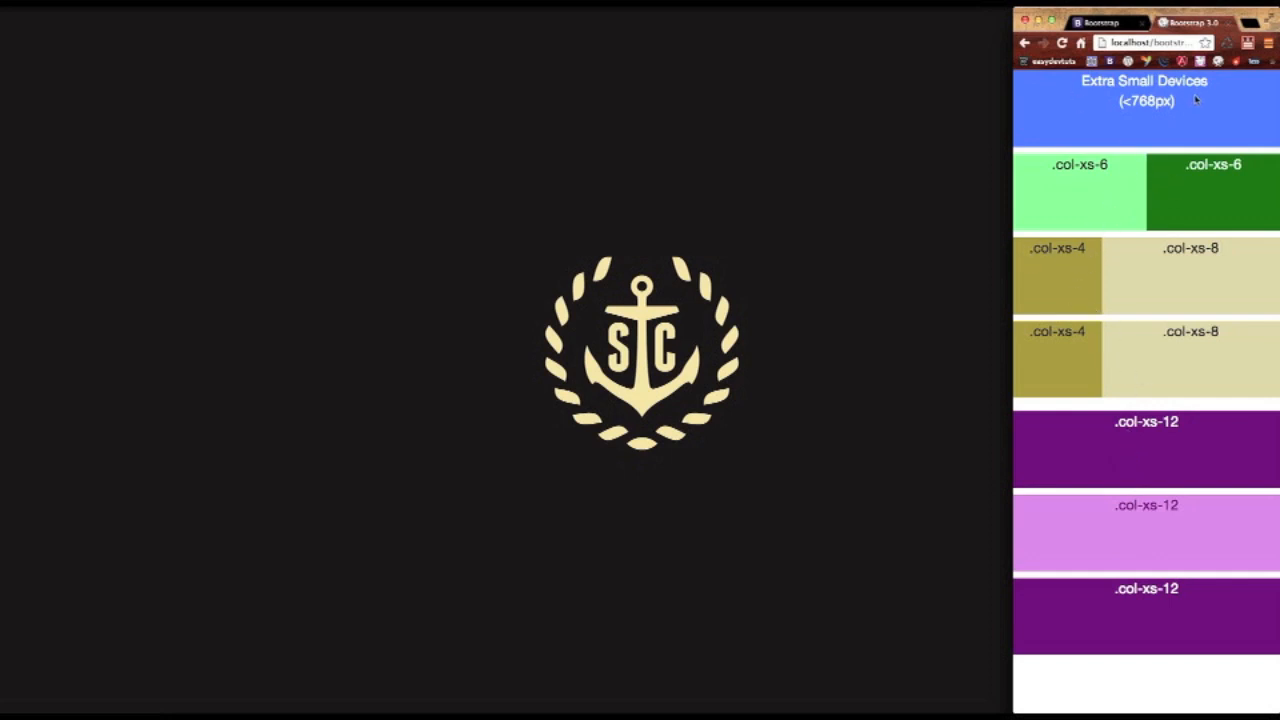
pyautogui.moveTo(1010, 196)
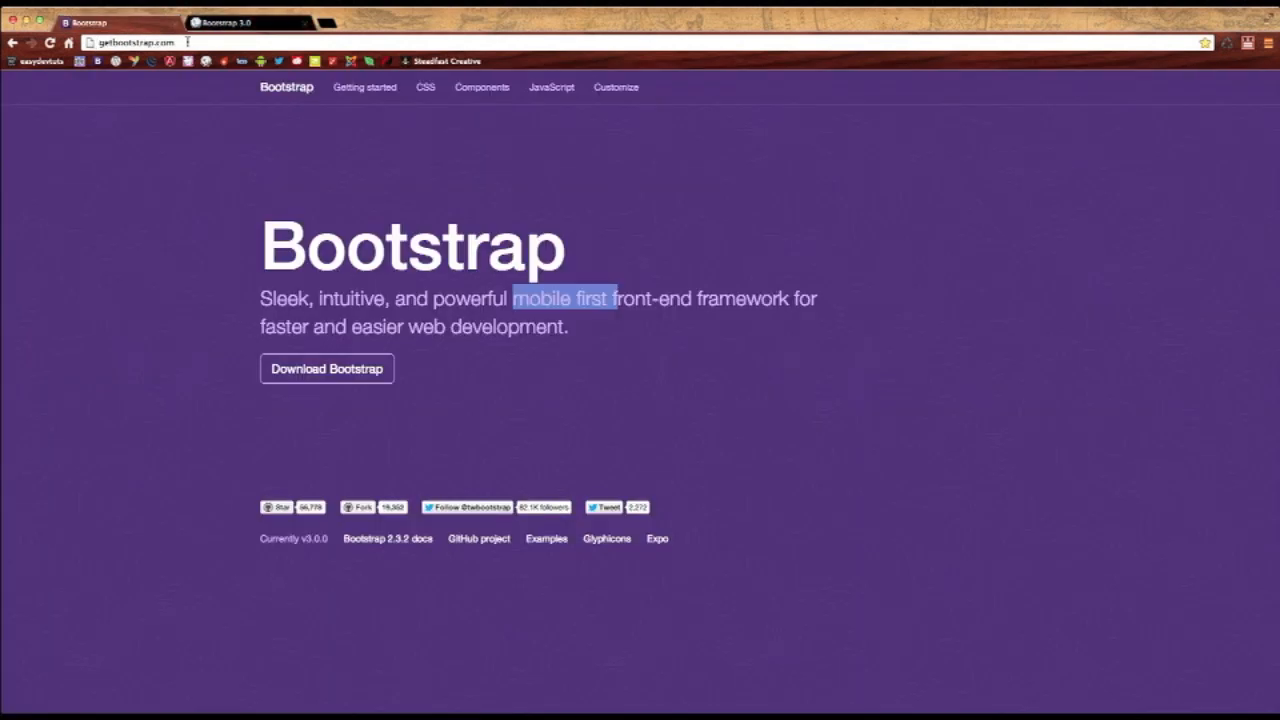
pyautogui.moveTo(226, 178)
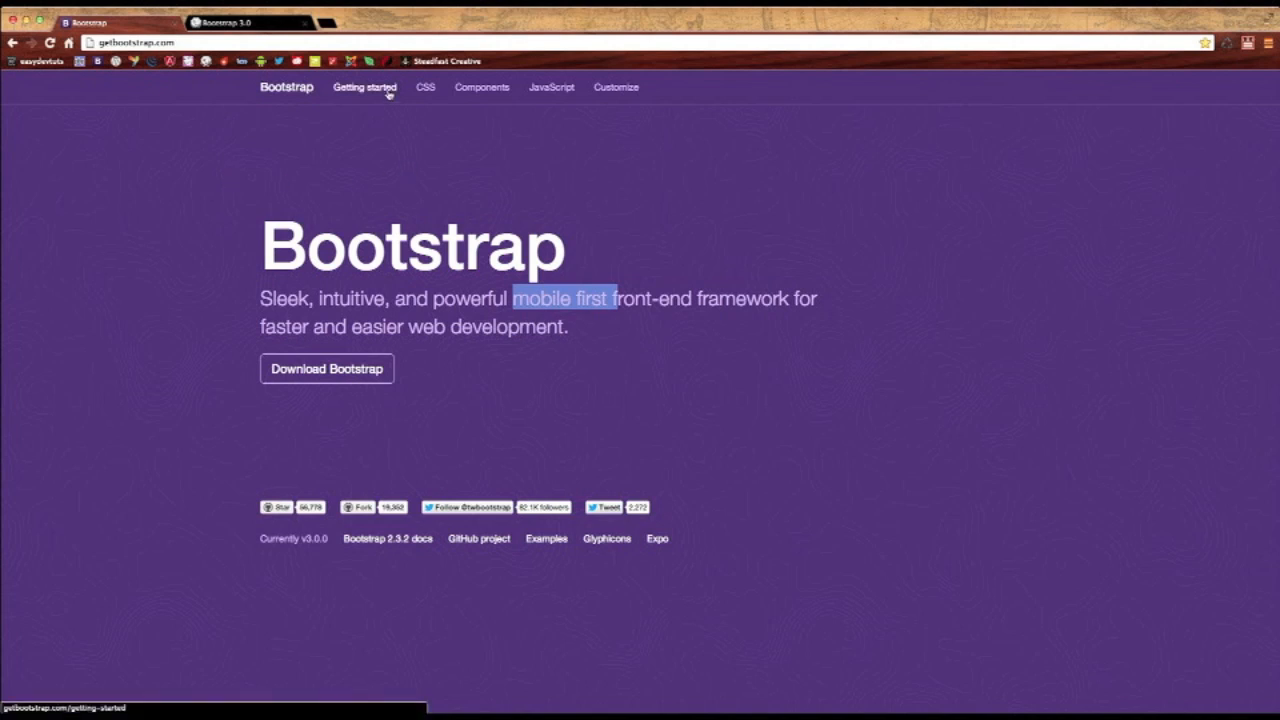
pyautogui.moveTo(426, 88)
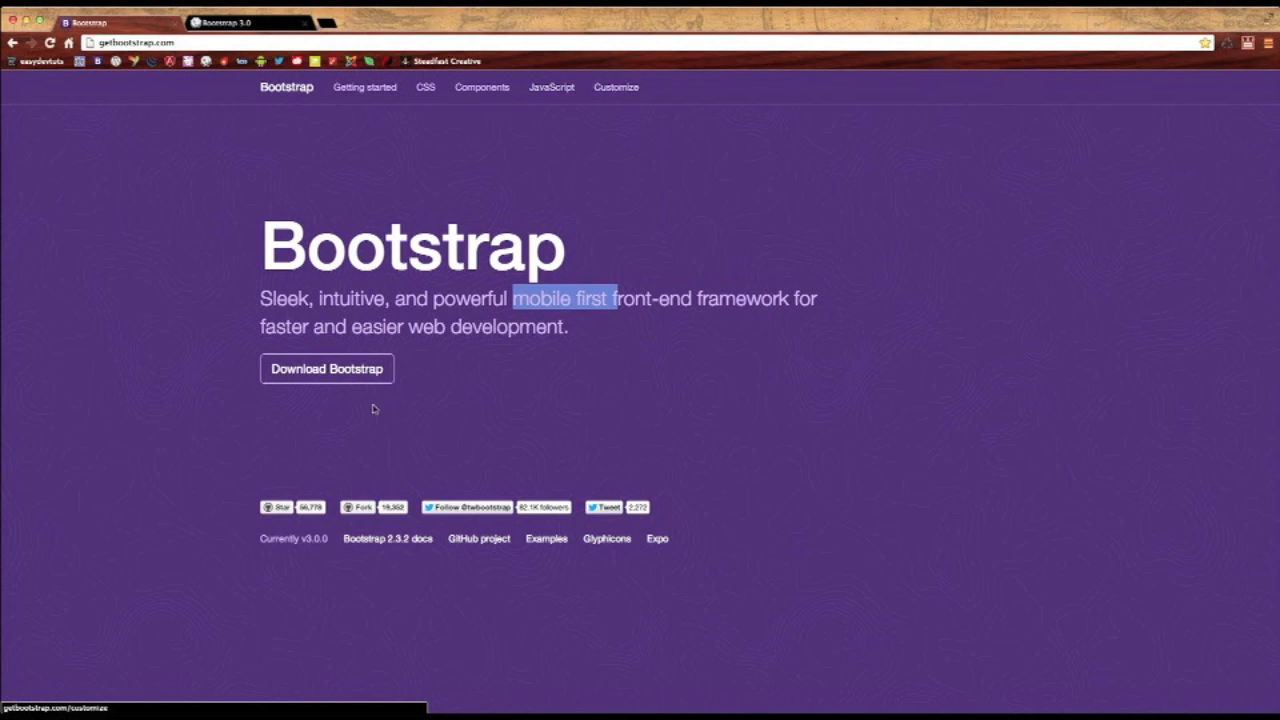
pyautogui.moveTo(326, 368)
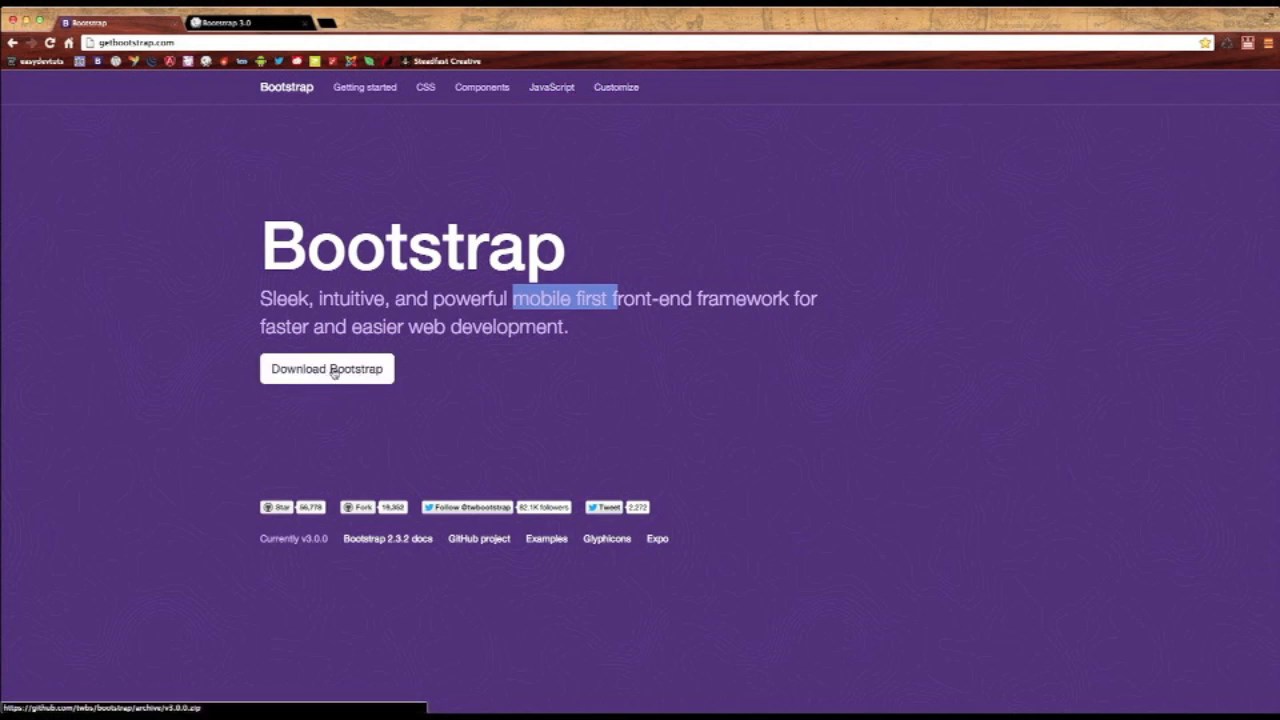
pyautogui.moveTo(616, 88)
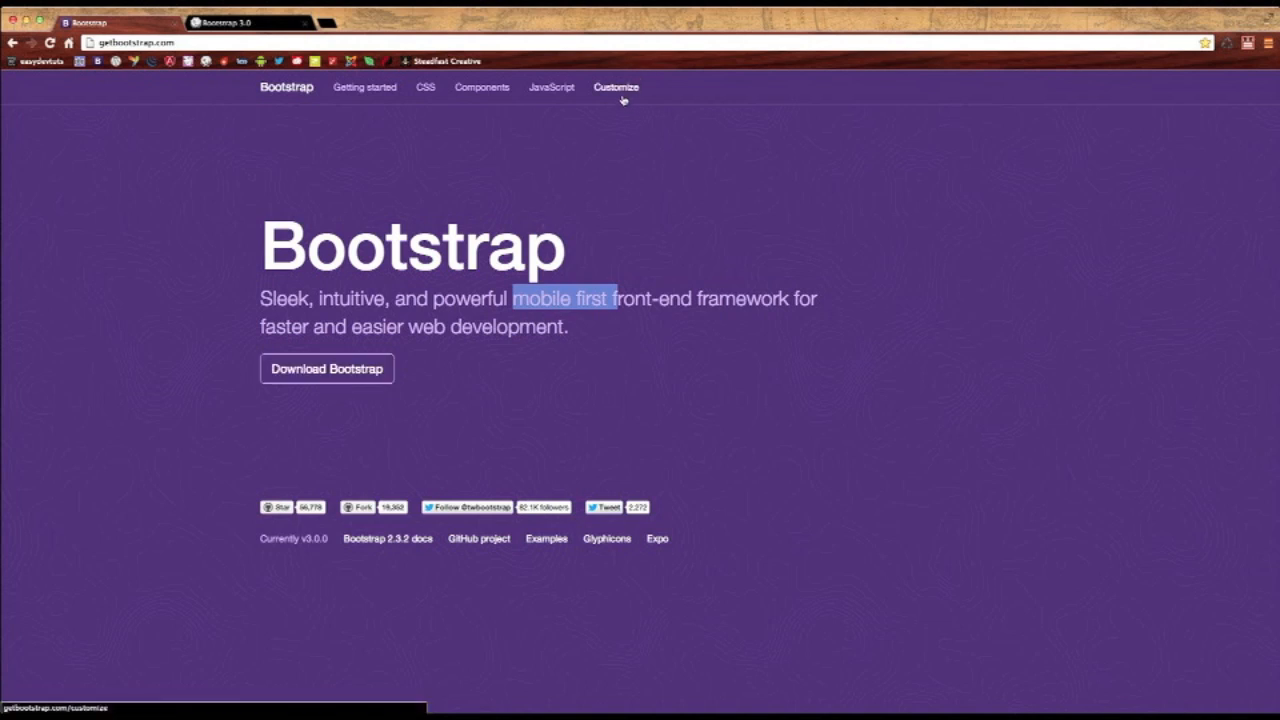
# Visit Bootstrap's Customize page, scroll to LESS variables, then return to the local grid demo.
pyautogui.click(616, 88)
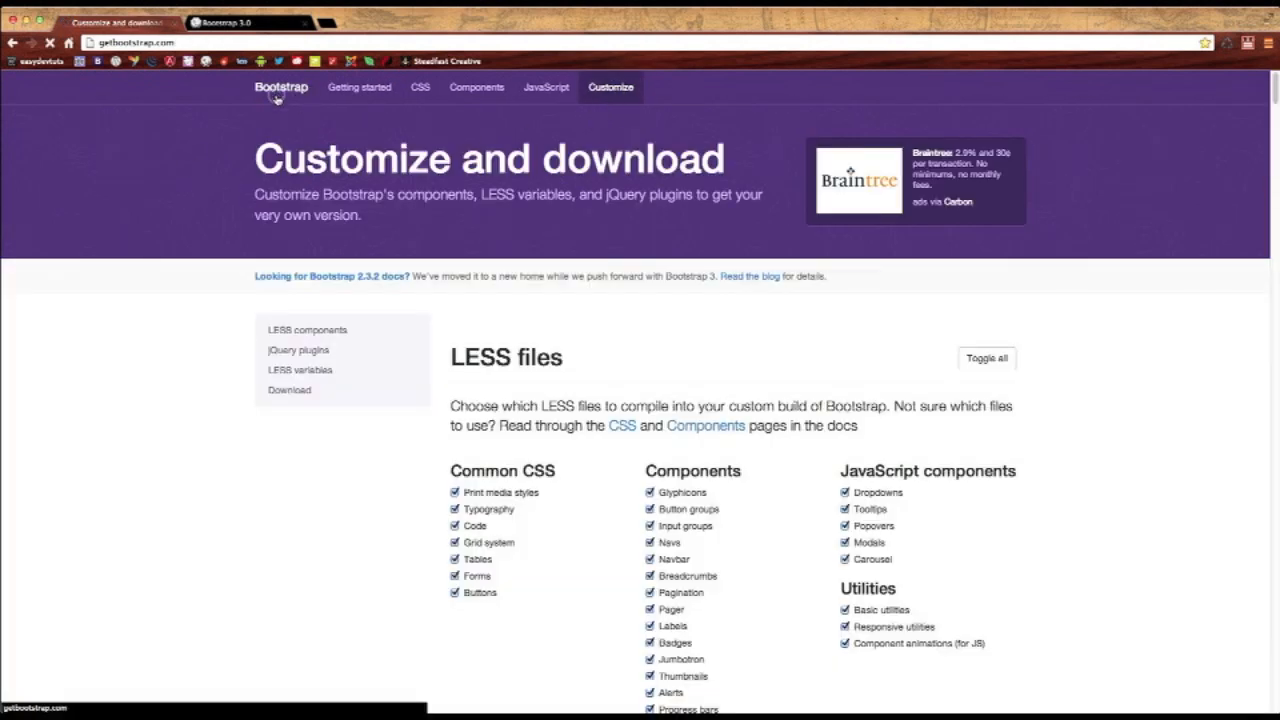
pyautogui.click(280, 88)
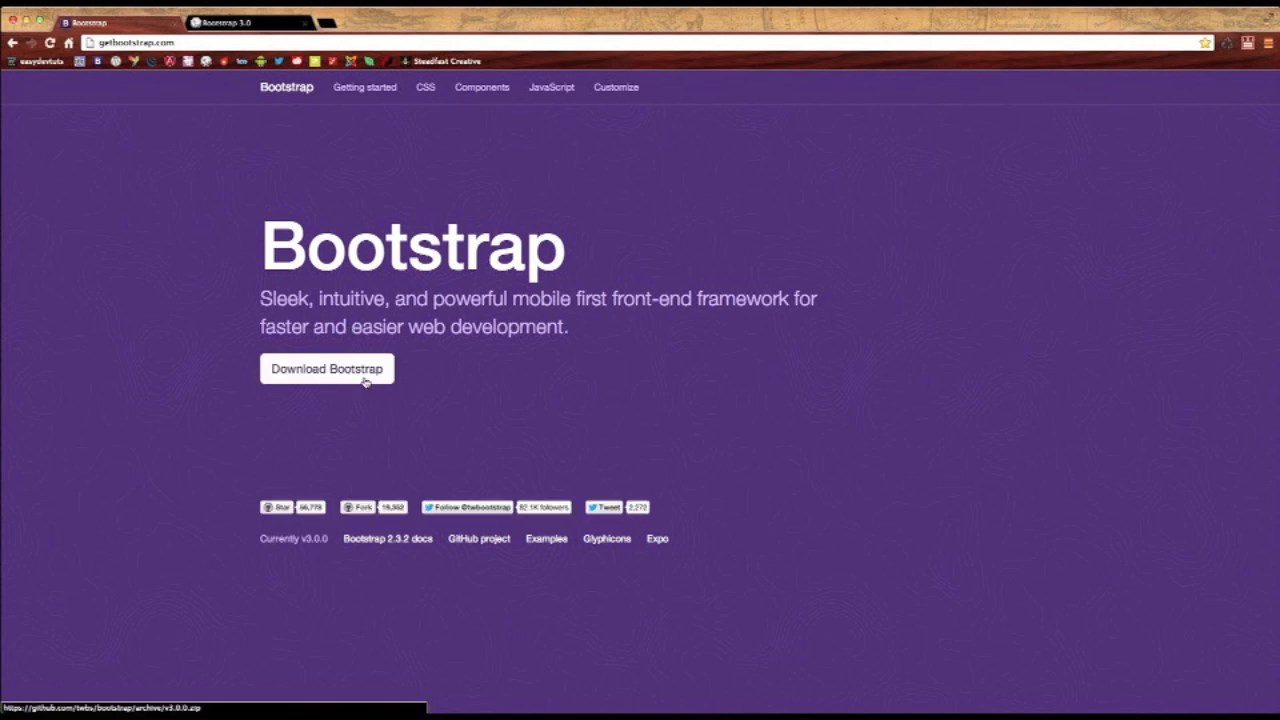
pyautogui.moveTo(480, 538)
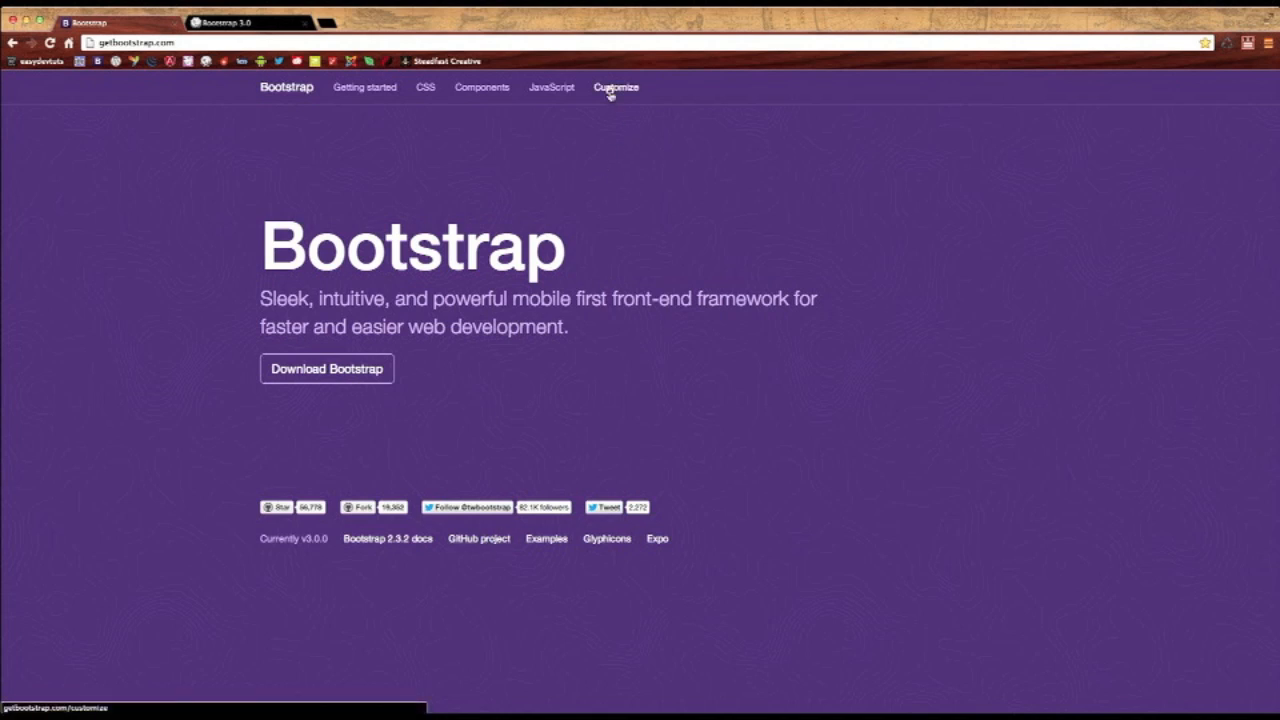
pyautogui.click(616, 88)
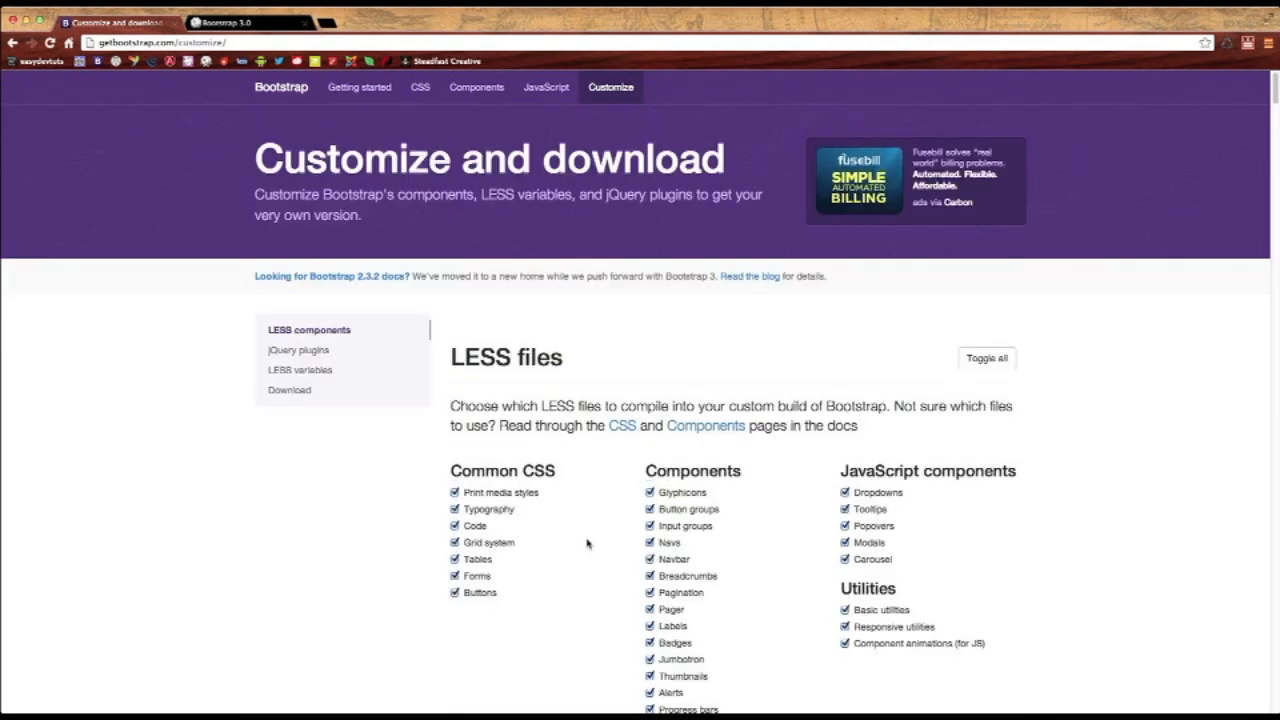
pyautogui.moveTo(660, 336)
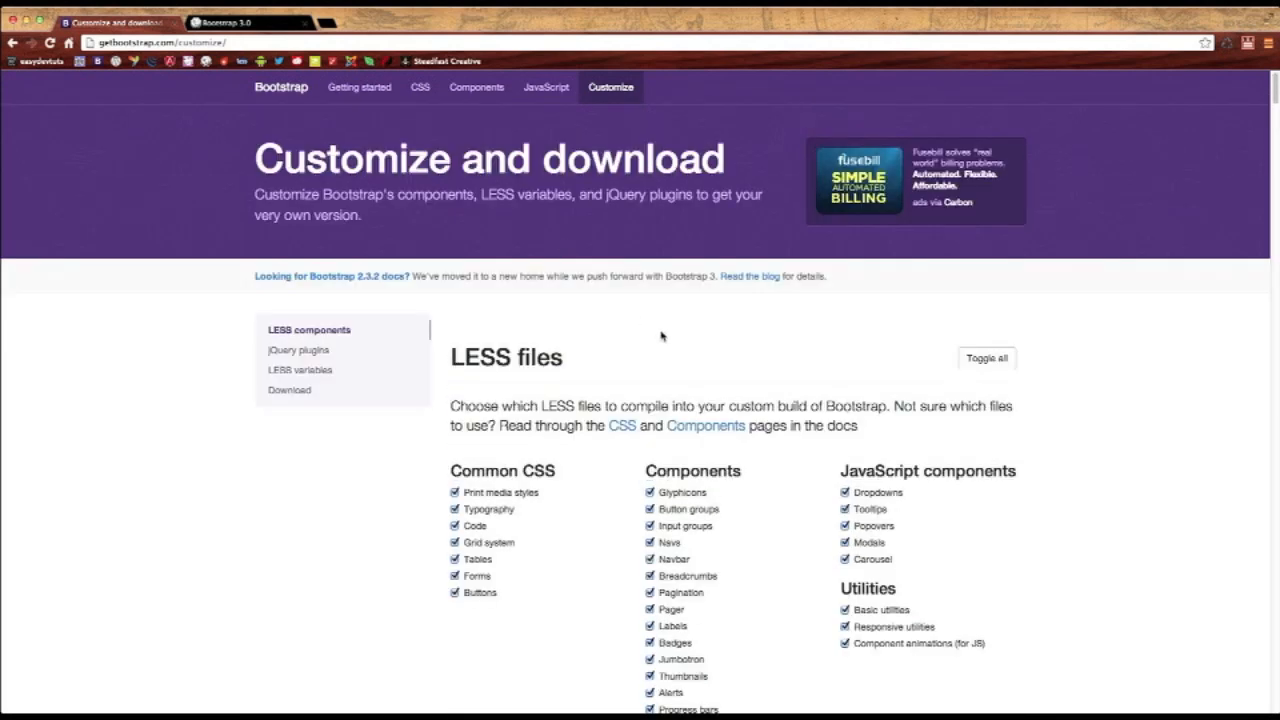
pyautogui.scroll(-3)
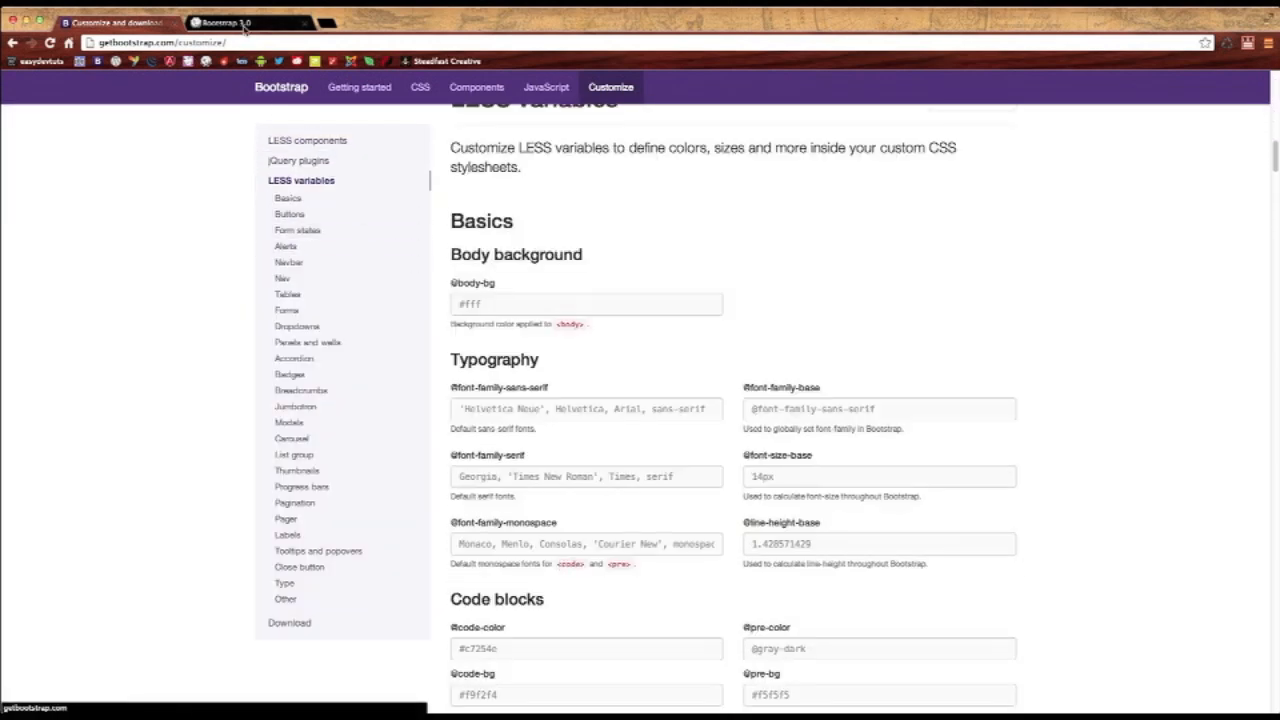
pyautogui.click(230, 22)
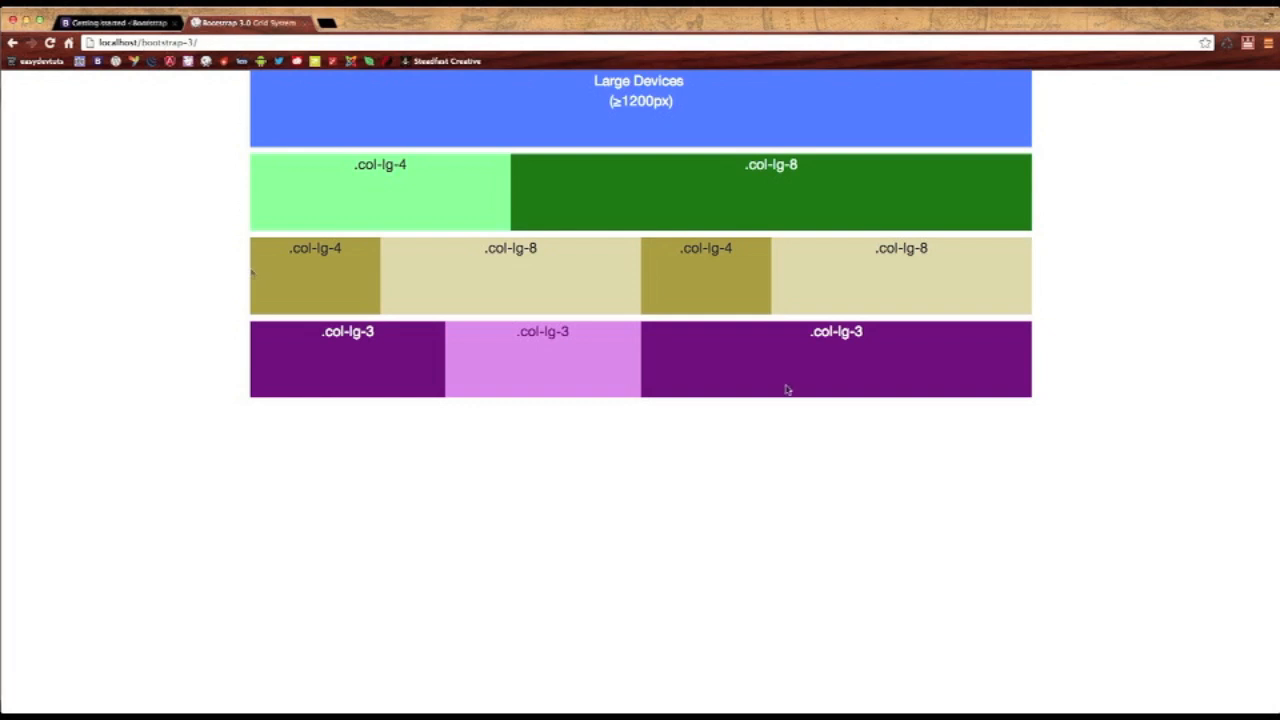
pyautogui.moveTo(412, 280)
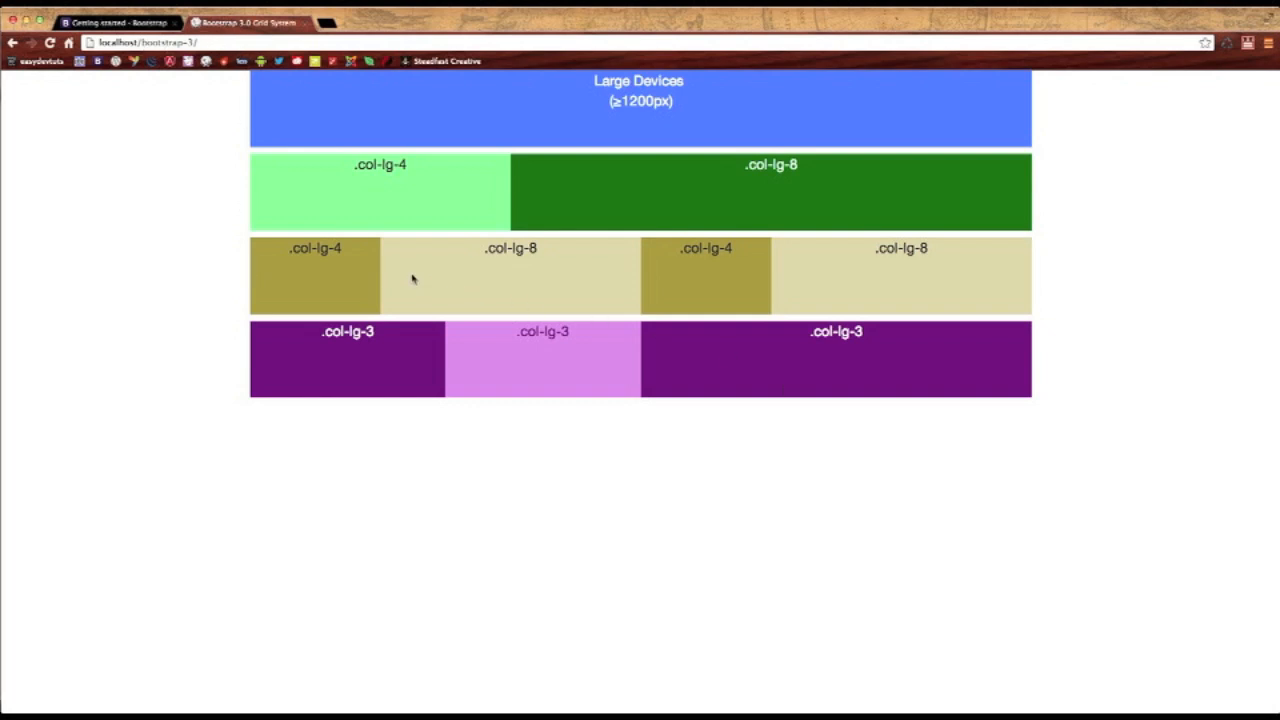
pyautogui.moveTo(386, 206)
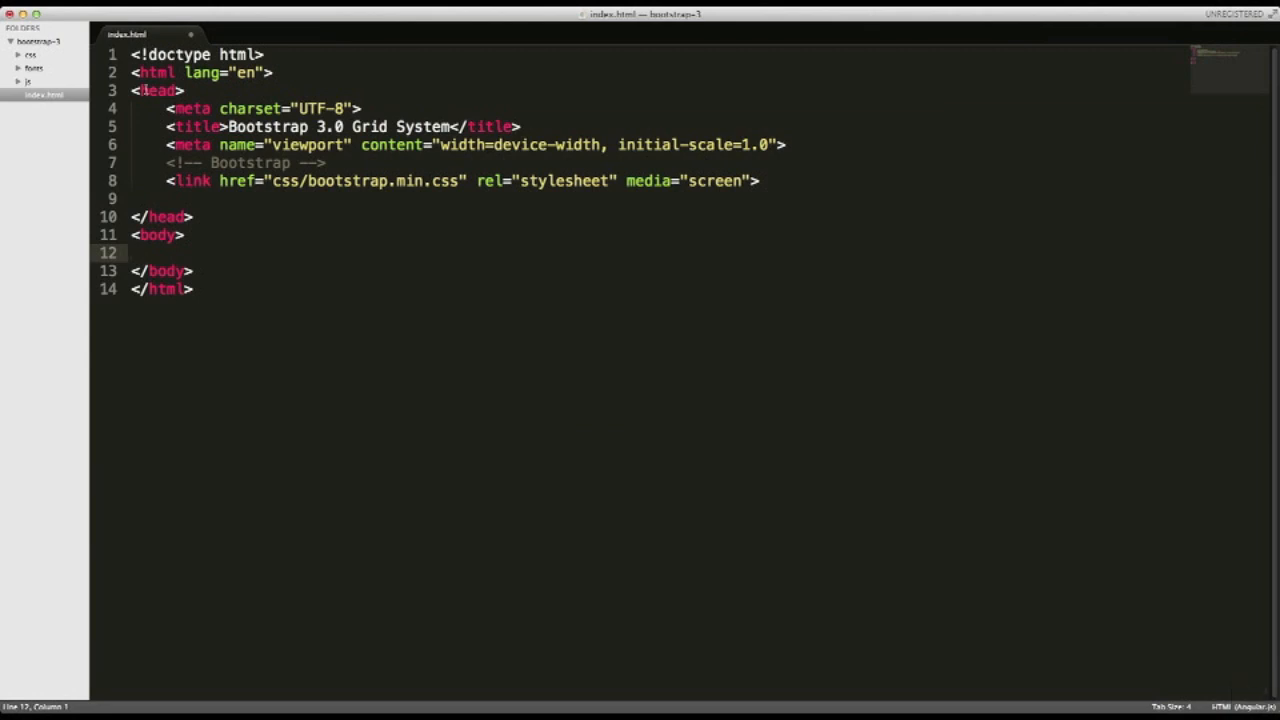
pyautogui.doubleClick(192, 180)
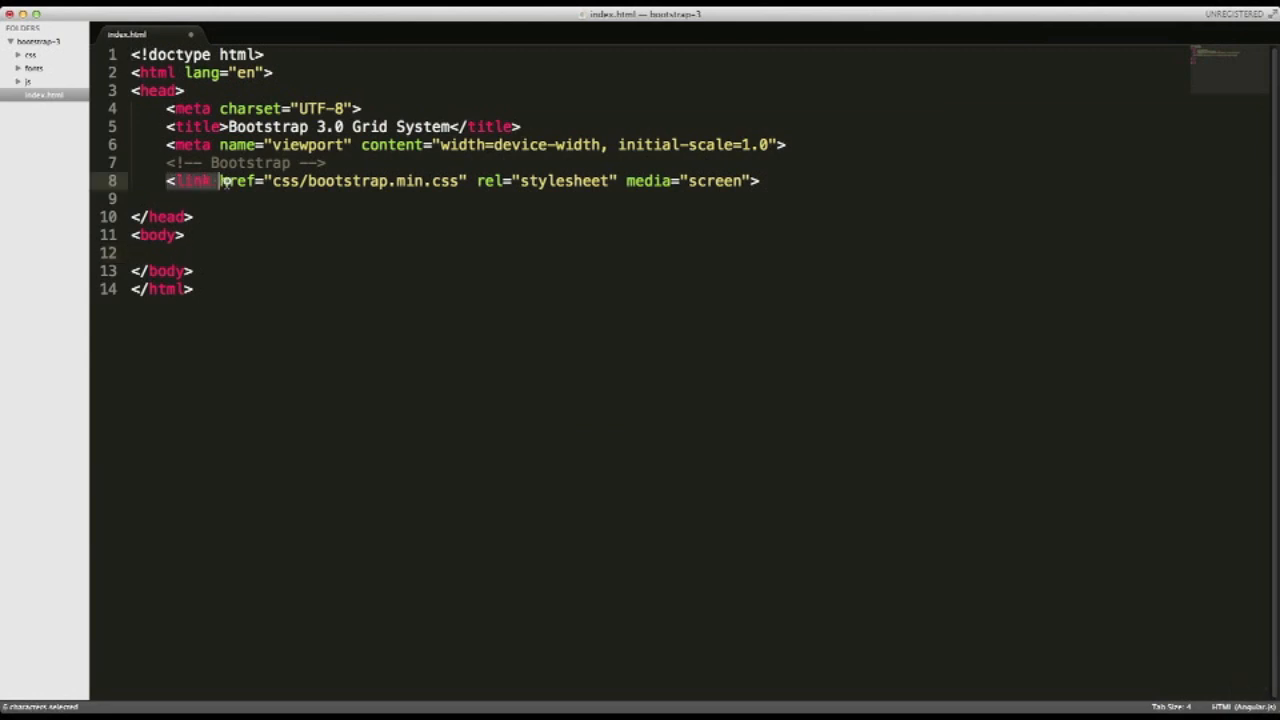
pyautogui.moveTo(220, 180); pyautogui.dragTo(564, 176)
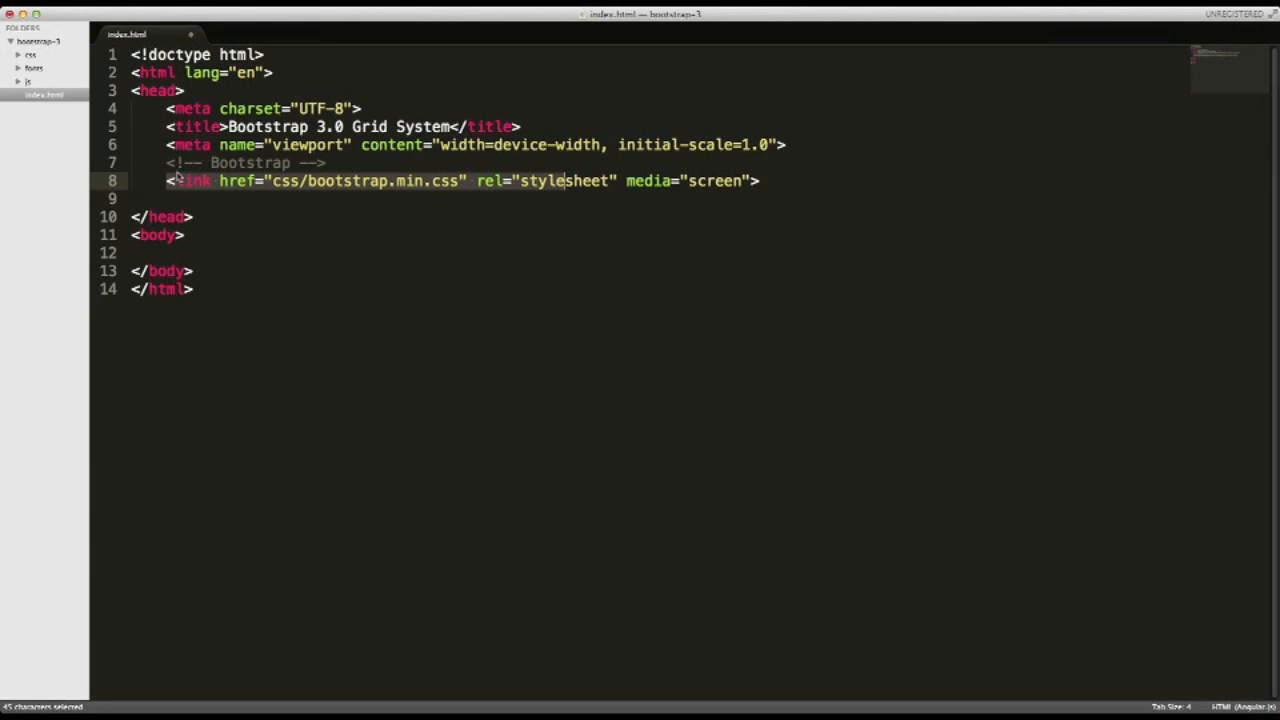
pyautogui.click(360, 144)
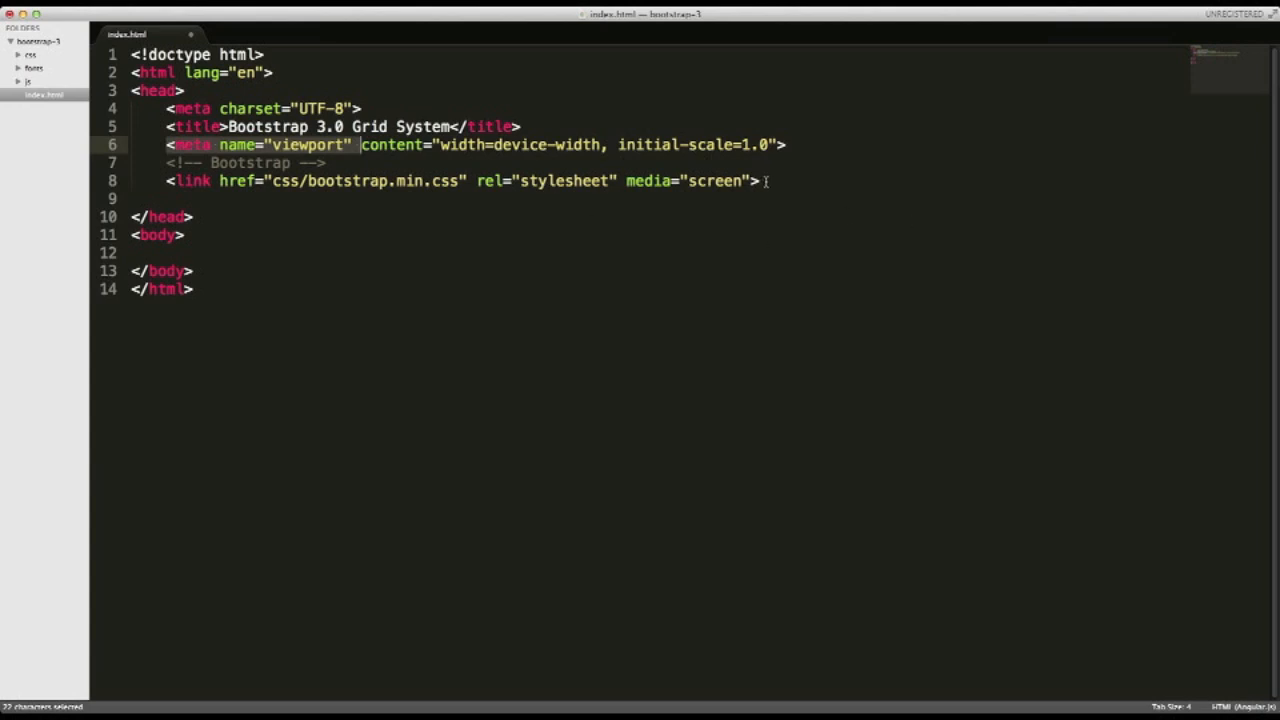
pyautogui.click(762, 180)
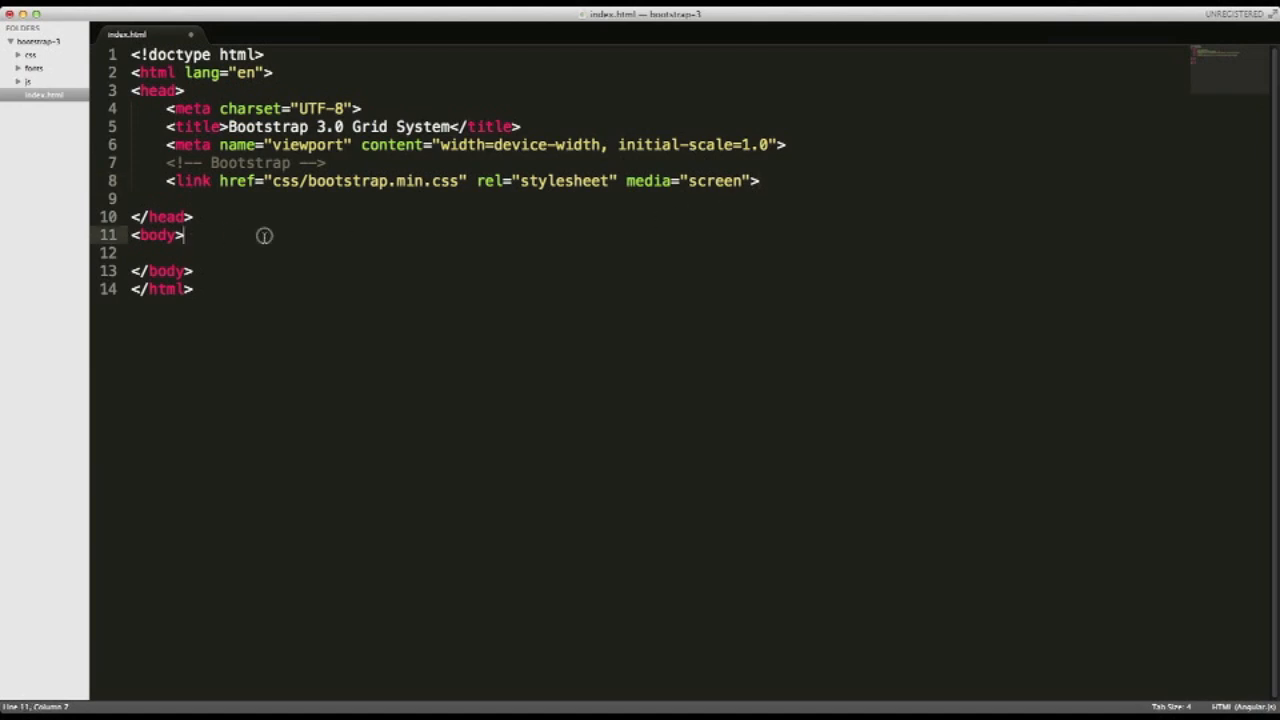
# Write the body note 'Grid Class: .container: wrapper for all your rows'.
pyautogui.press('enter')
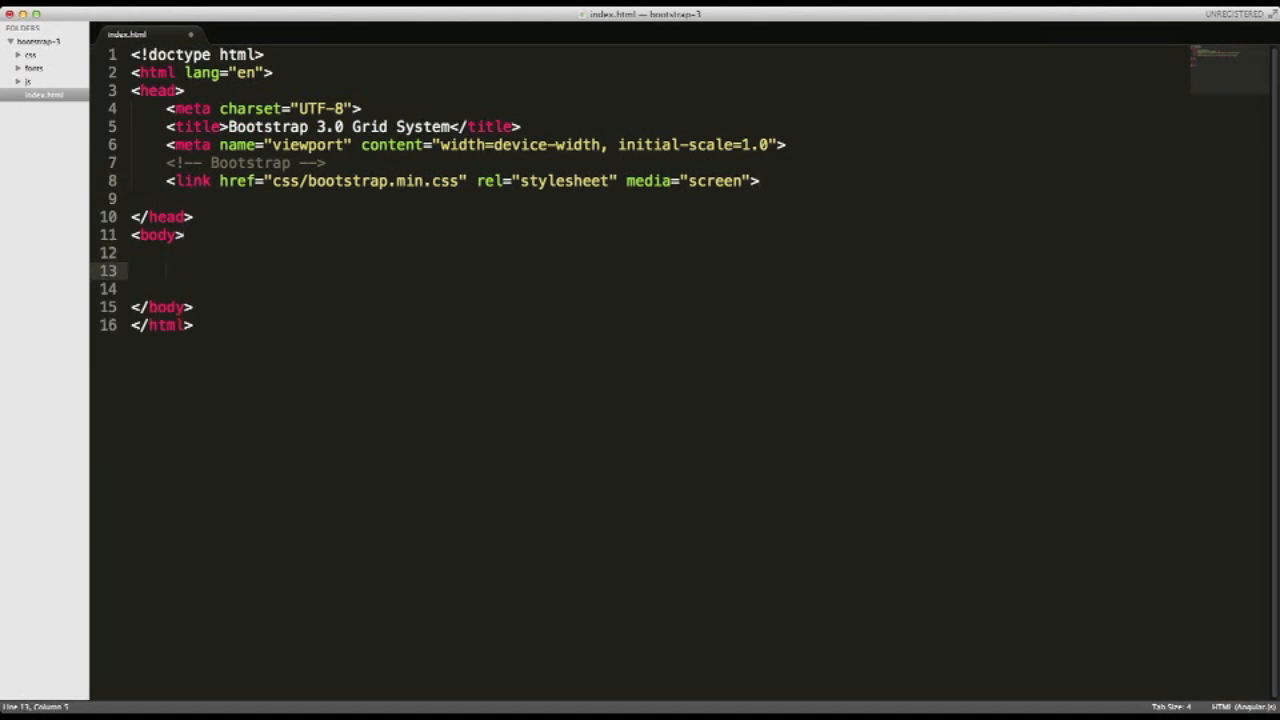
pyautogui.write('Grid Class:')
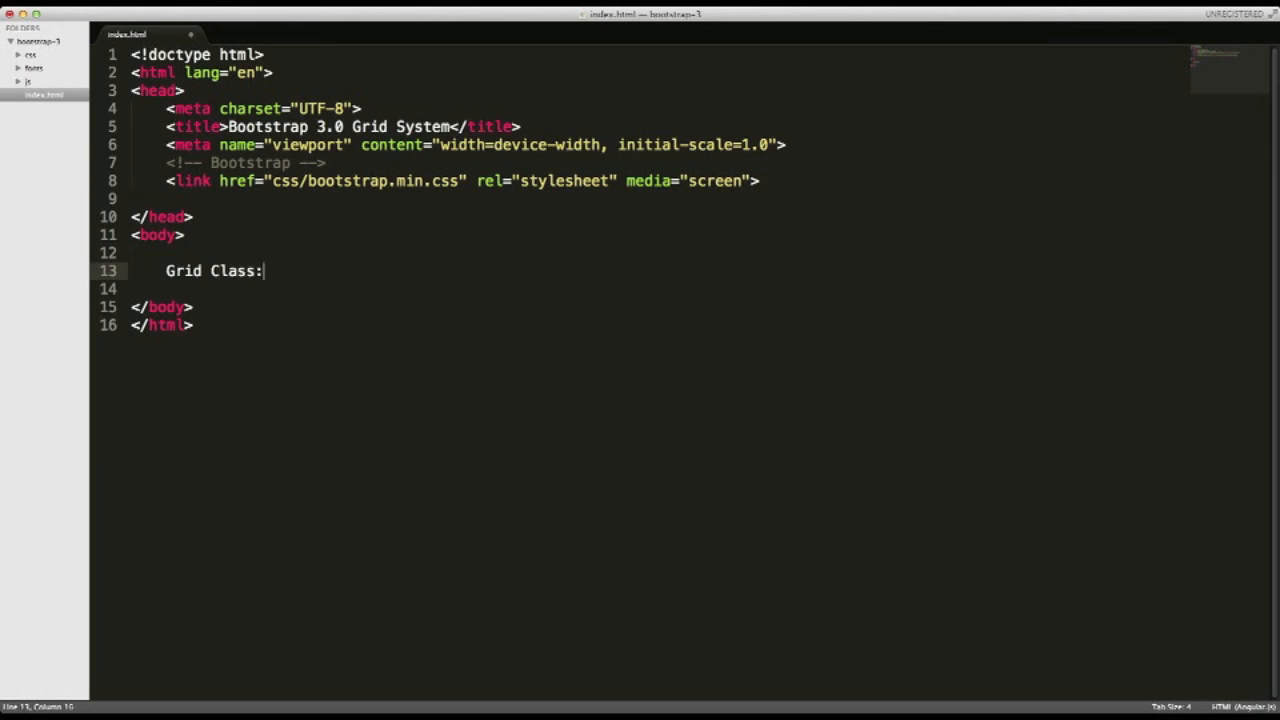
pyautogui.write('.con')
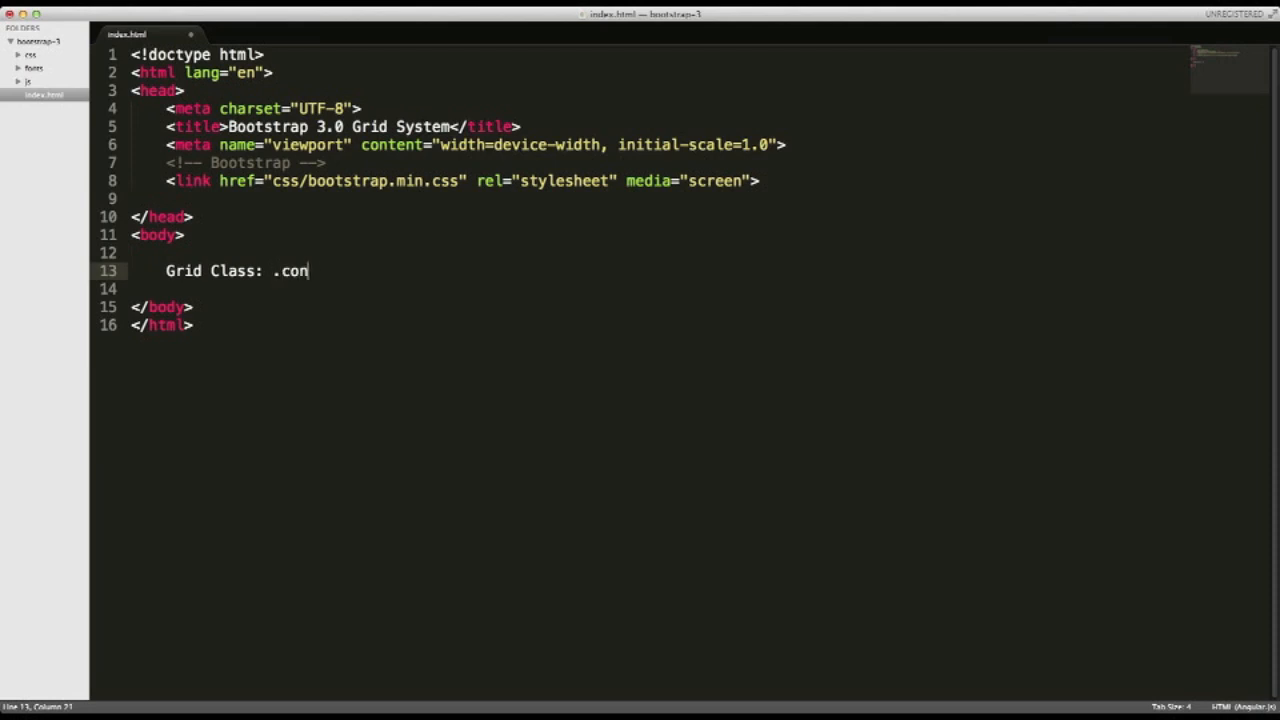
pyautogui.write('tainer')
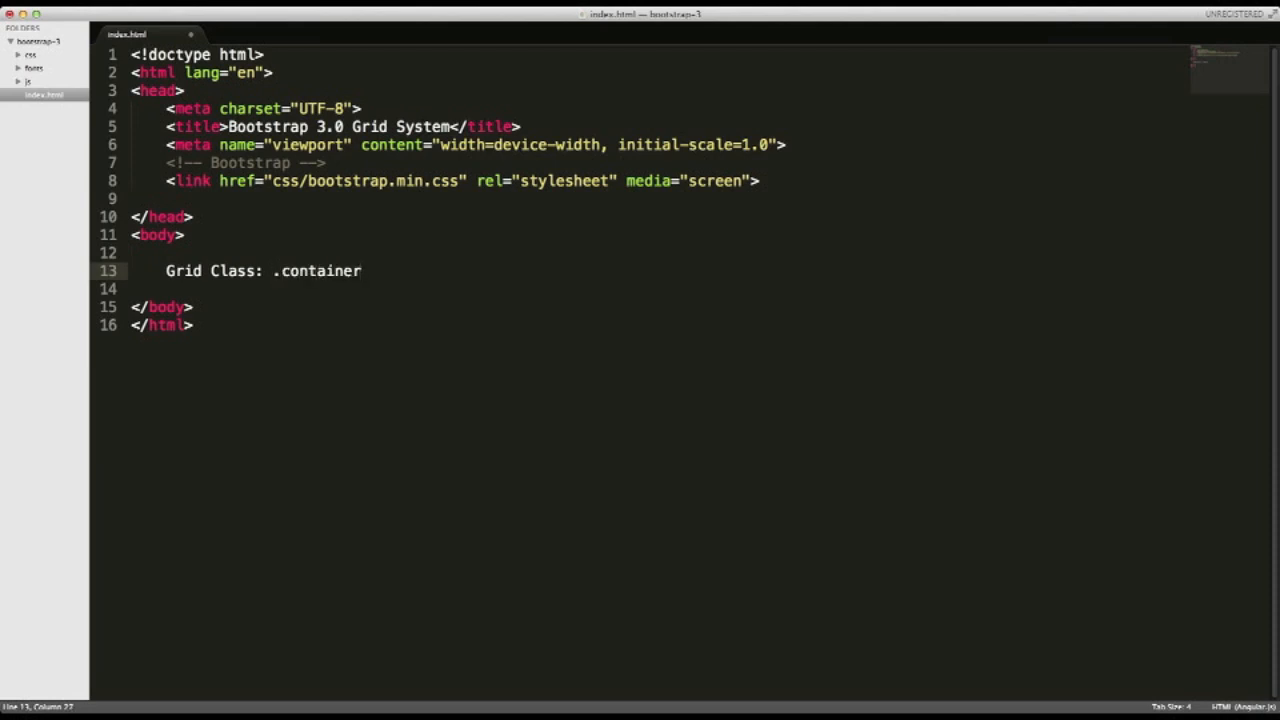
pyautogui.write(': wrapper for a')
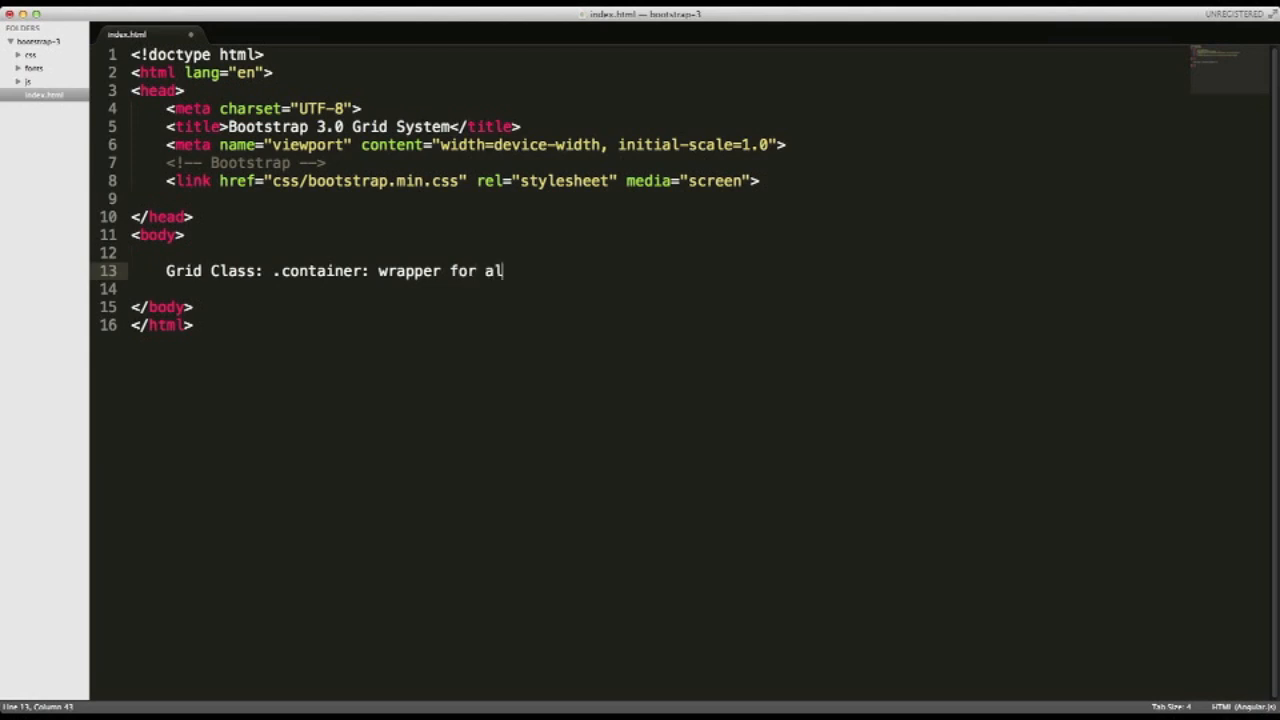
pyautogui.write('l your roe')
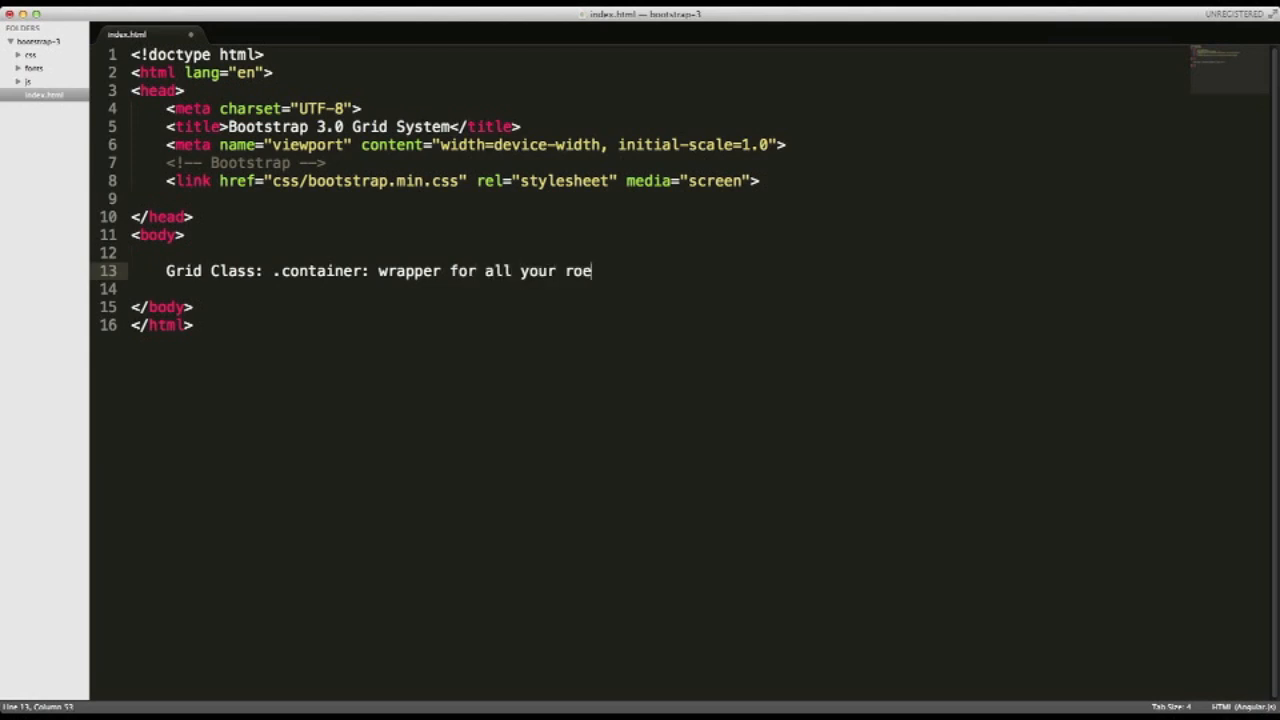
pyautogui.write('ws')
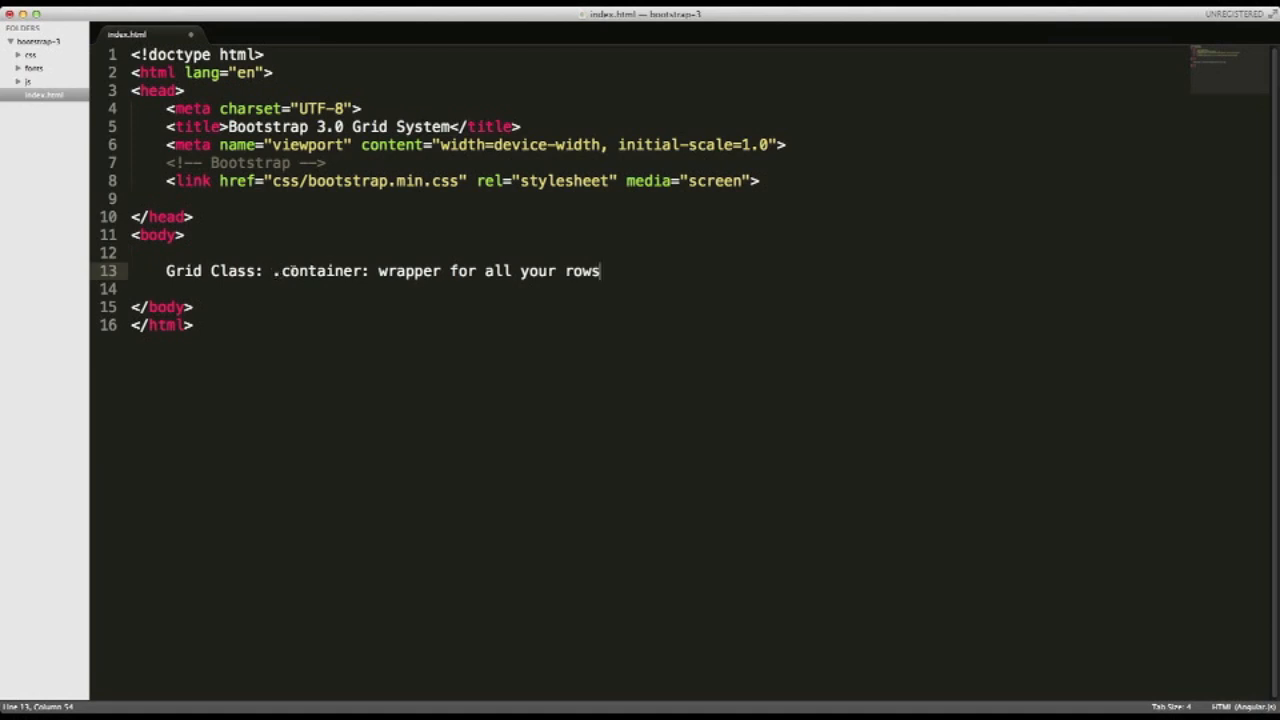
# Correct the heading to 'Grid Classes' and start a new line under the note.
pyautogui.doubleClick(316, 272)
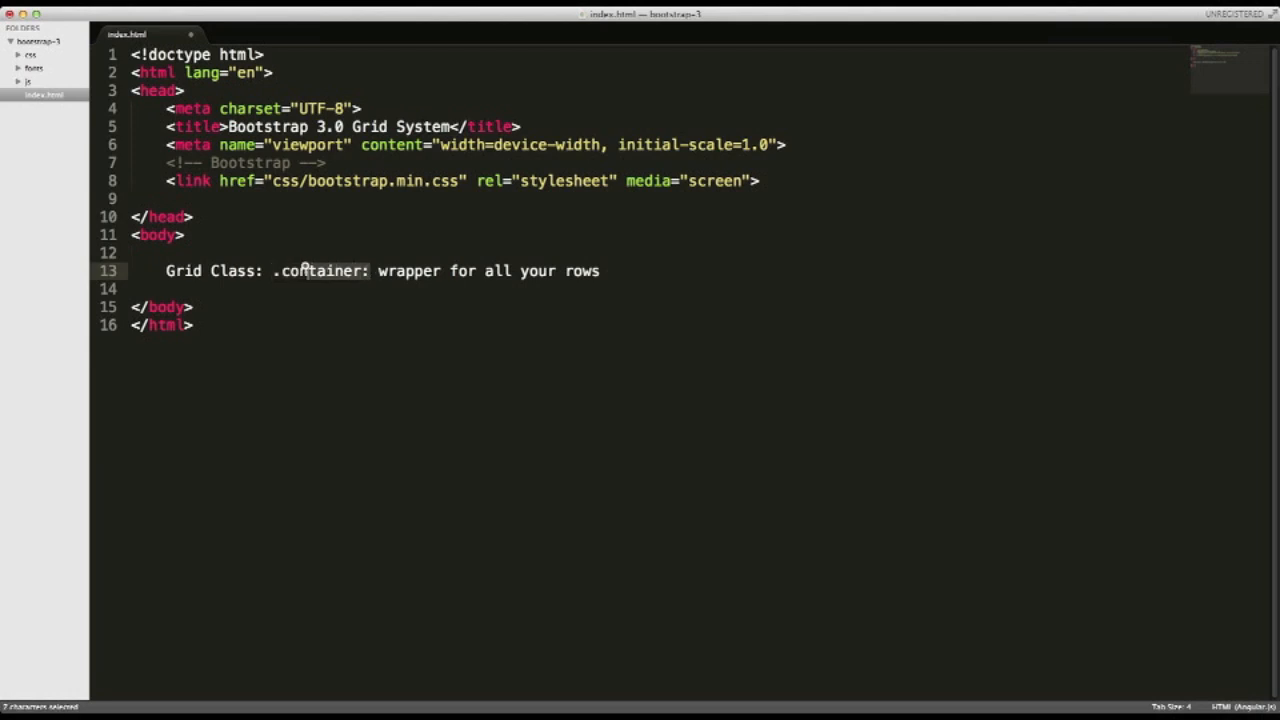
pyautogui.doubleClick(318, 272)
pyautogui.write('se')
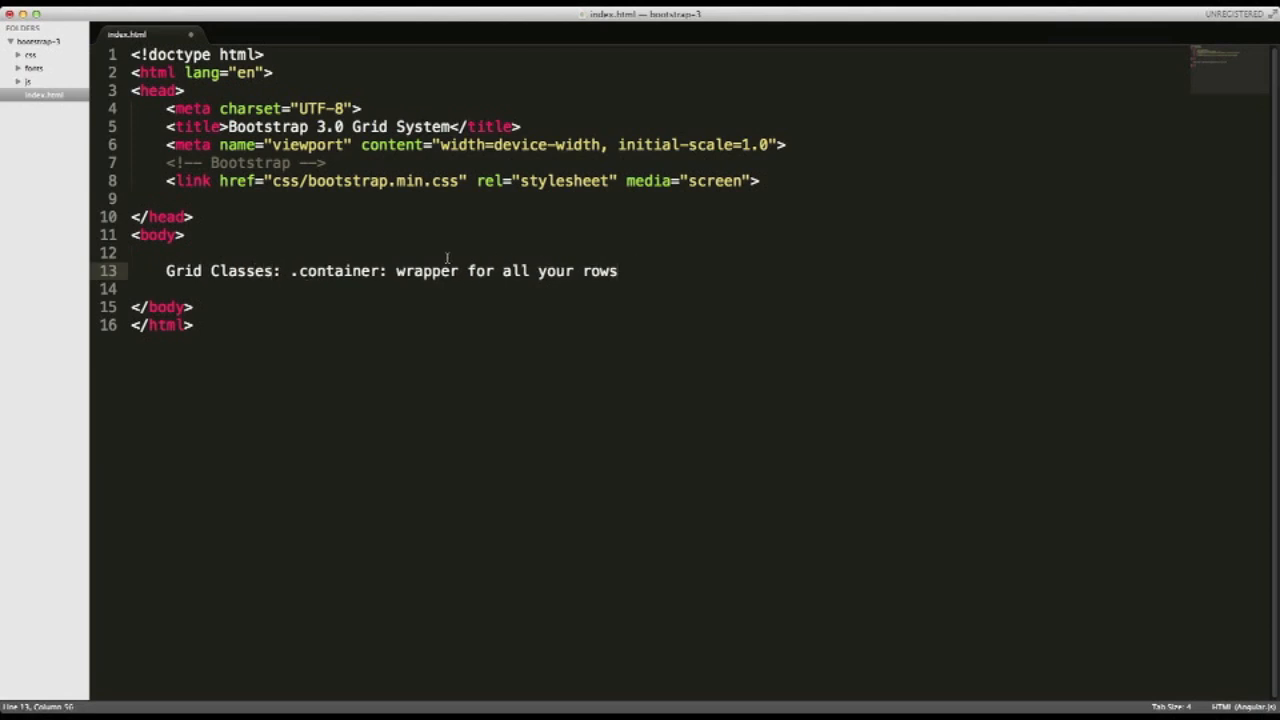
pyautogui.press('enter')
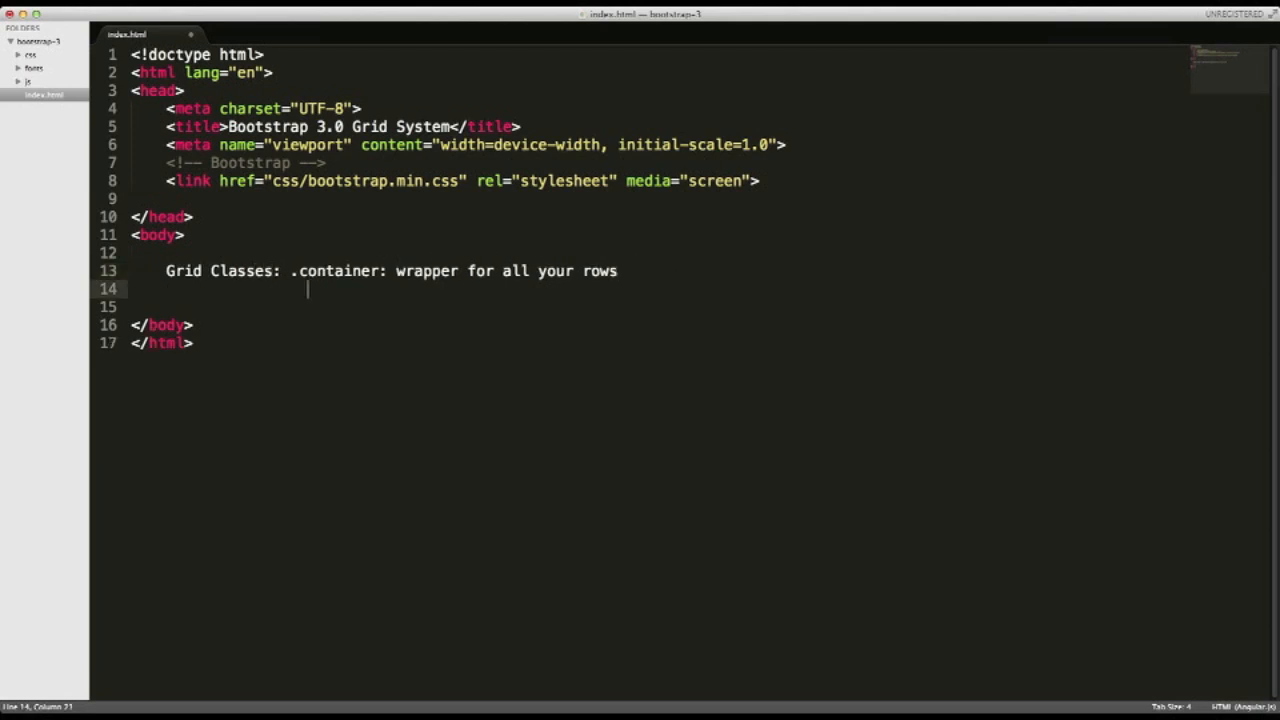
# Write the second note '.row: layer for all your columns'.
pyautogui.write('.')
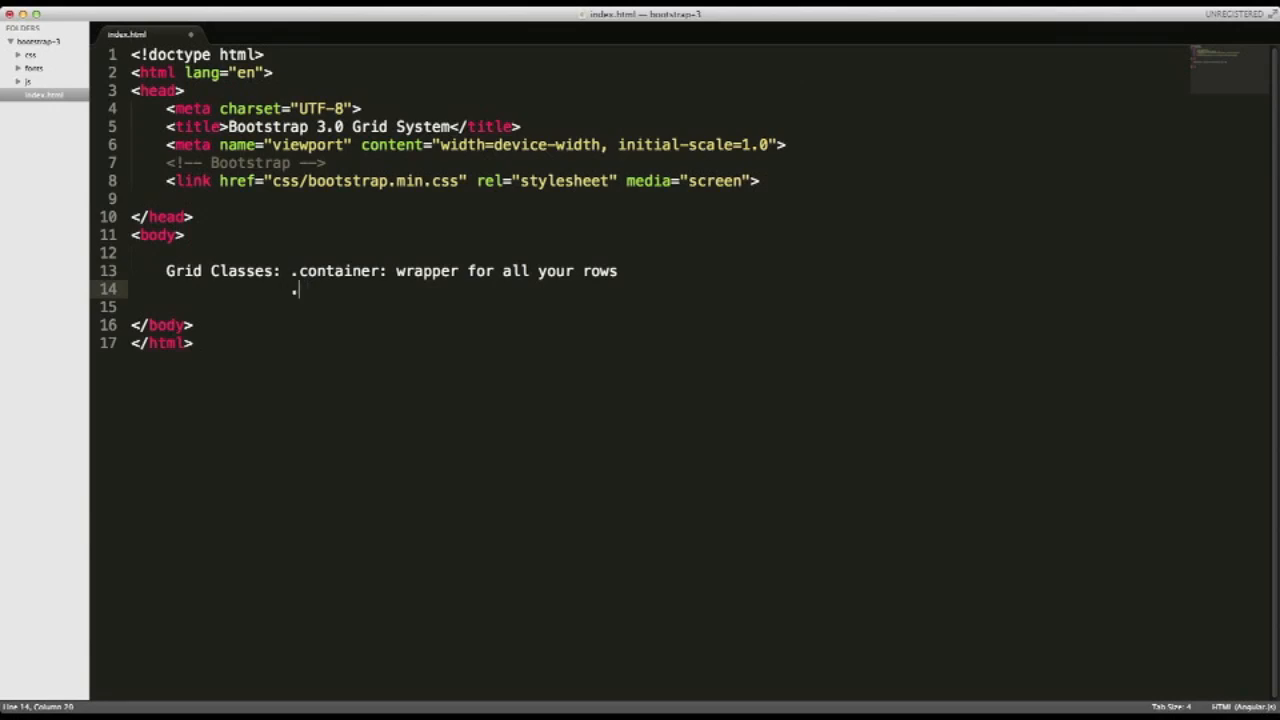
pyautogui.write('.row:')
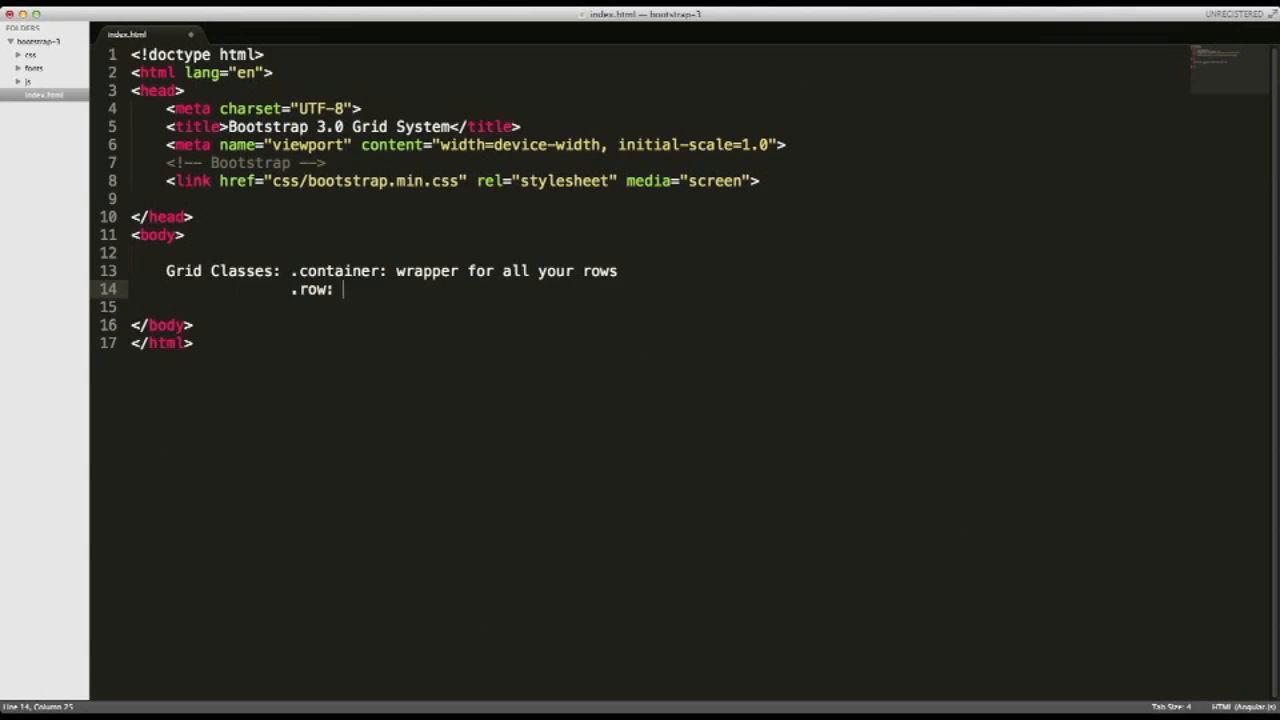
pyautogui.write('layer for all y')
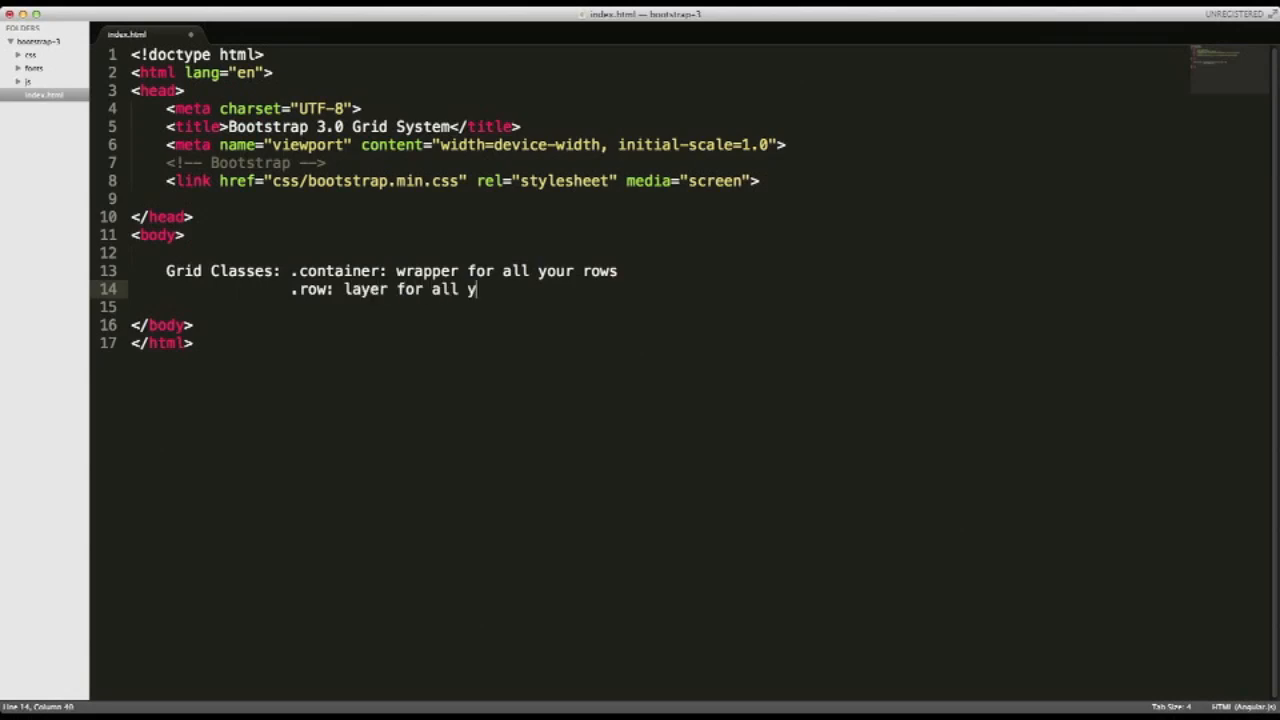
pyautogui.write('our columns')
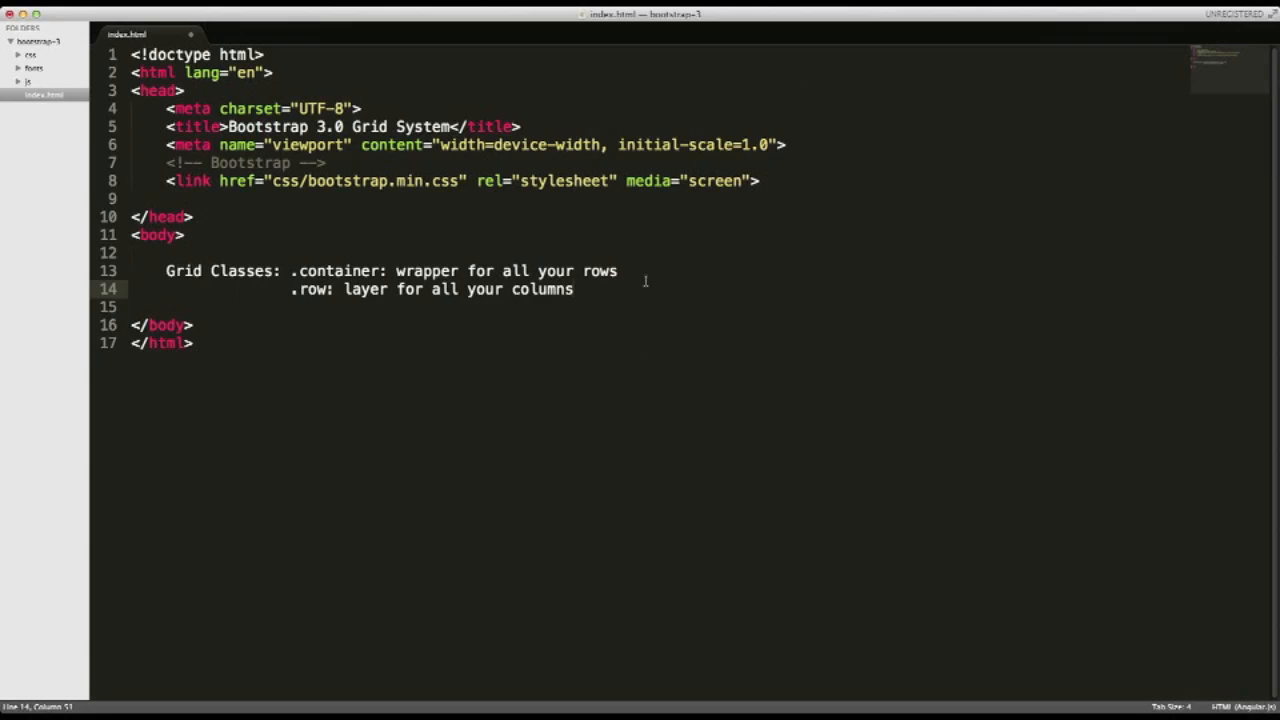
pyautogui.moveTo(300, 272)
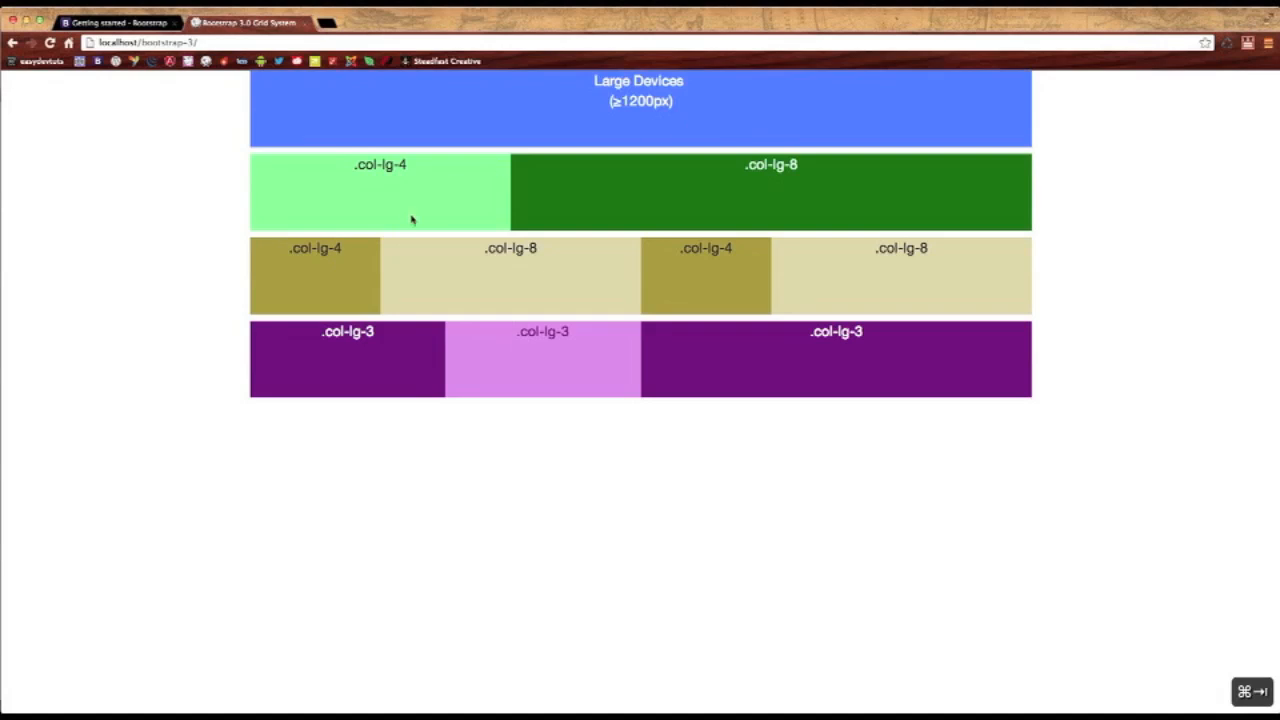
pyautogui.moveTo(884, 200)
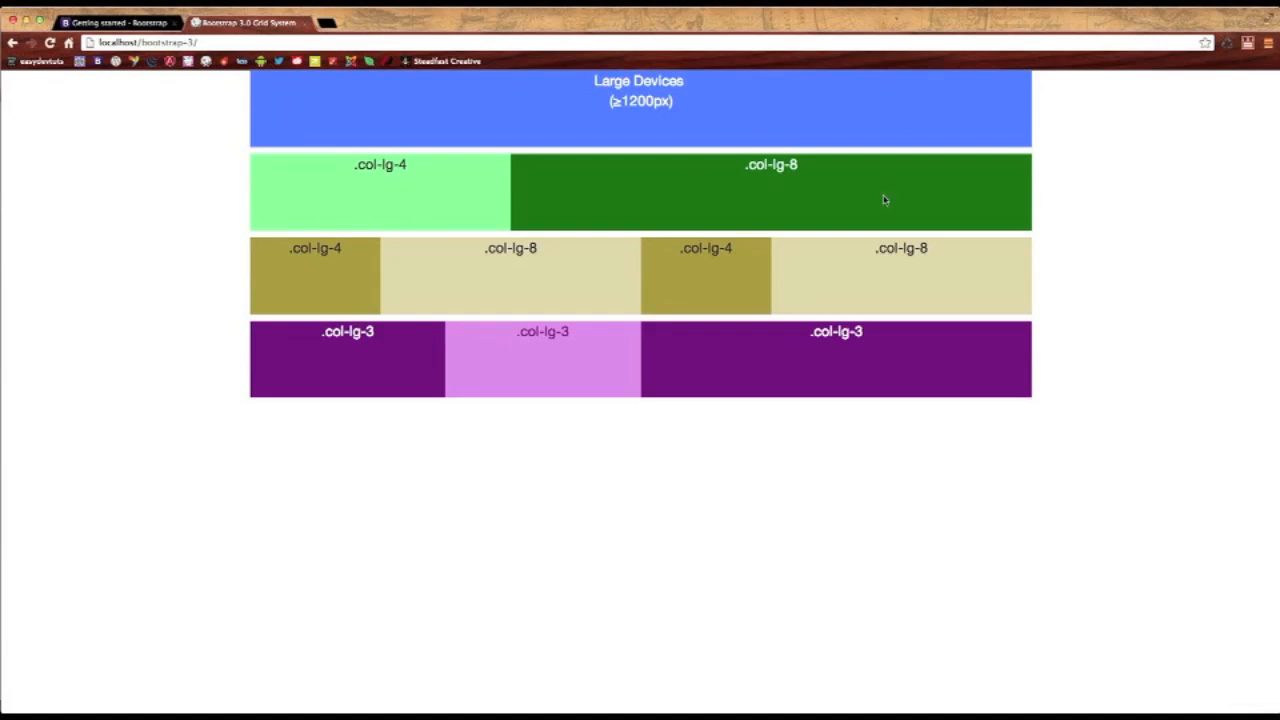
pyautogui.moveTo(284, 384)
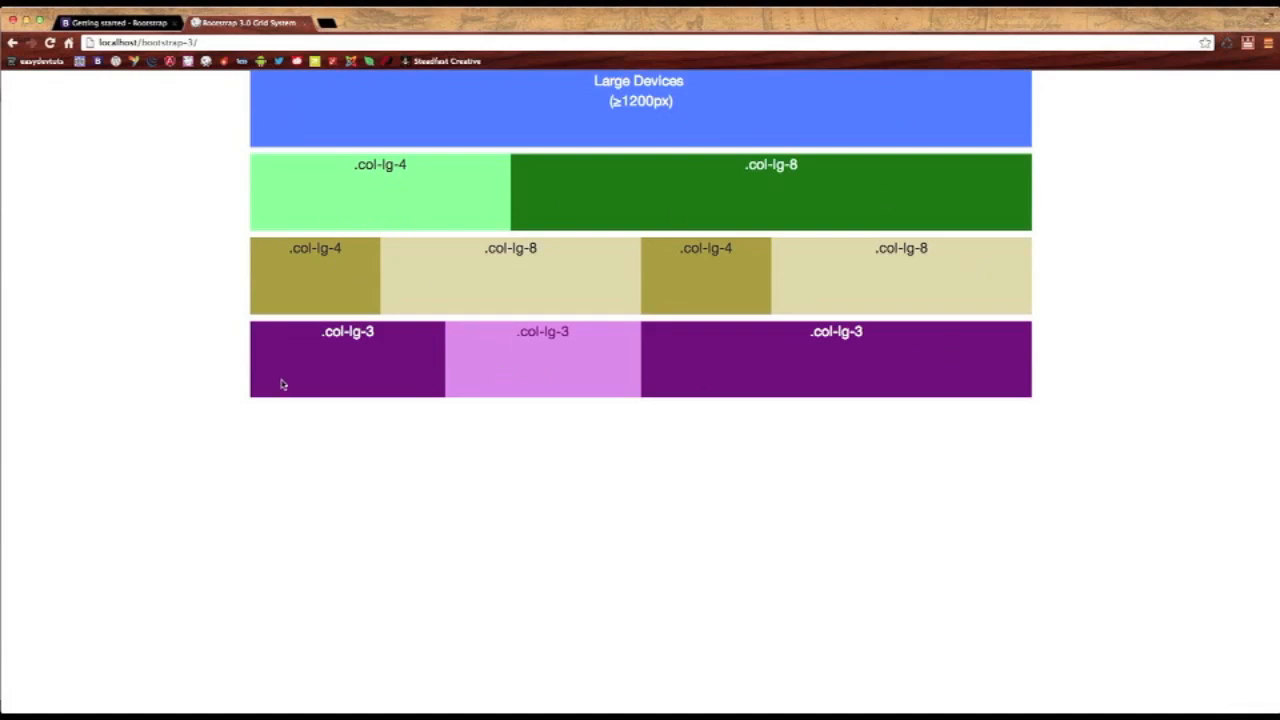
pyautogui.moveTo(456, 200)
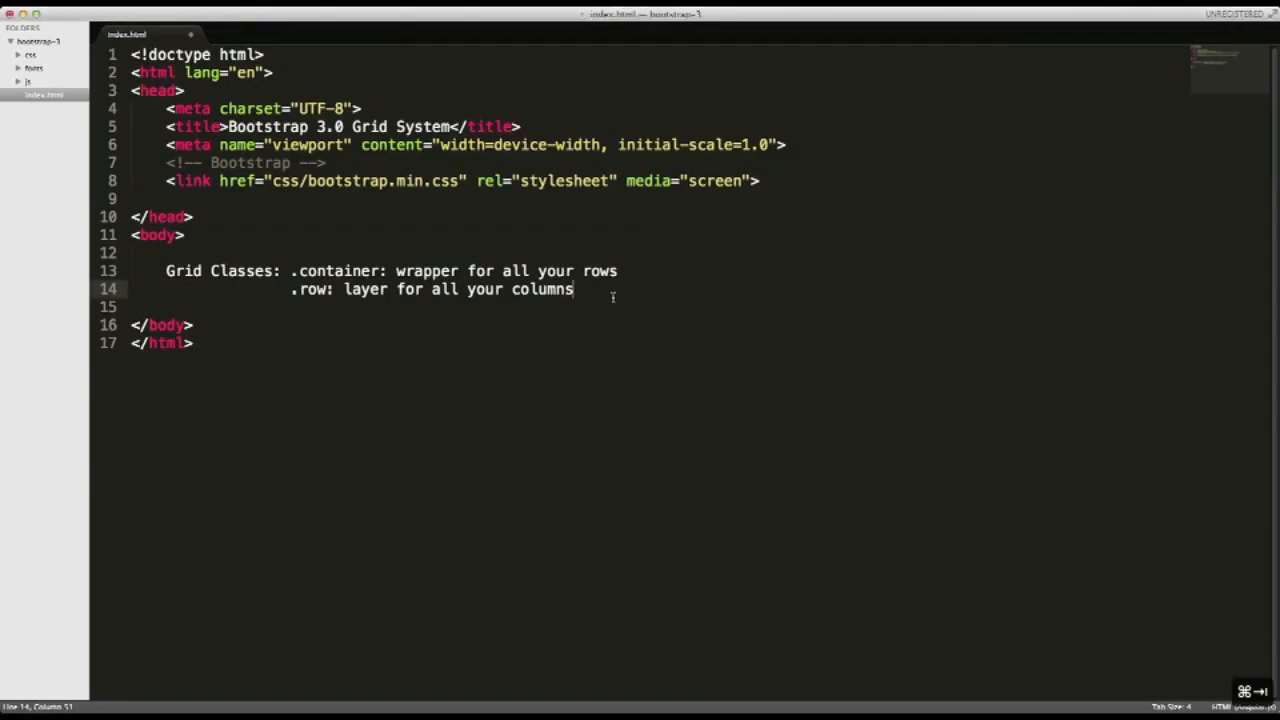
# Reword the .row note to 'contains all your column classes' and begin a third line '.col-'.
pyautogui.doubleClick(364, 288)
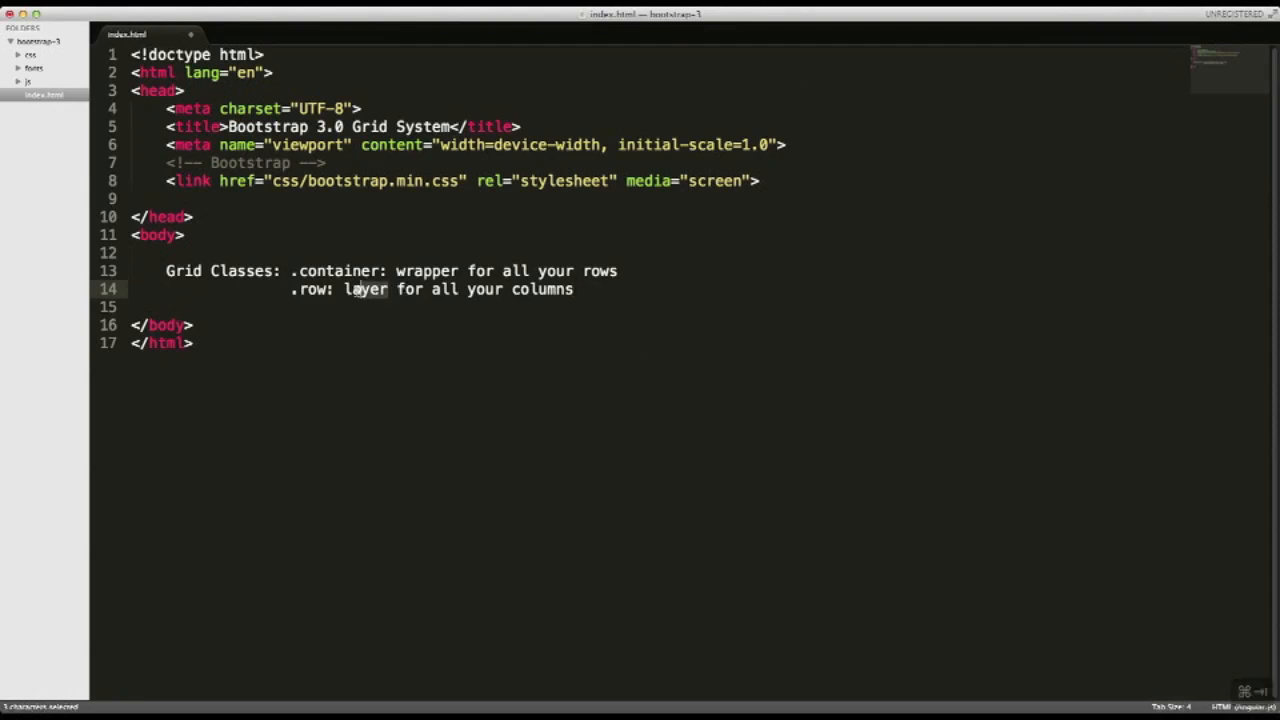
pyautogui.write('contains')
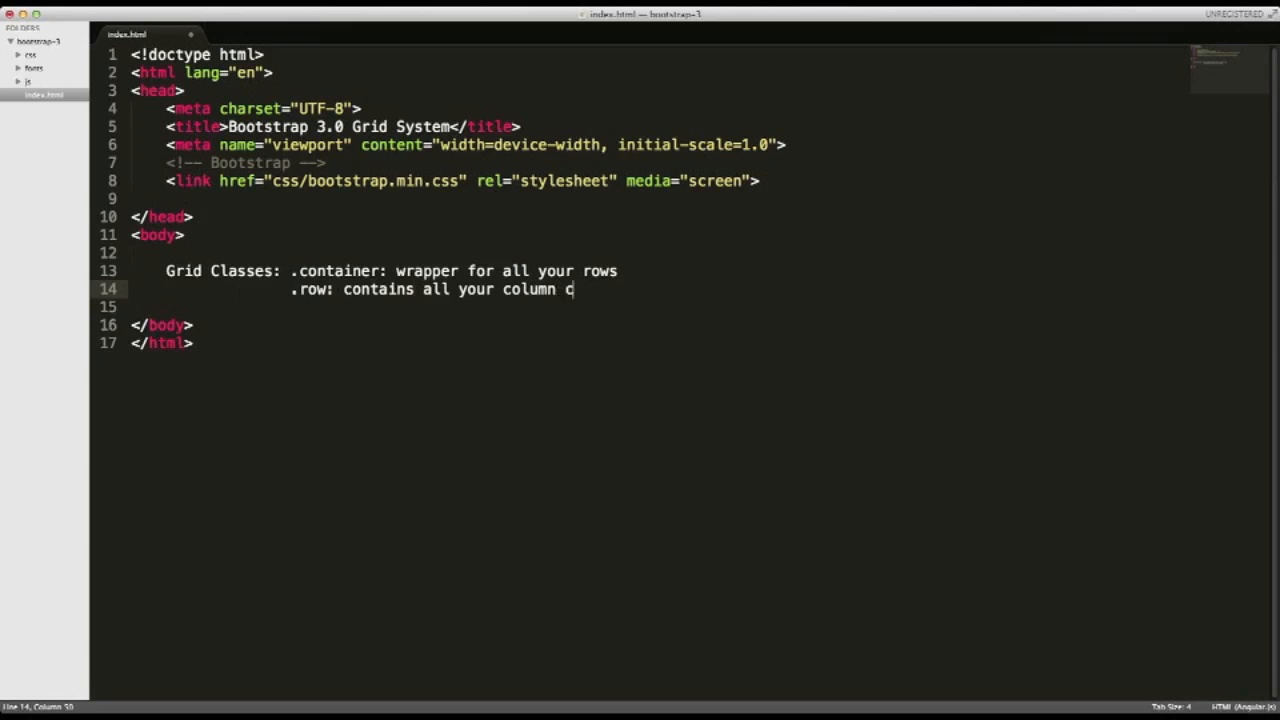
pyautogui.write('lasses')
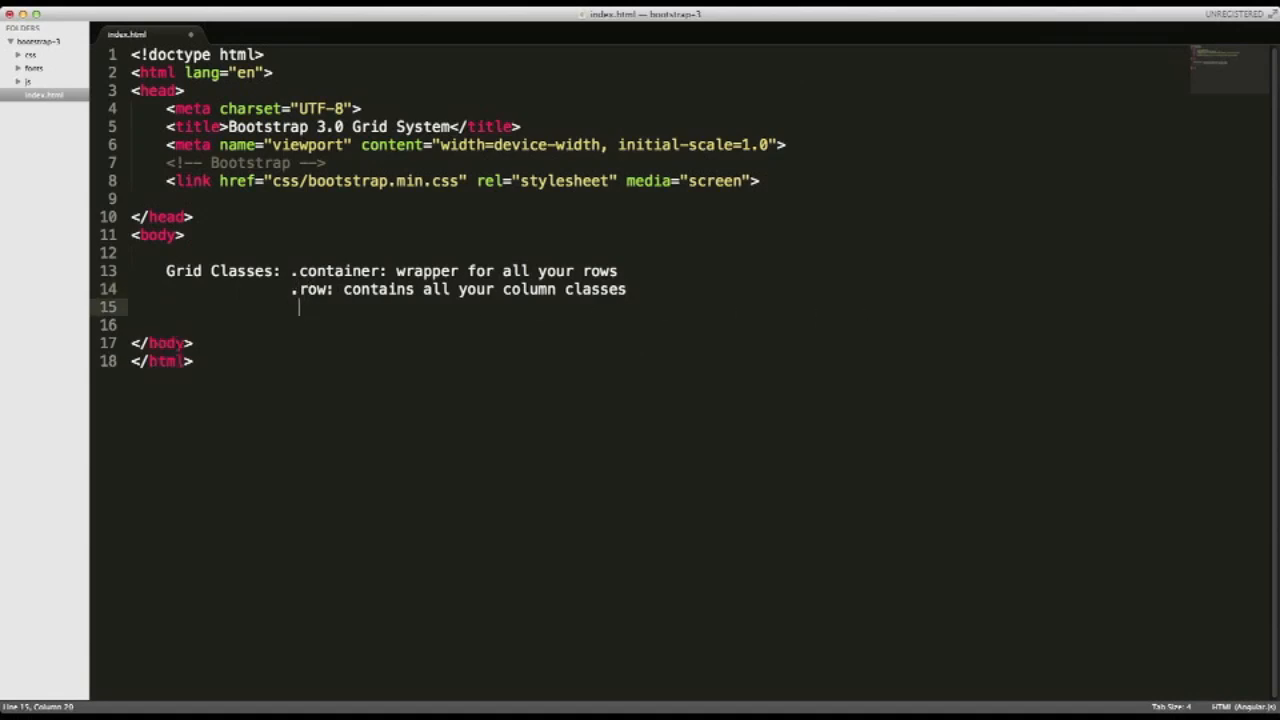
pyautogui.write('.')
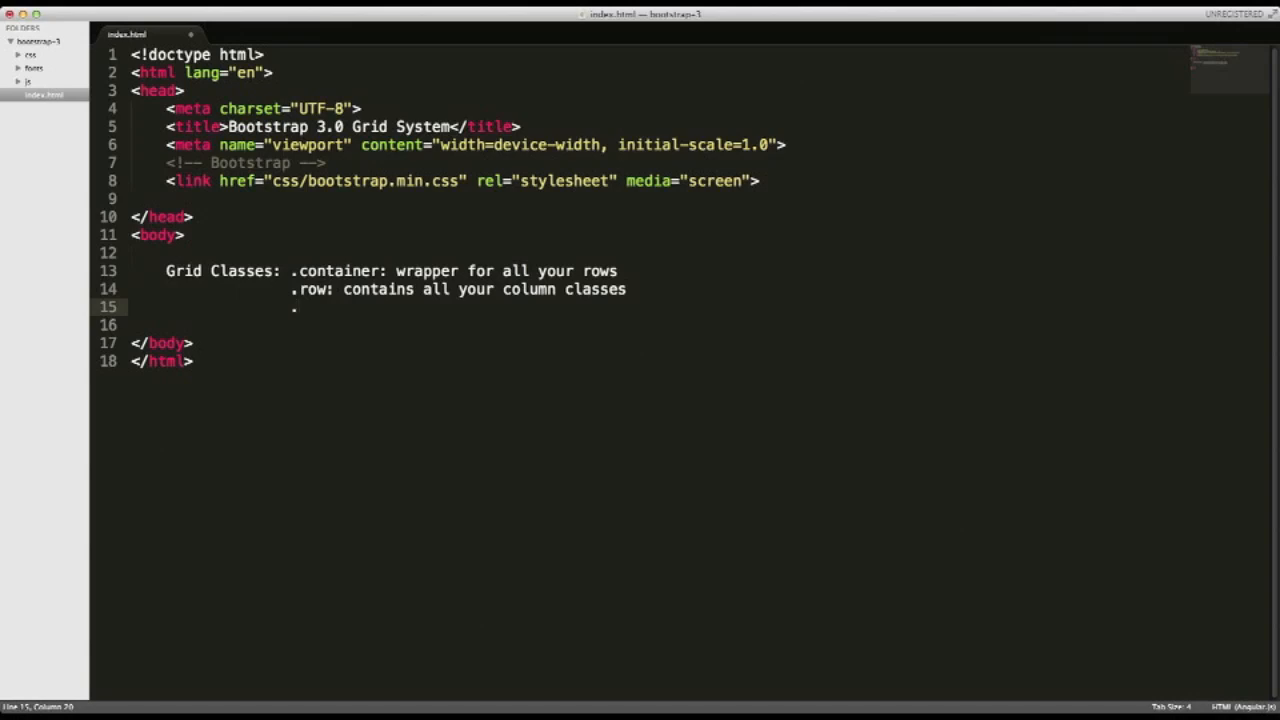
pyautogui.write('co')
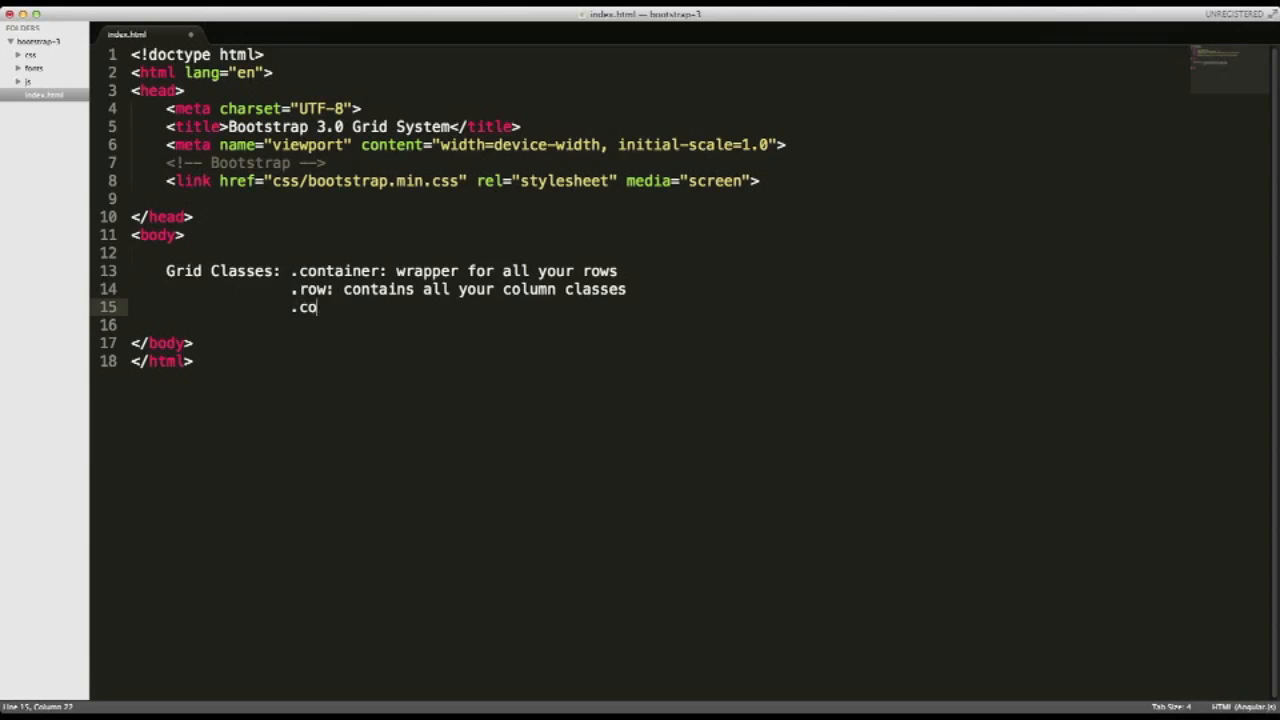
pyautogui.write('l-')
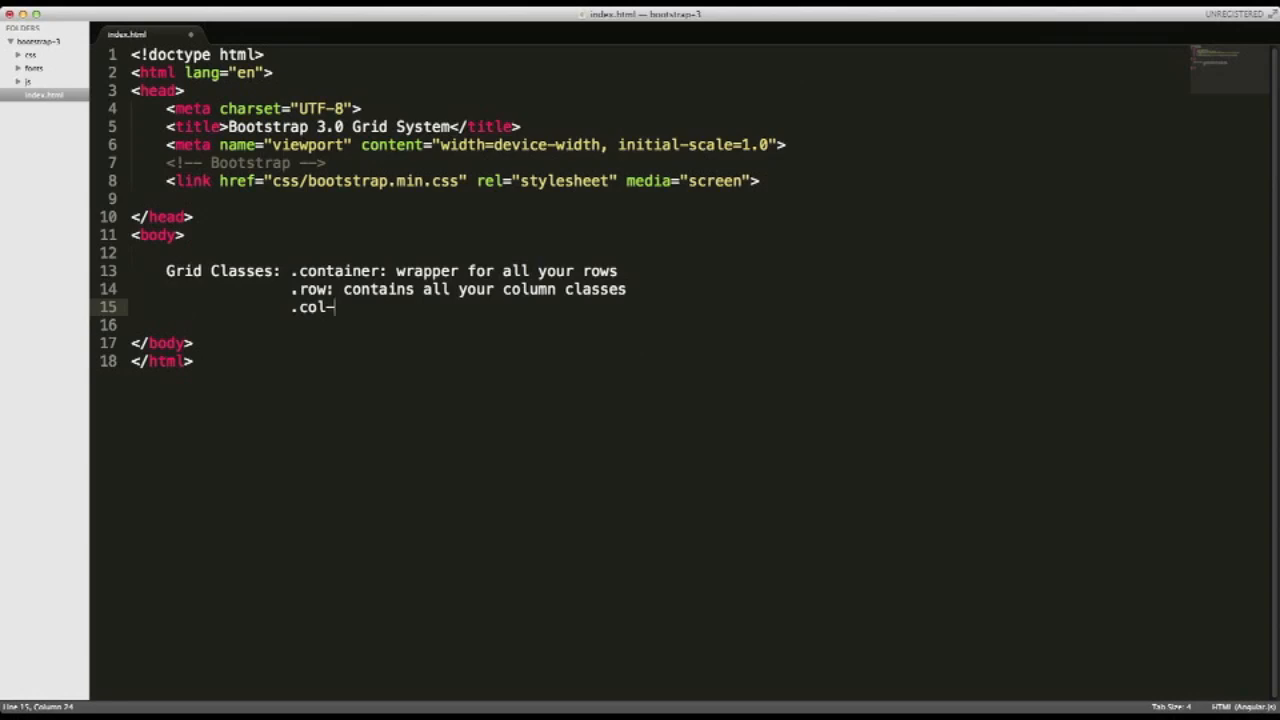
pyautogui.moveTo(350, 308)
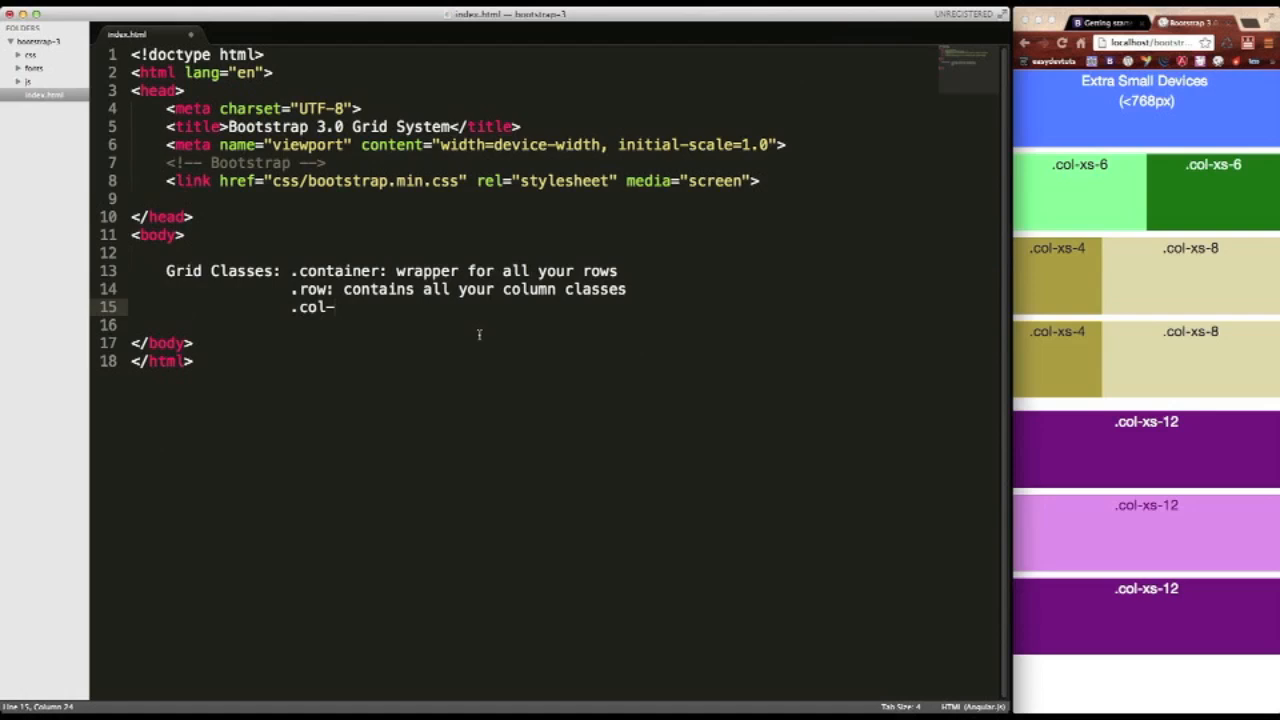
# Complete the third note as '.col-##-##: the sizes of the columns in your row'.
pyautogui.write('##')
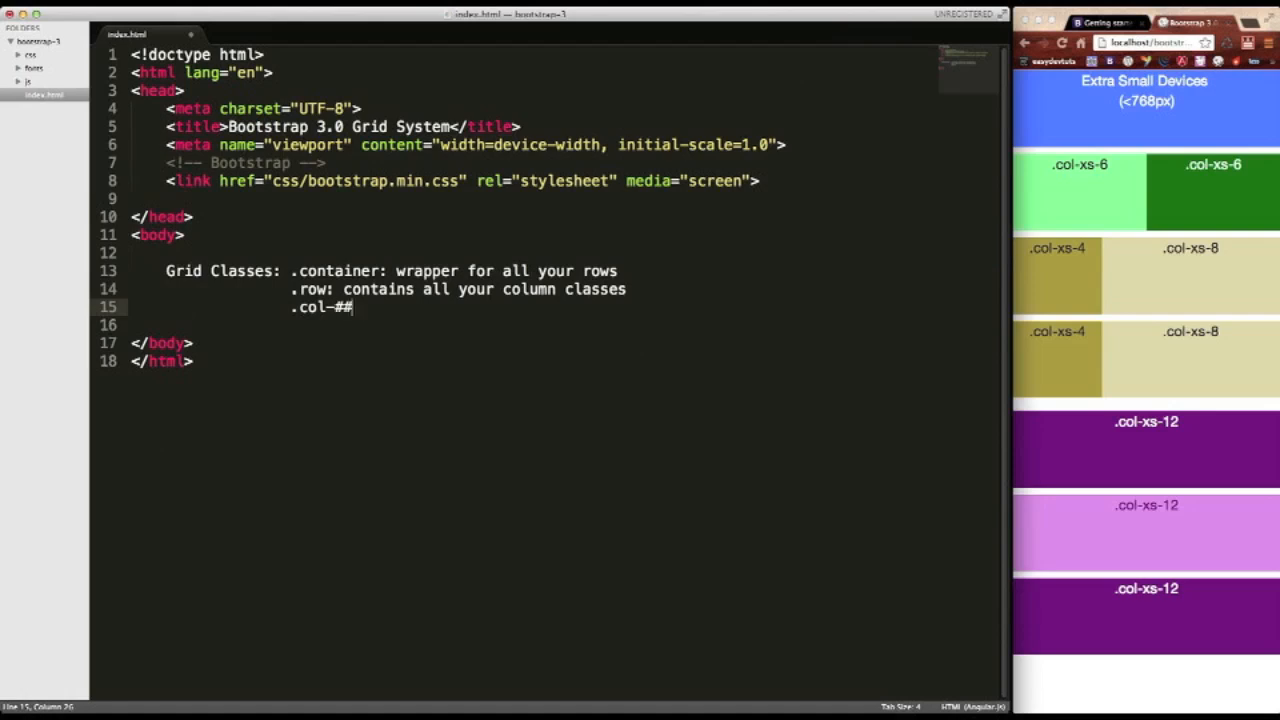
pyautogui.write('-##: th')
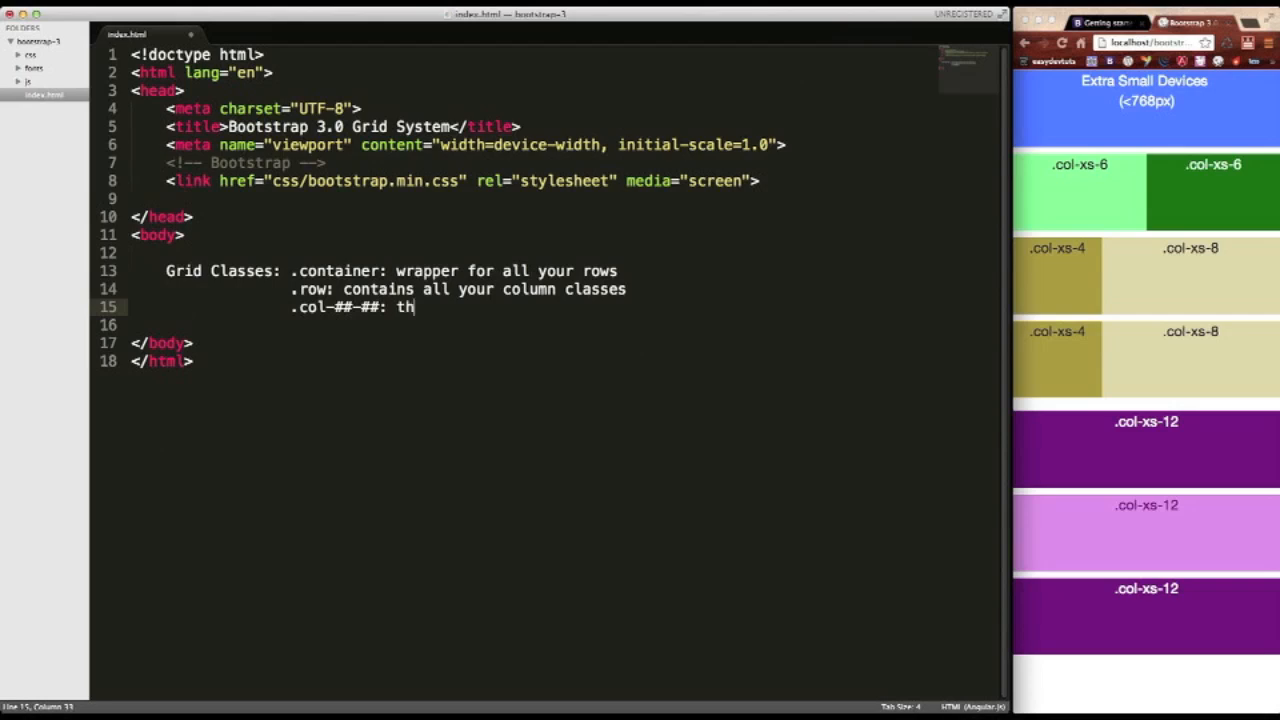
pyautogui.write('e sizes of the columns in y')
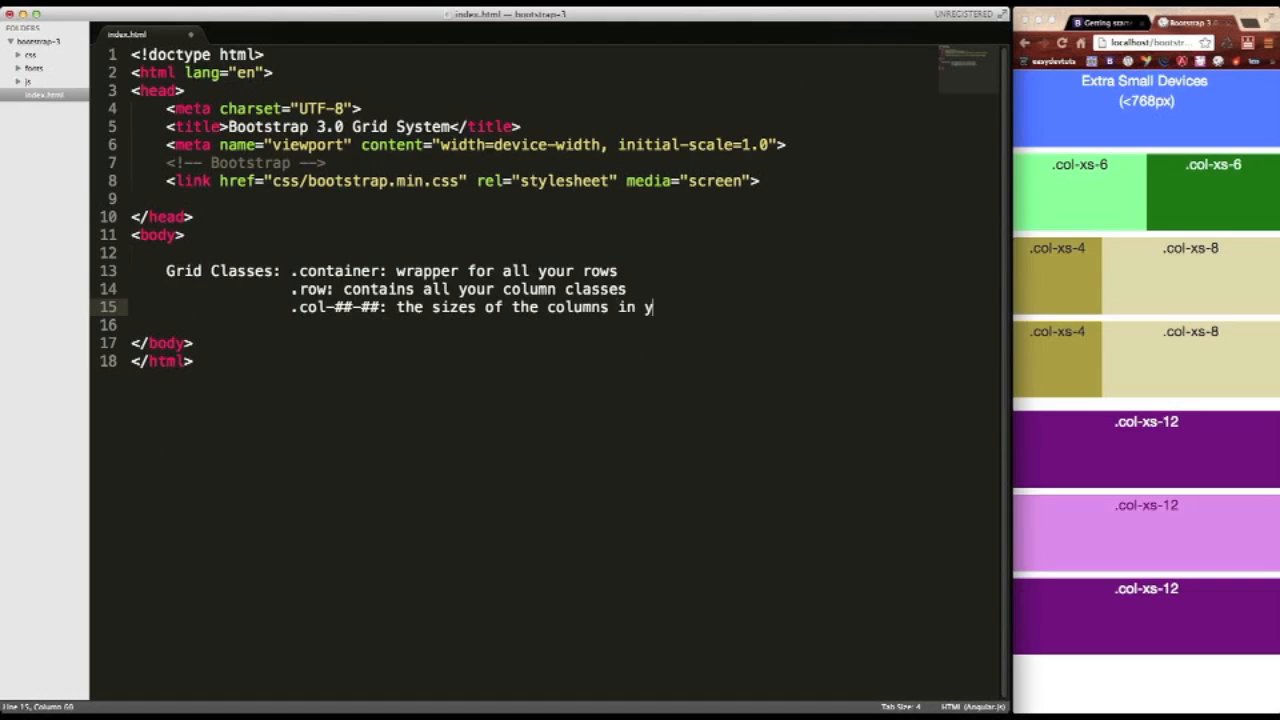
pyautogui.write('our row')
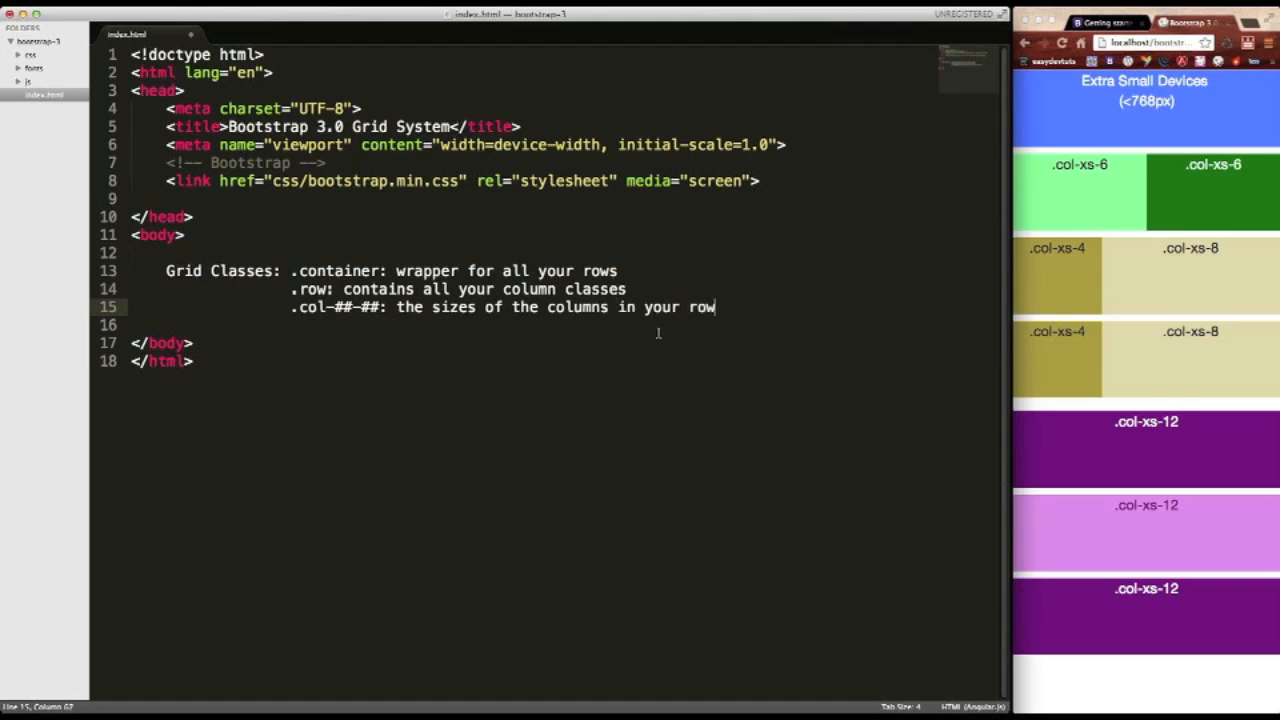
# Wrap the three grid class note lines in an HTML comment with Cmd+/.
pyautogui.moveTo(168, 270); pyautogui.dragTo(716, 308)
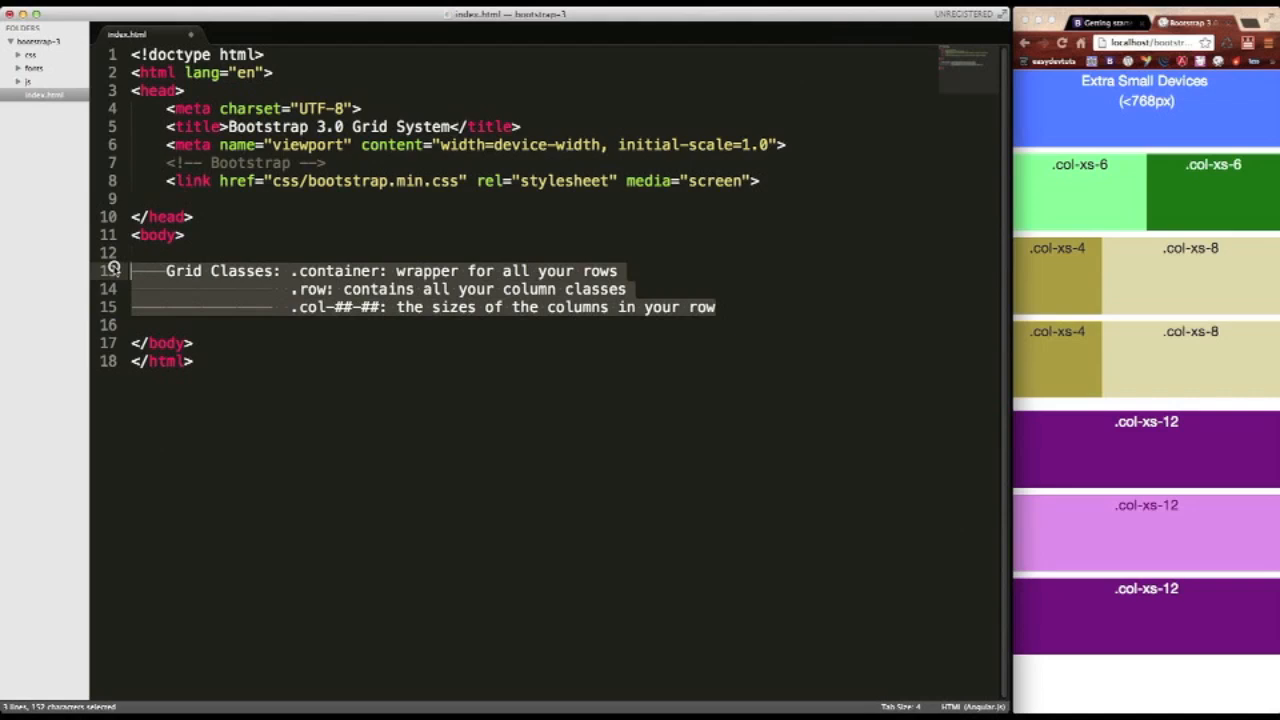
pyautogui.press('cmd+/')
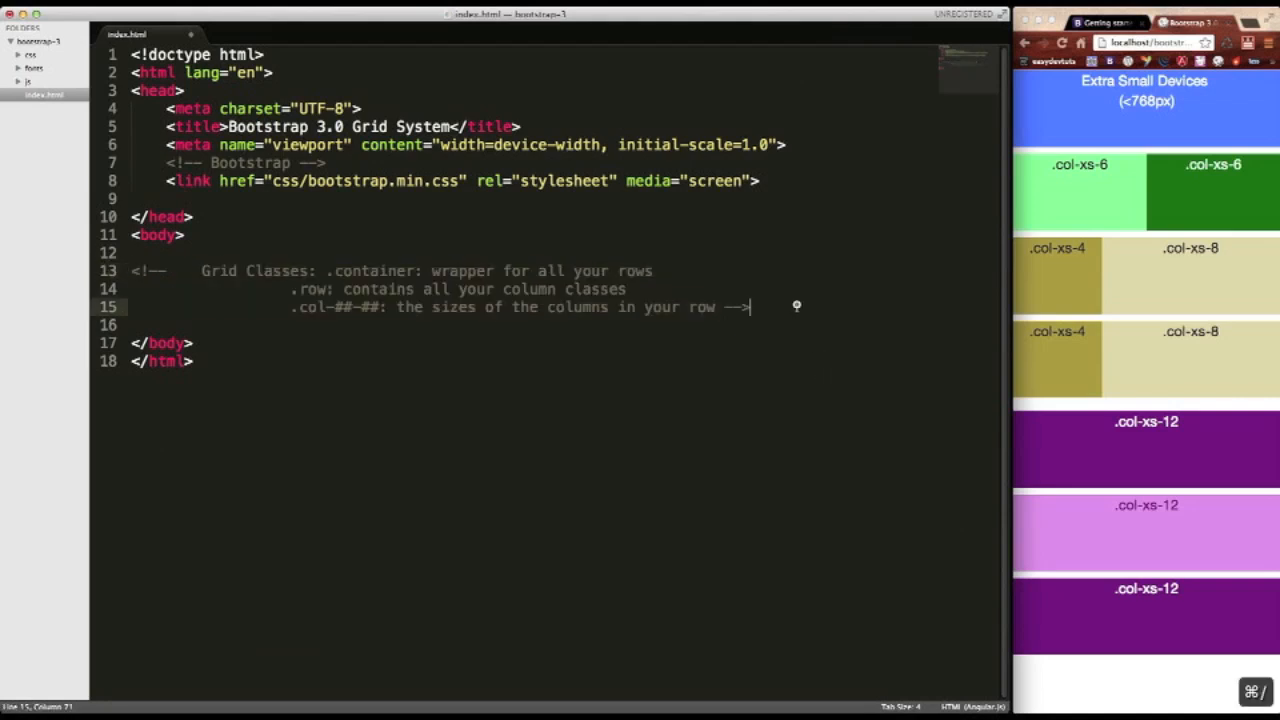
pyautogui.press('enter')
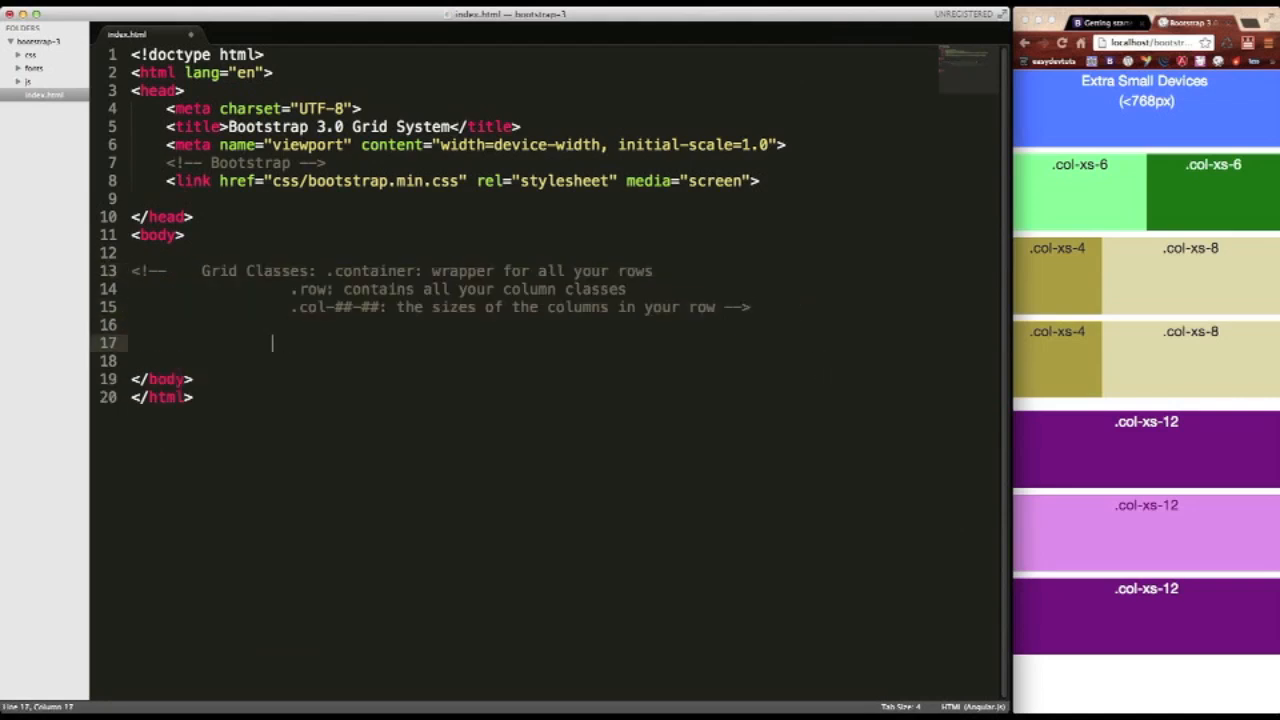
# Expand Emmet div.container, div.row and div.col-xs-12 into nested divs.
pyautogui.write('div class="container">')
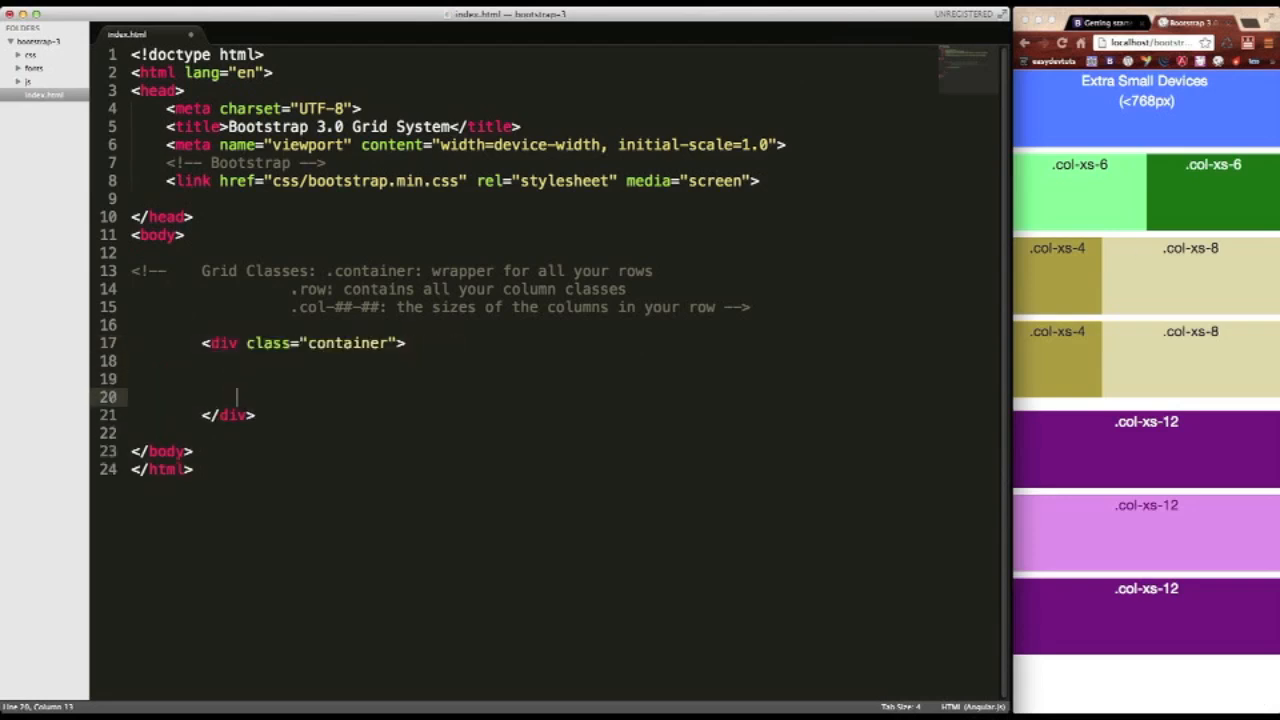
pyautogui.moveTo(1052, 96)
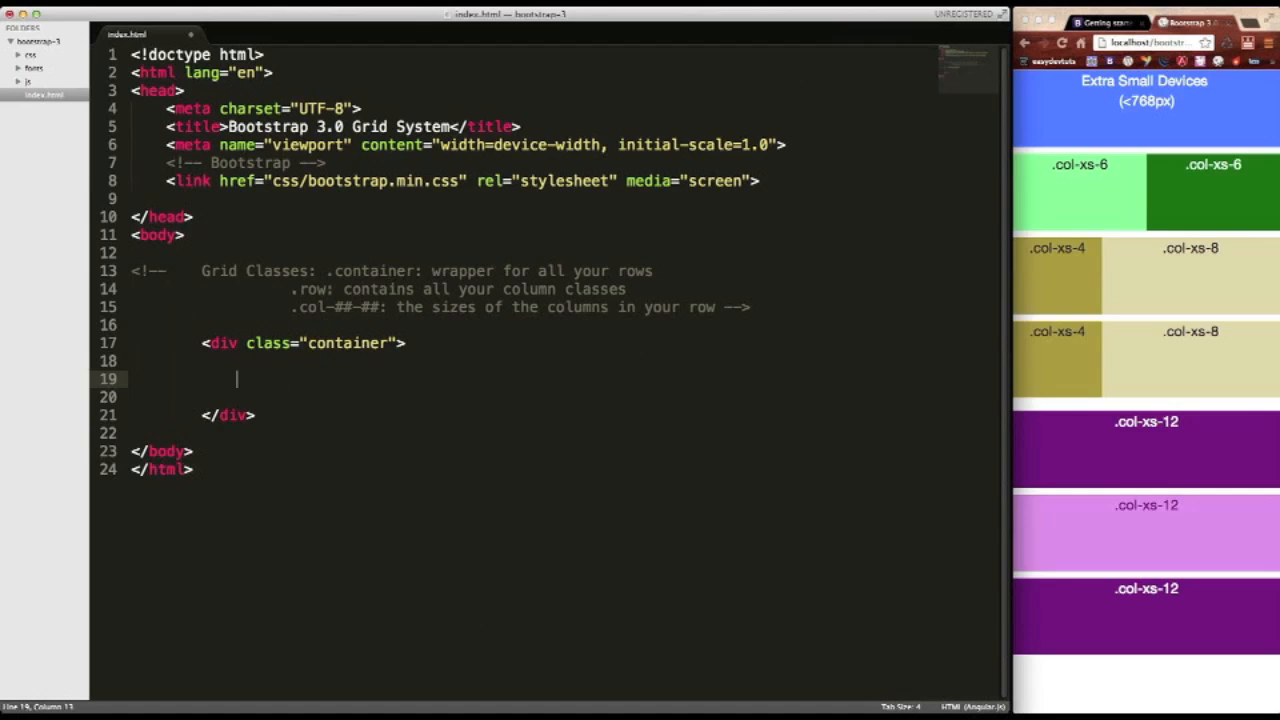
pyautogui.write('div.ro')
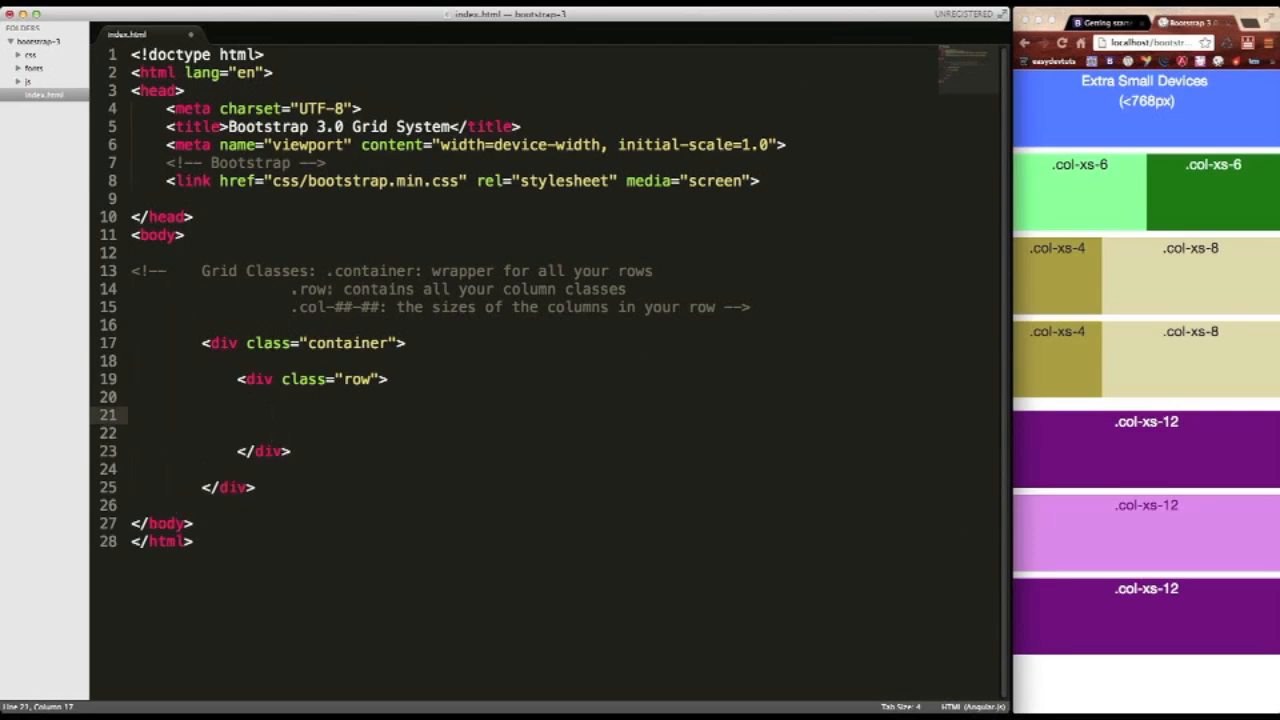
pyautogui.write('div.')
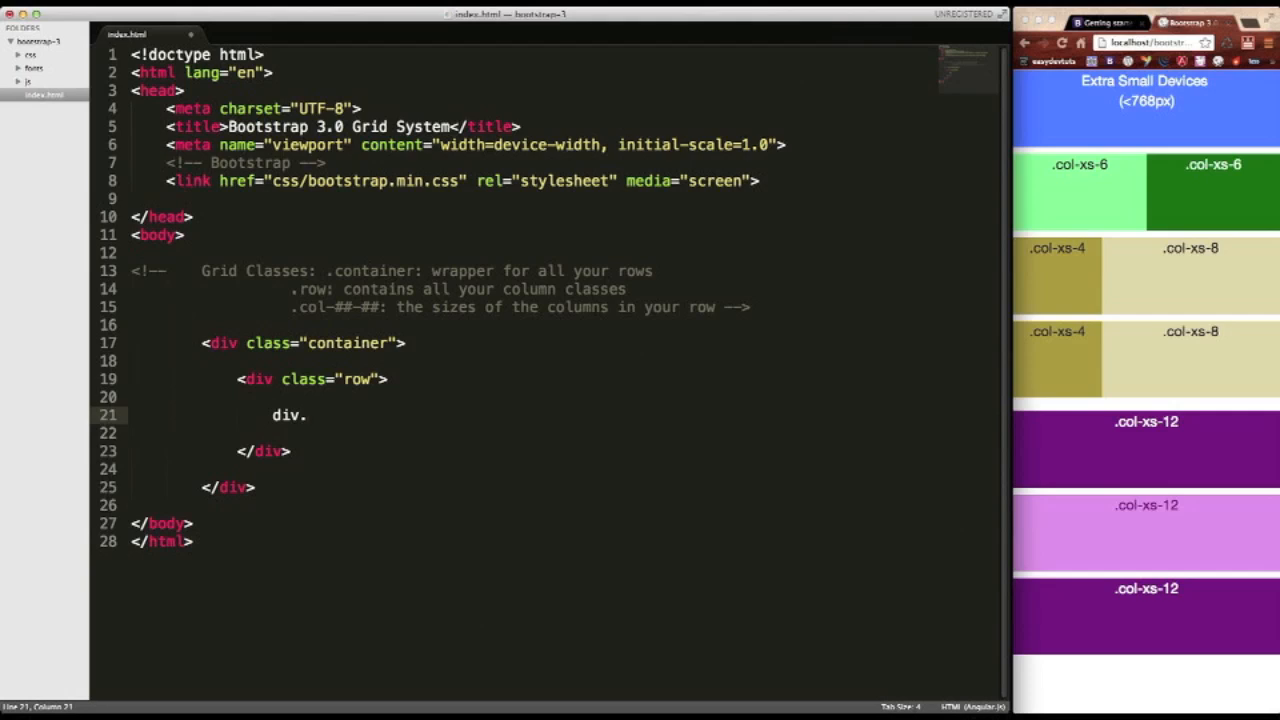
pyautogui.write('col')
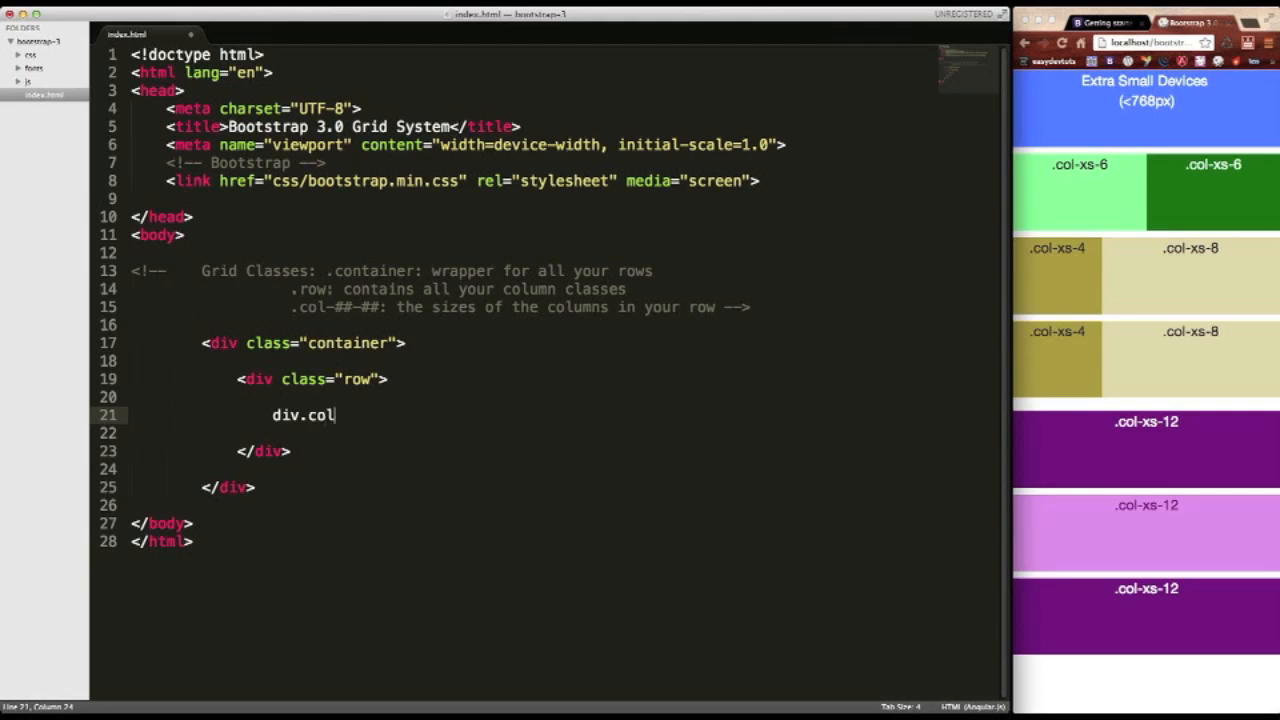
pyautogui.write('-xs')
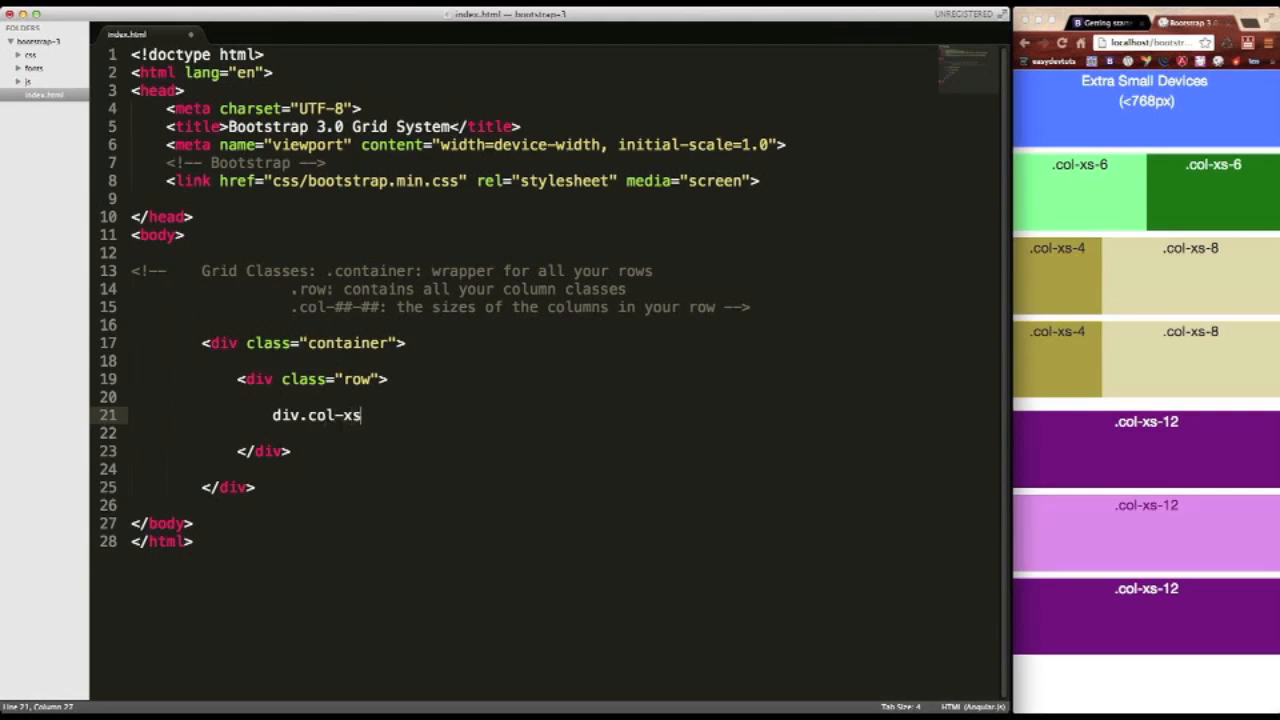
pyautogui.write('-12')
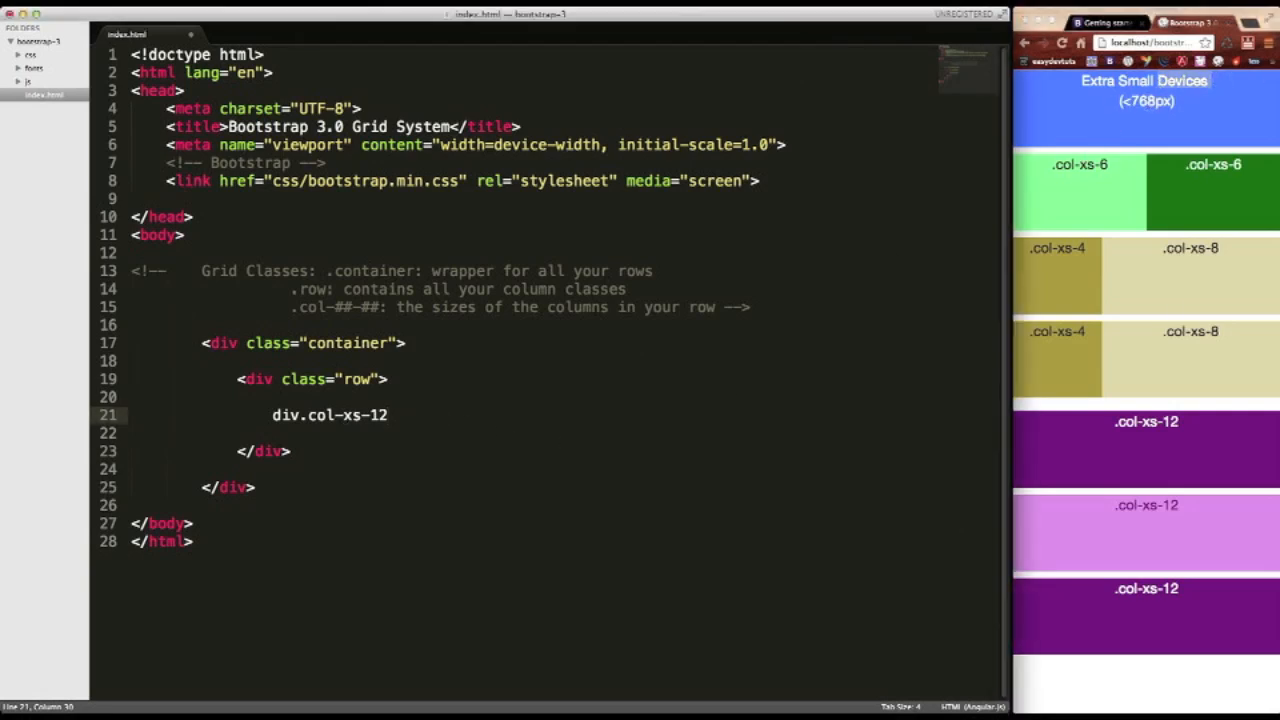
pyautogui.press('Tab')
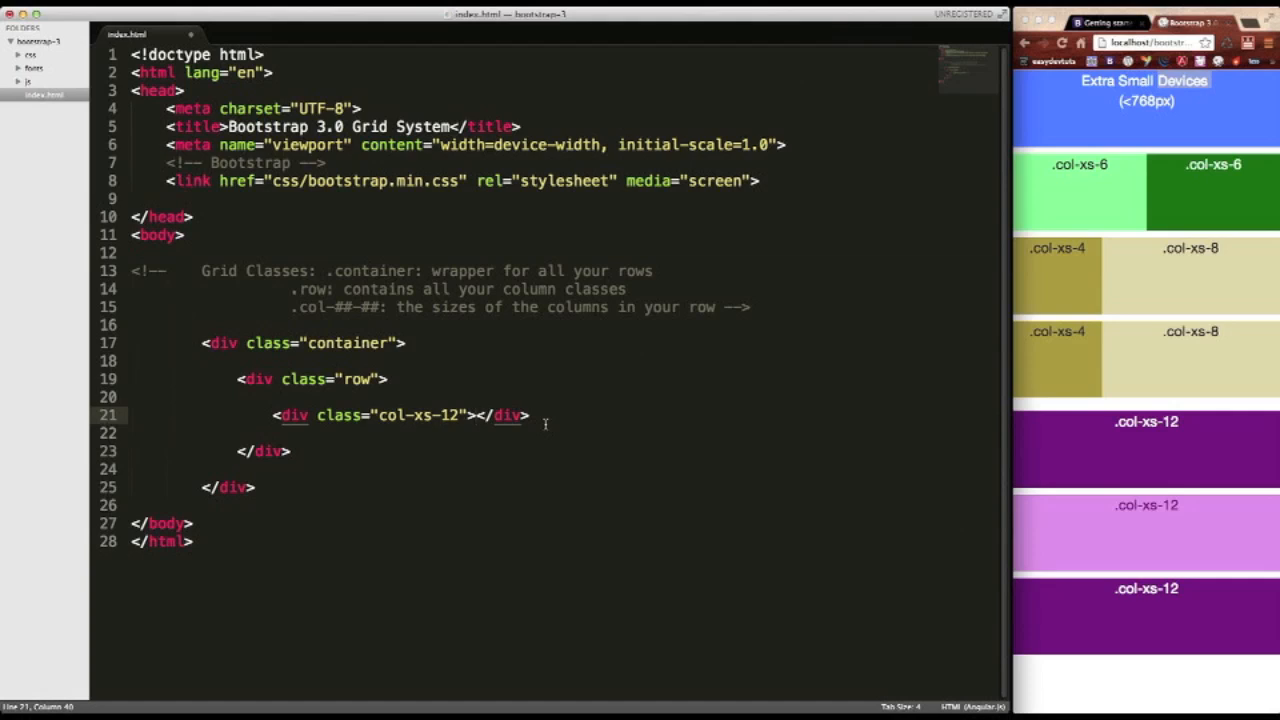
# Label the inner div with the text '.col-xs-12' and save index.html.
pyautogui.write('.col')
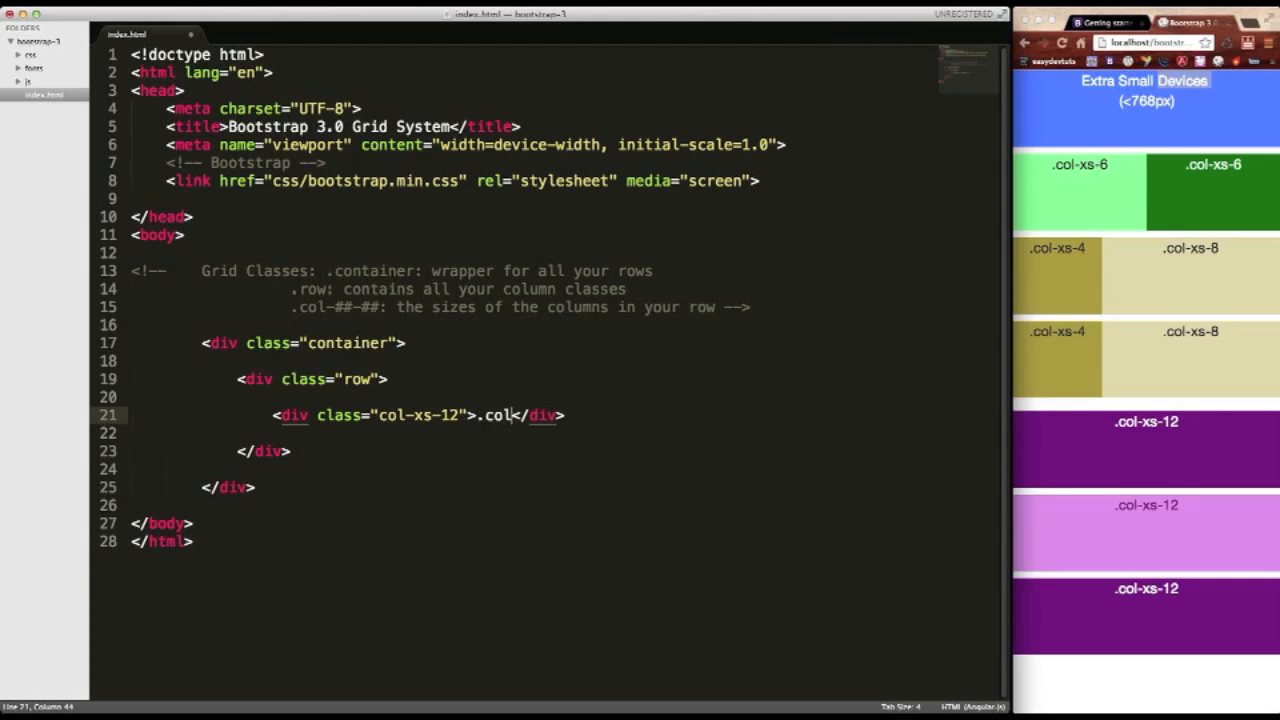
pyautogui.write('-xs-12')
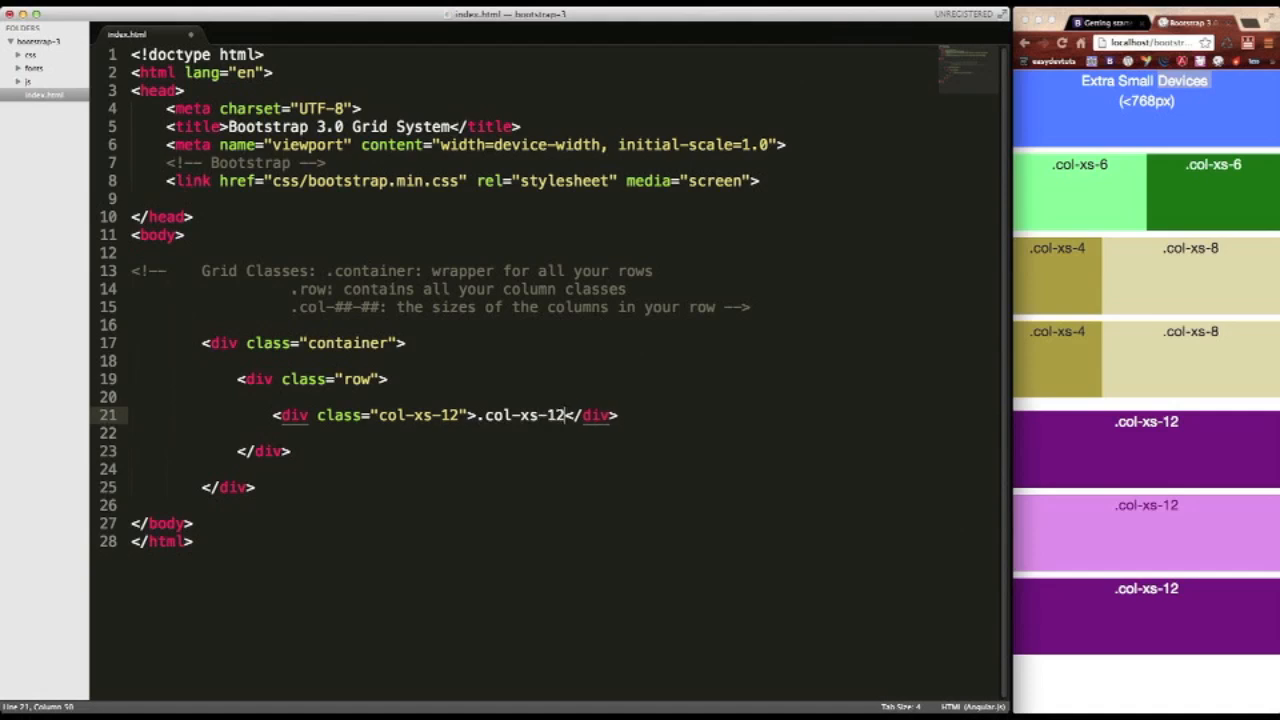
pyautogui.press('cmd+s')
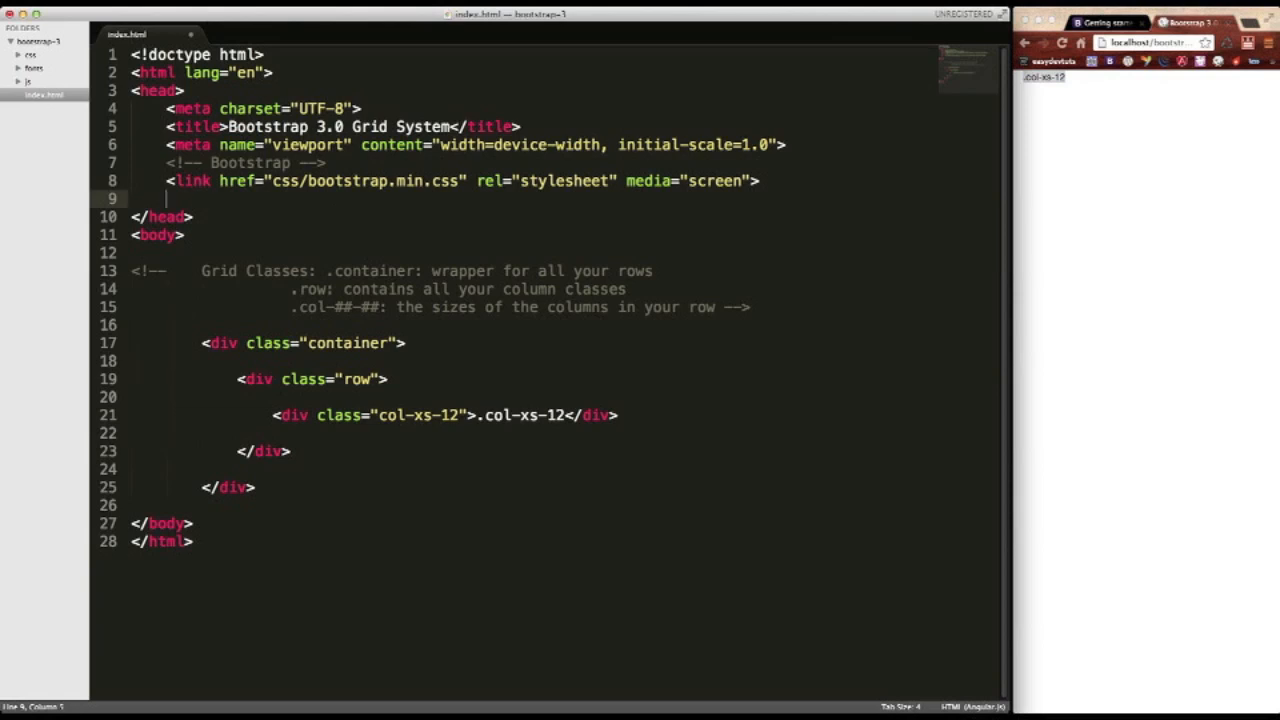
# Add a style block giving .col-xs-12 height 100px and background-color blue.
pyautogui.write('<style></style>')
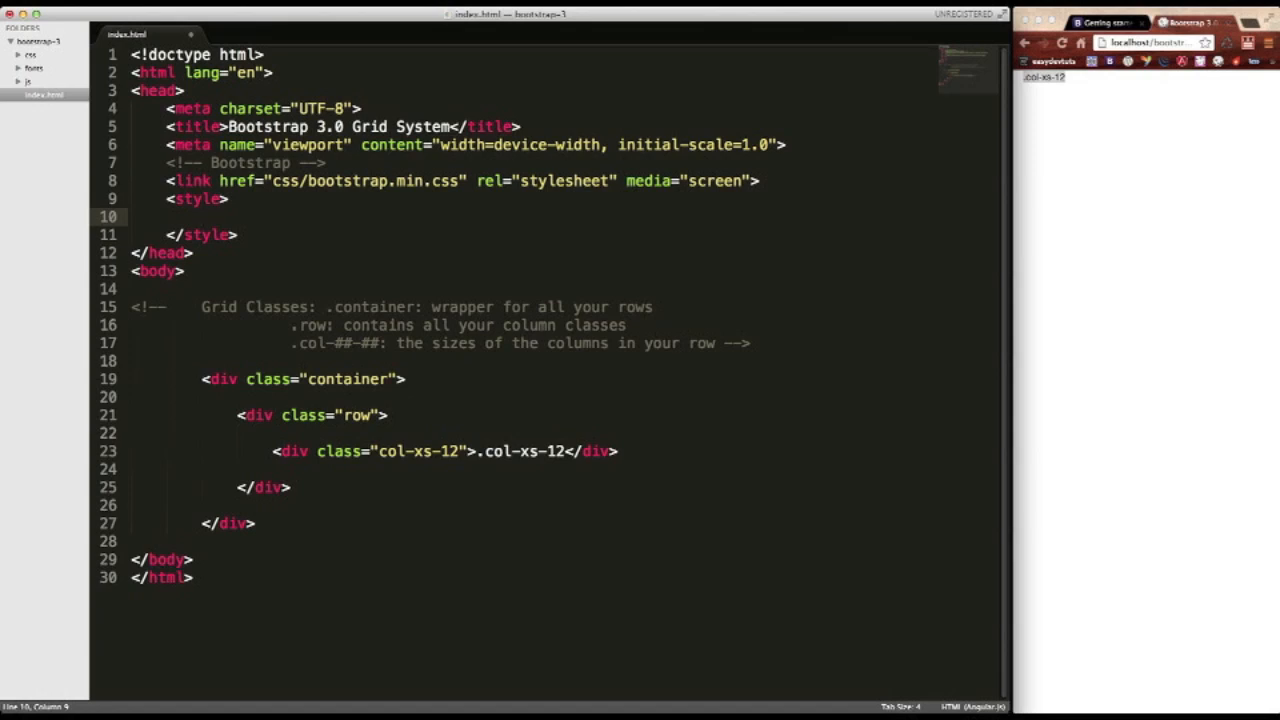
pyautogui.write('.col-xs-12{')
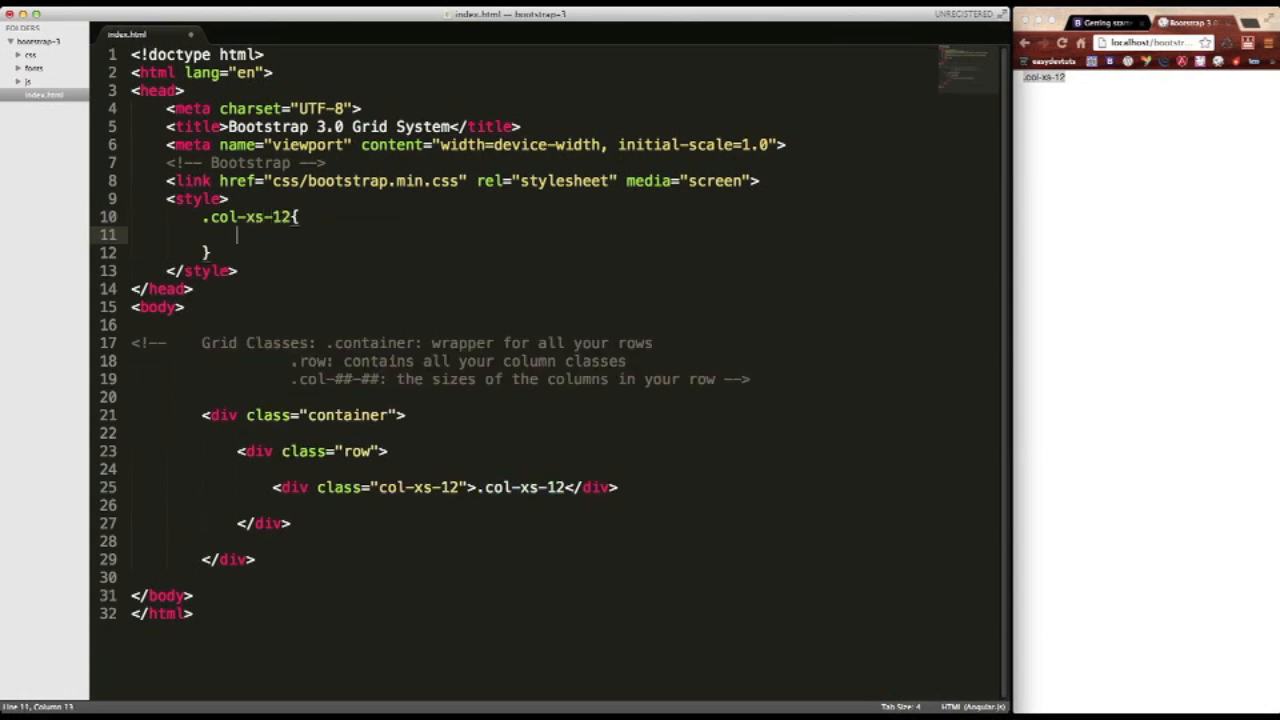
pyautogui.write('height:')
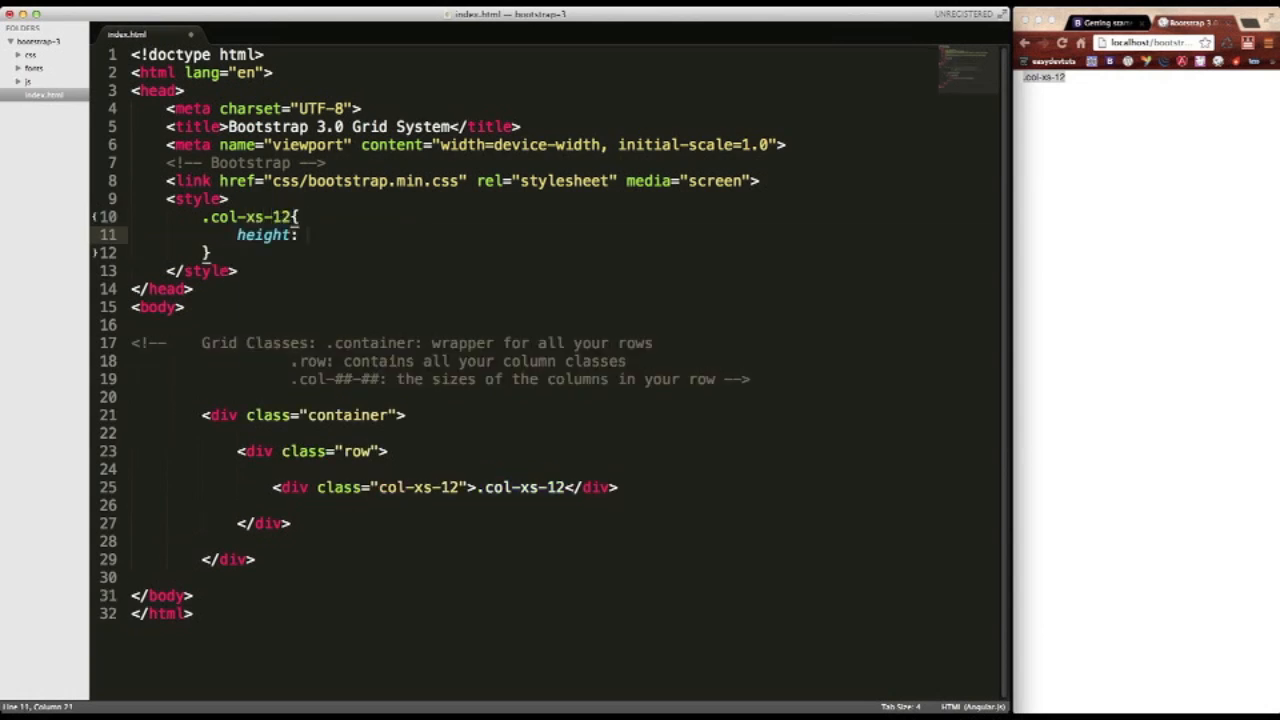
pyautogui.write('100px')
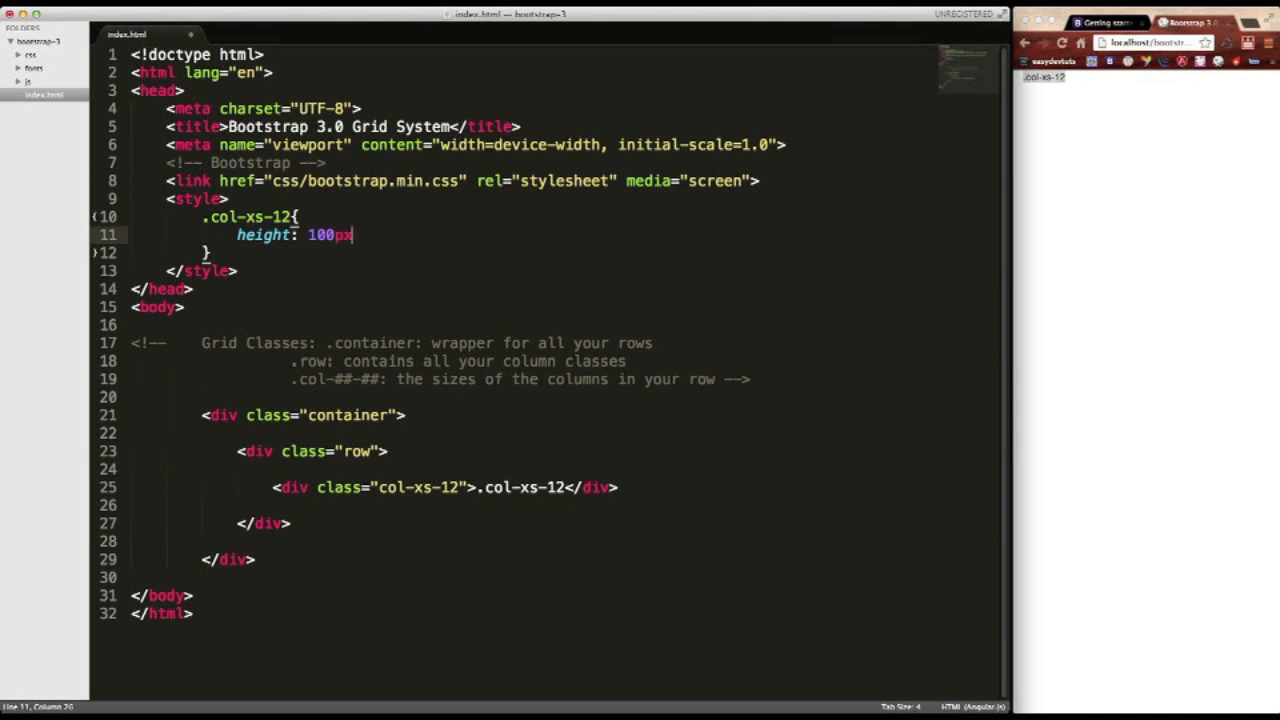
pyautogui.write('background-color:')
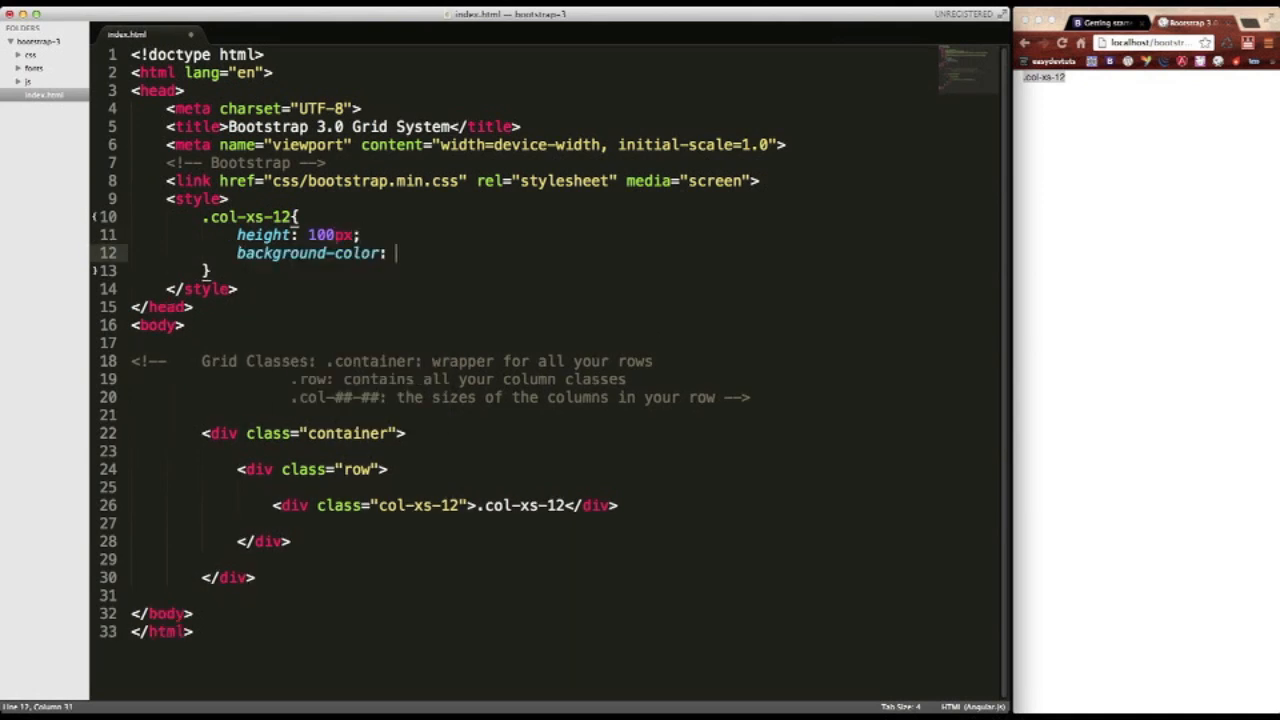
pyautogui.write('blue')
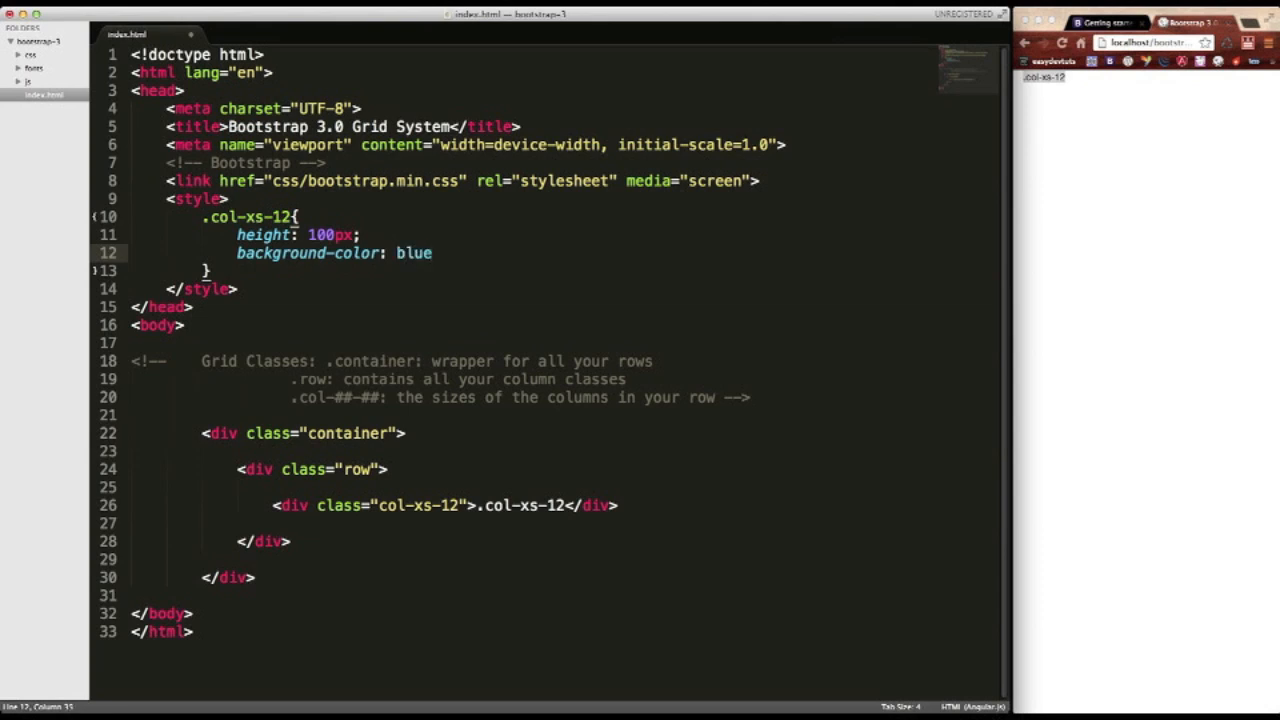
# Add color: white and text-align: center to the .col-xs-12 rule.
pyautogui.write('color')
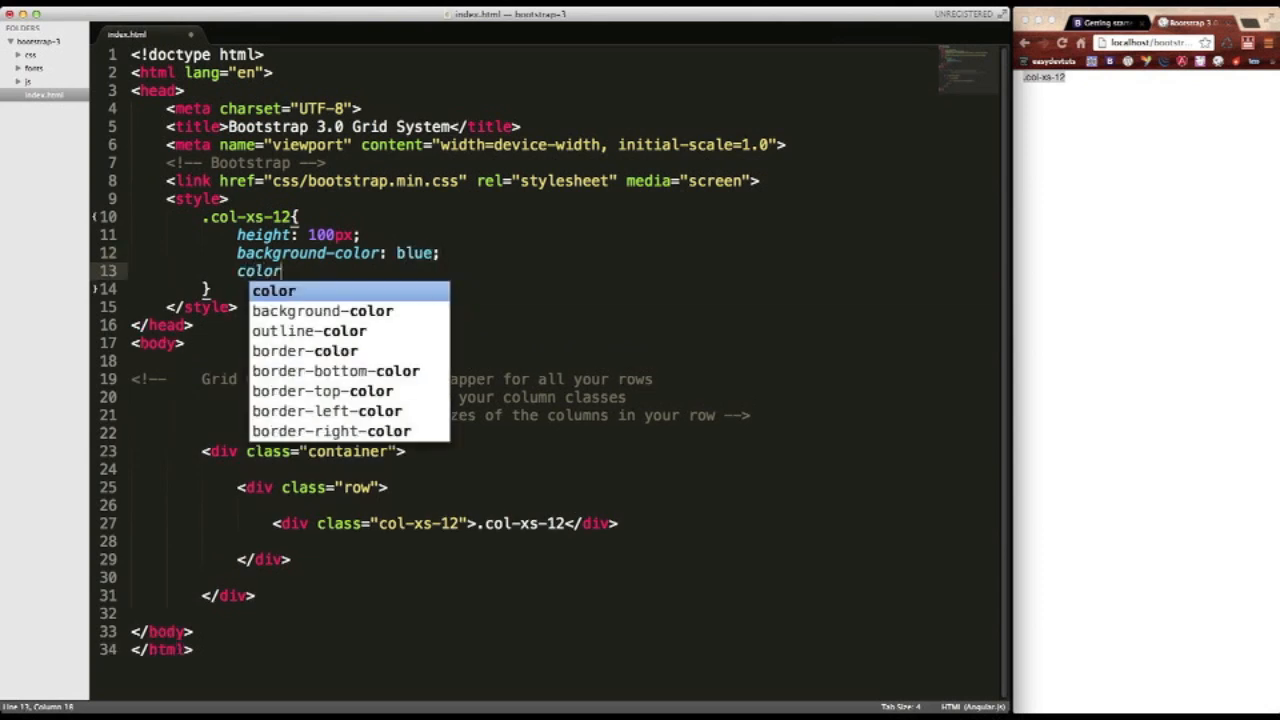
pyautogui.write(': white;')
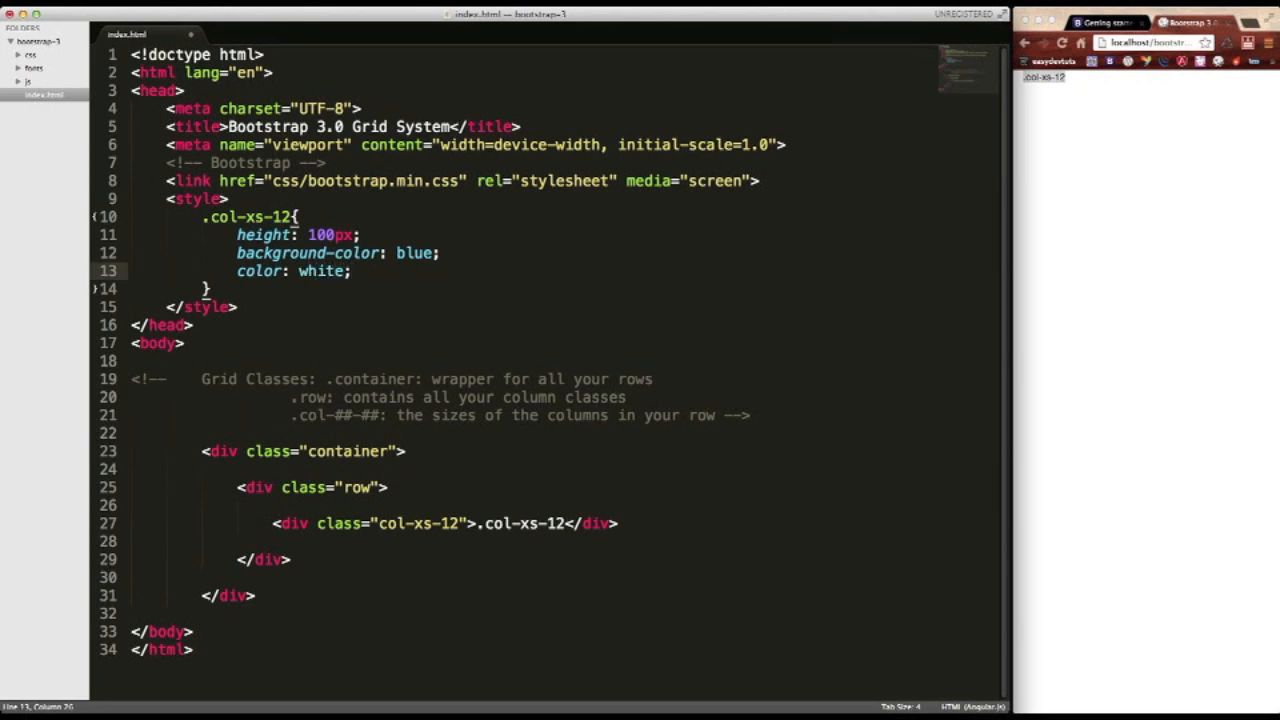
pyautogui.write('text')
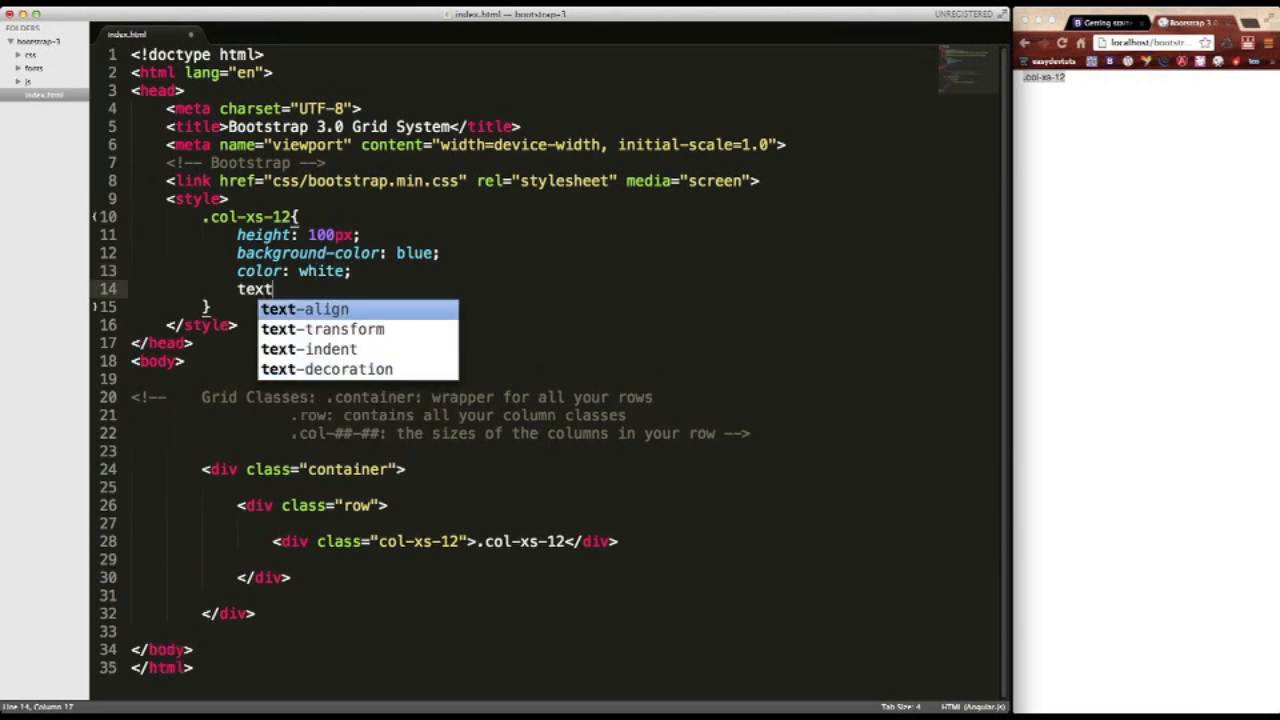
pyautogui.write('-align: center')
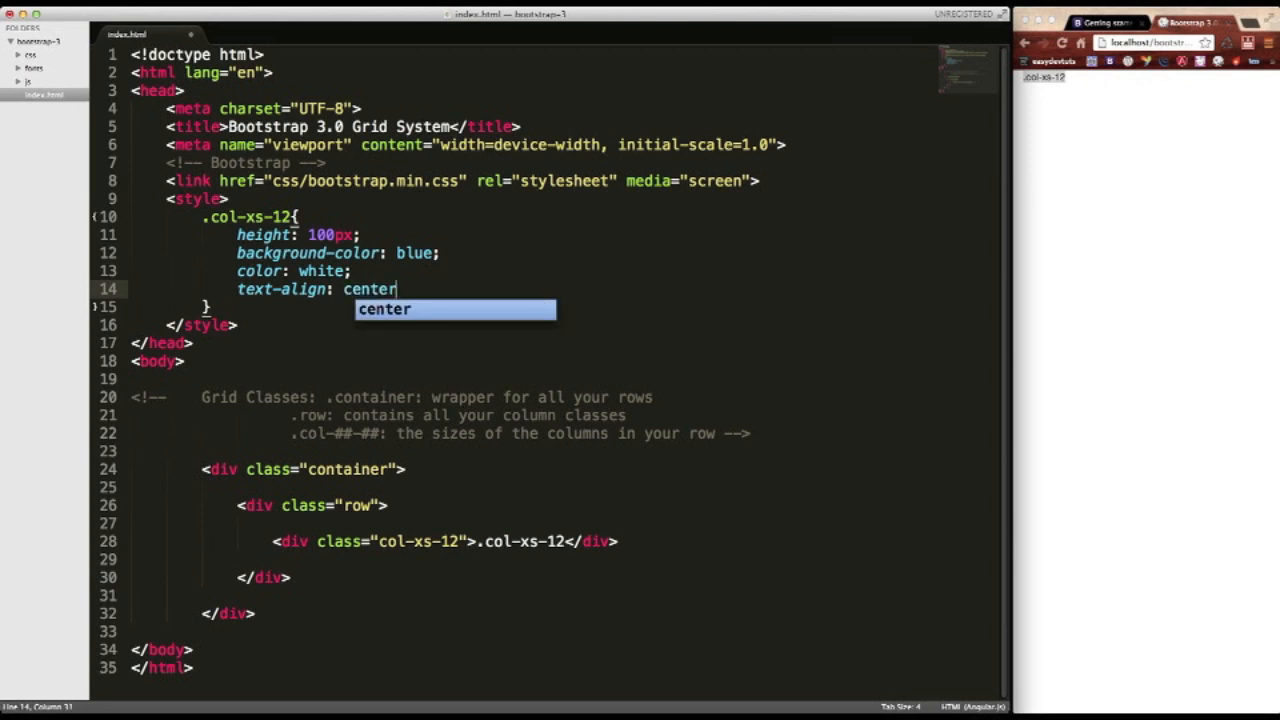
pyautogui.write(';')
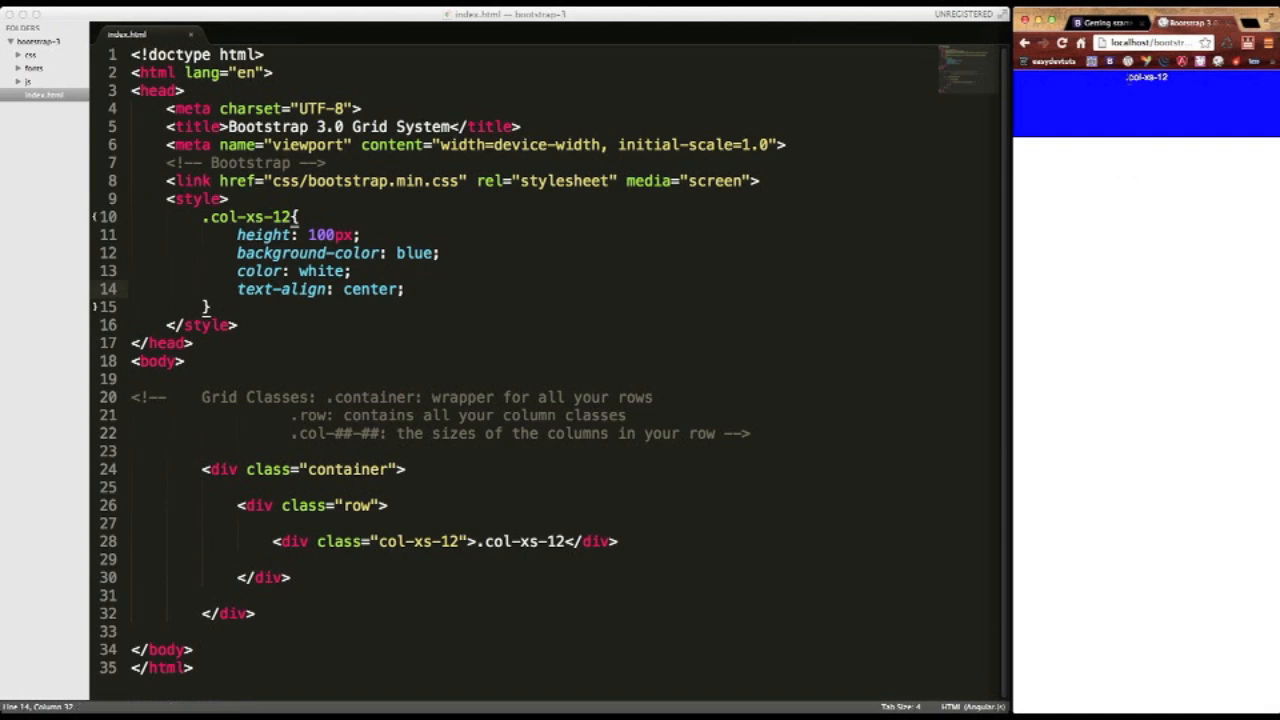
pyautogui.moveTo(888, 338)
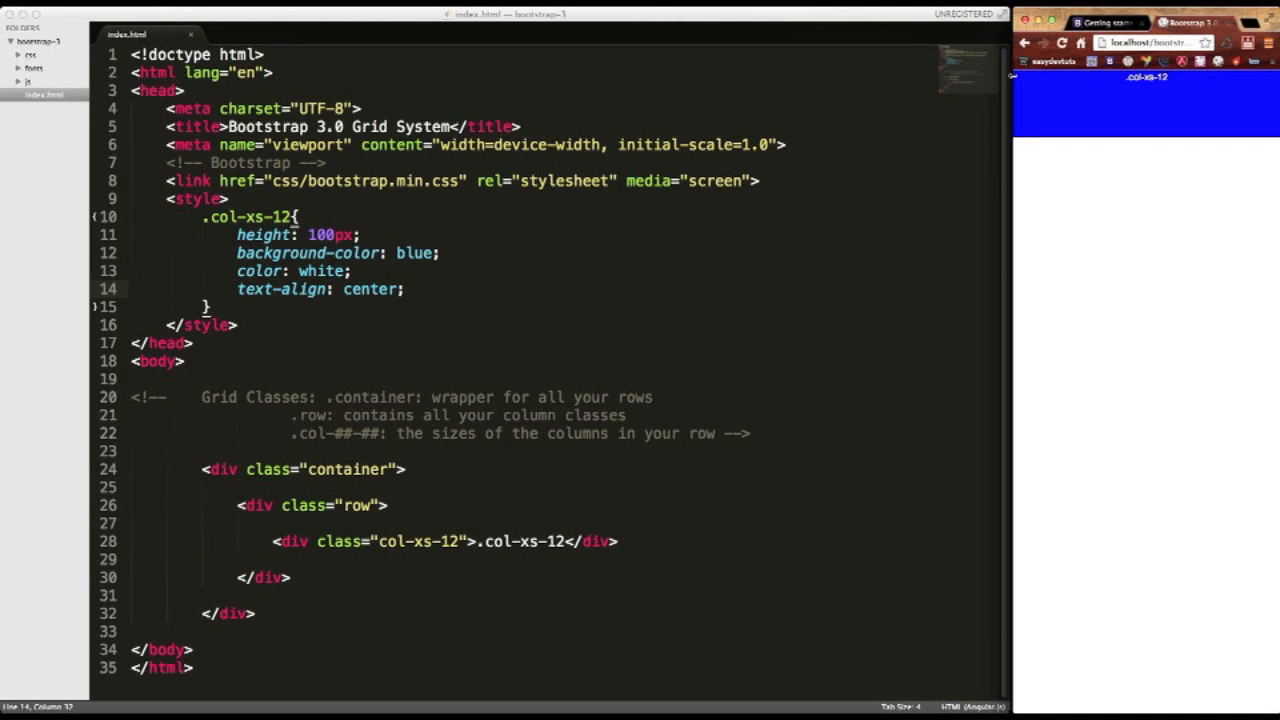
pyautogui.moveTo(1070, 130)
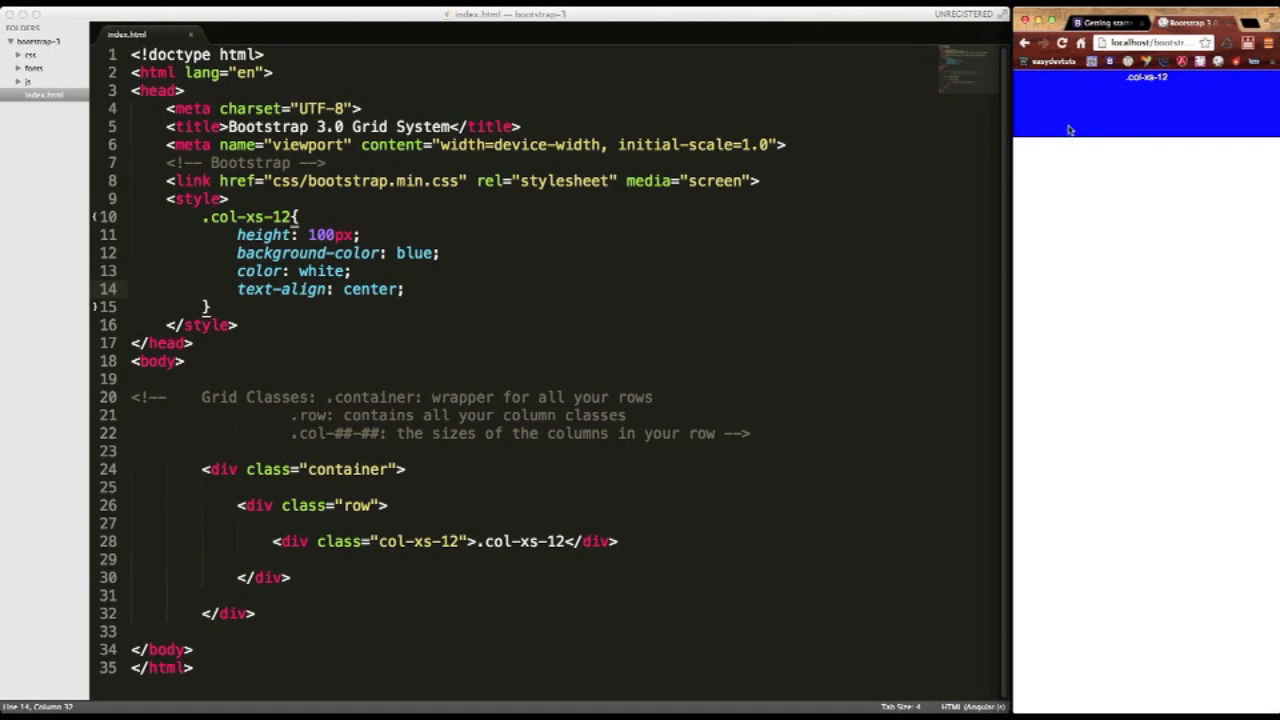
pyautogui.moveTo(1072, 132)
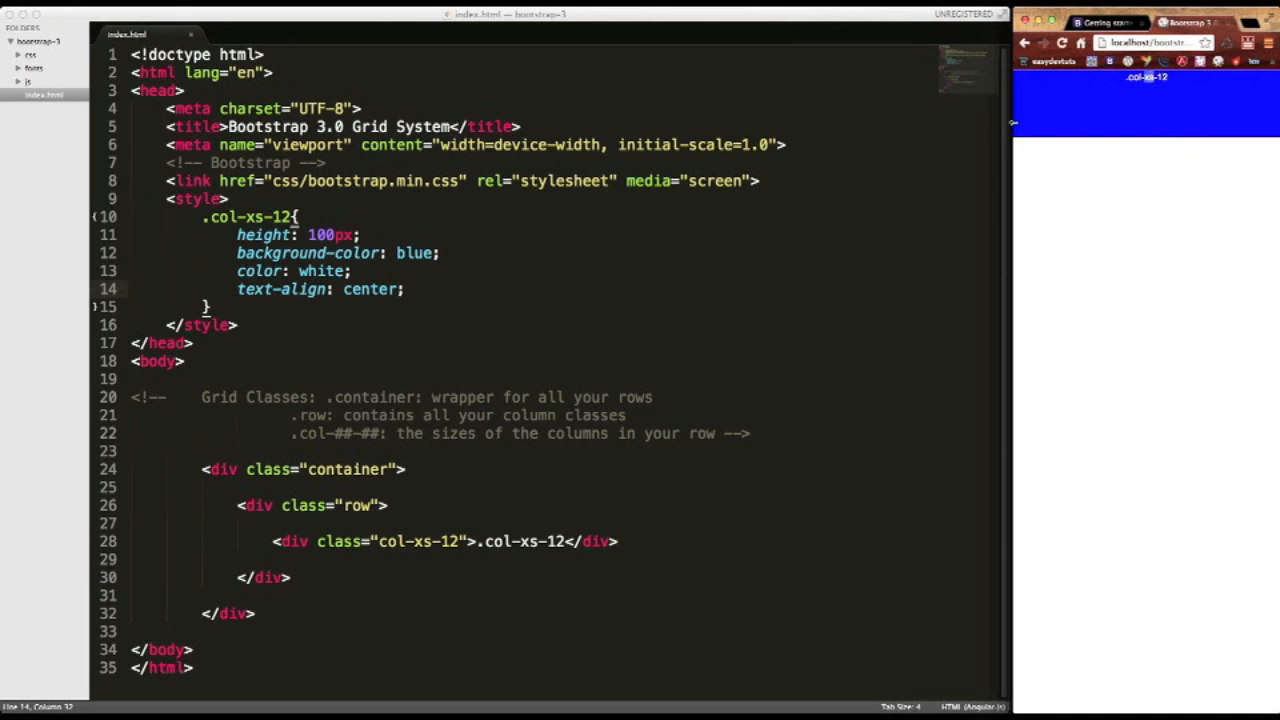
pyautogui.moveTo(870, 108)
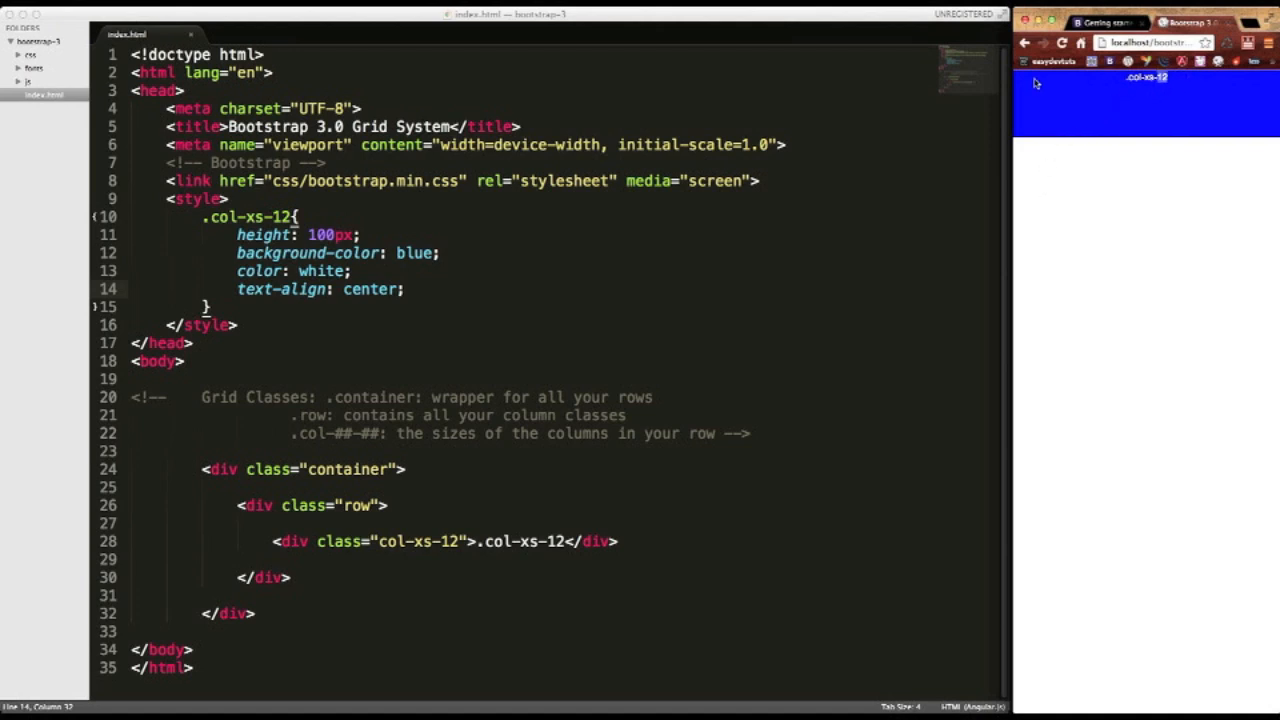
pyautogui.moveTo(1128, 188)
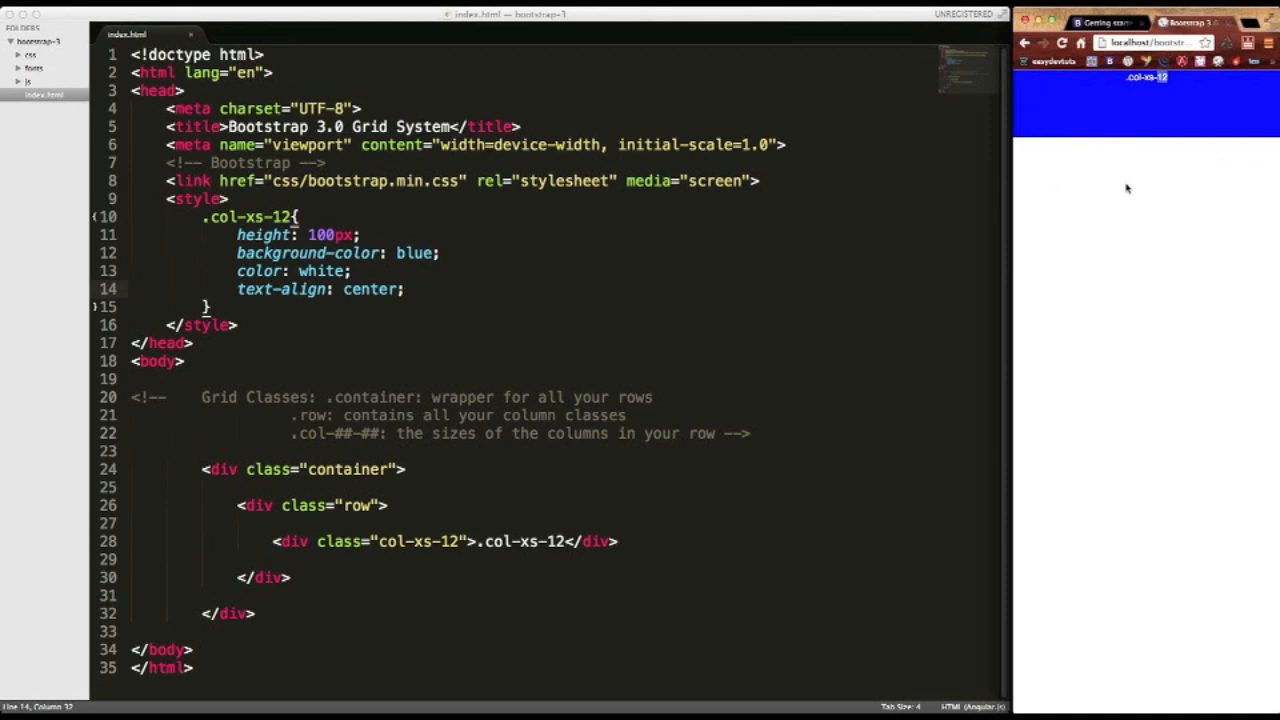
pyautogui.moveTo(1152, 84)
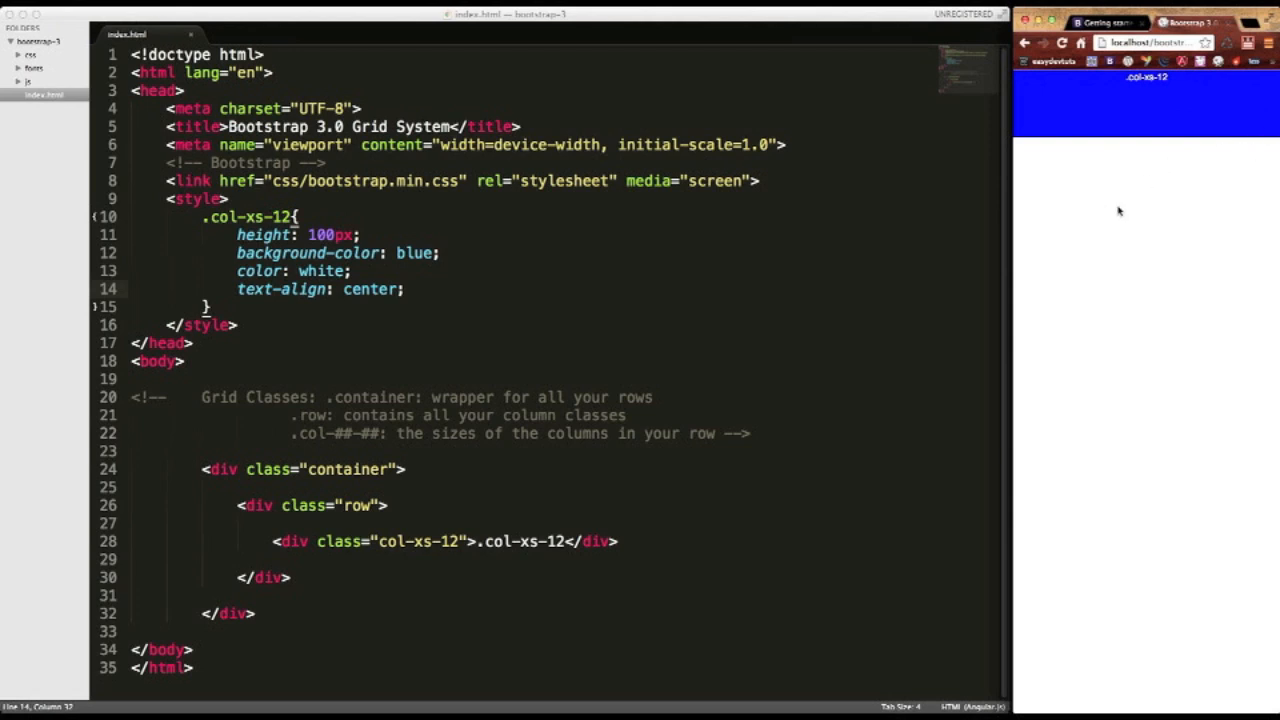
pyautogui.moveTo(1072, 204)
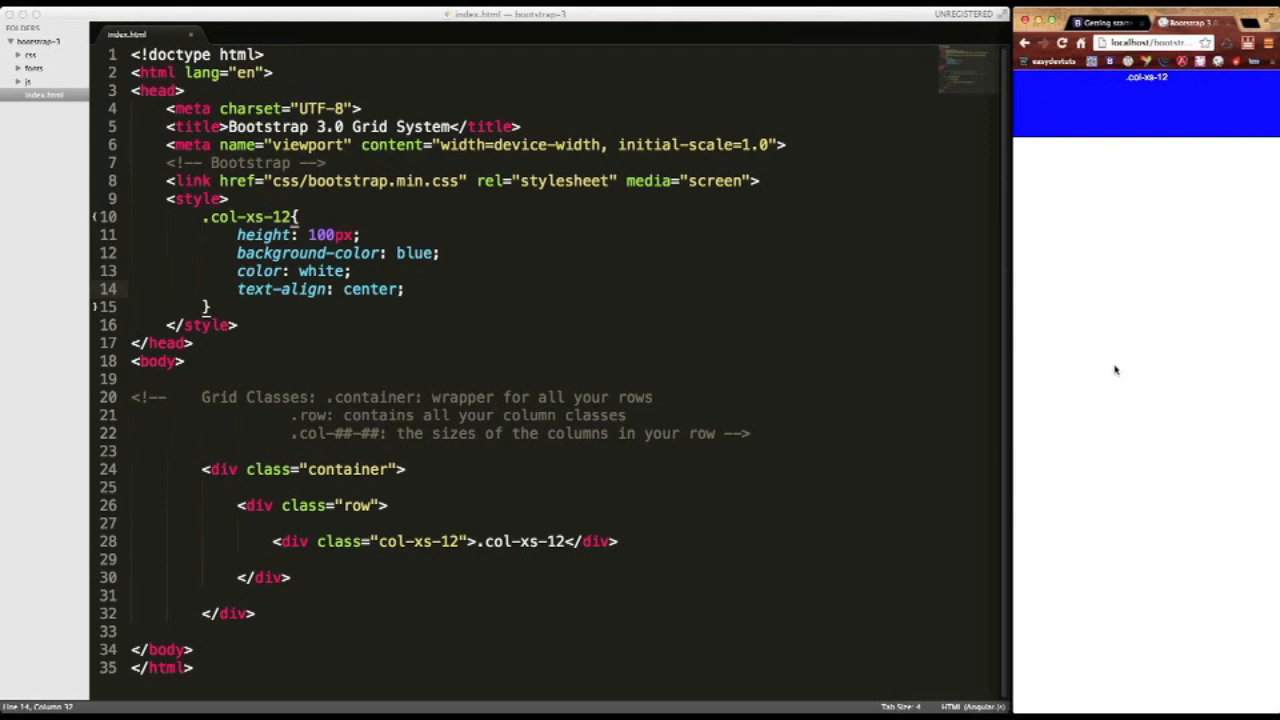
pyautogui.moveTo(1208, 228)
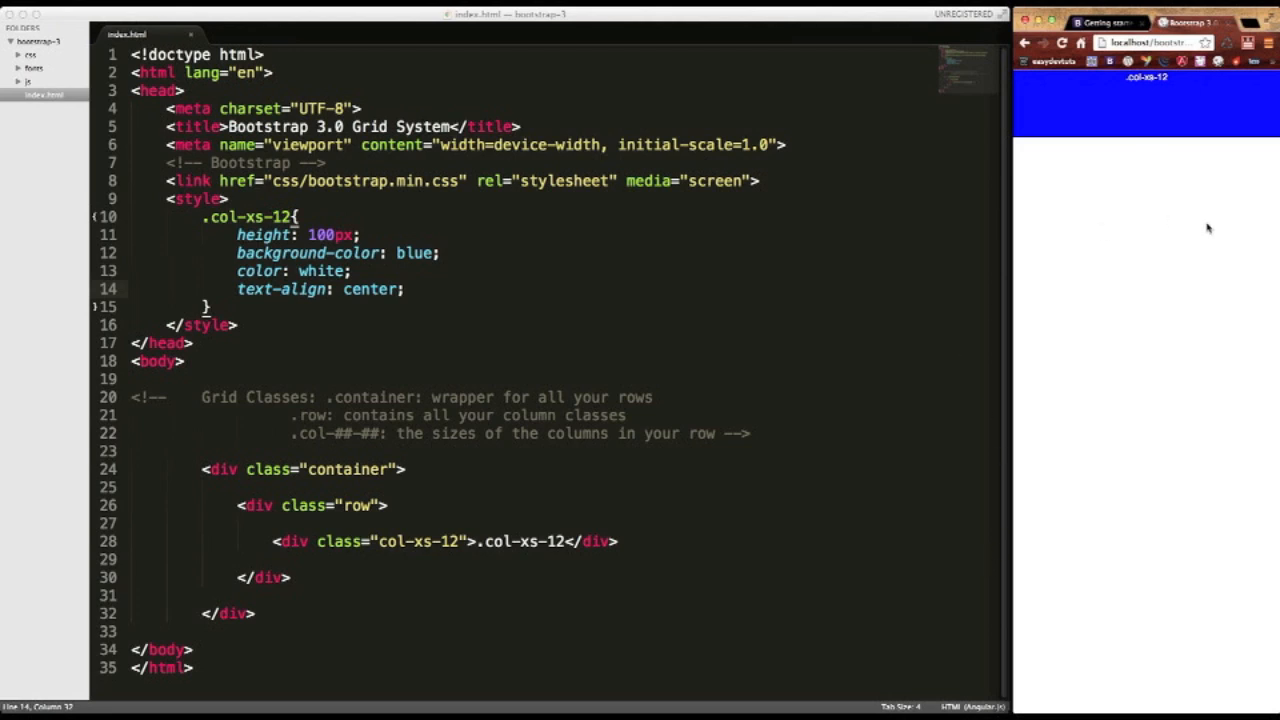
pyautogui.moveTo(1140, 232)
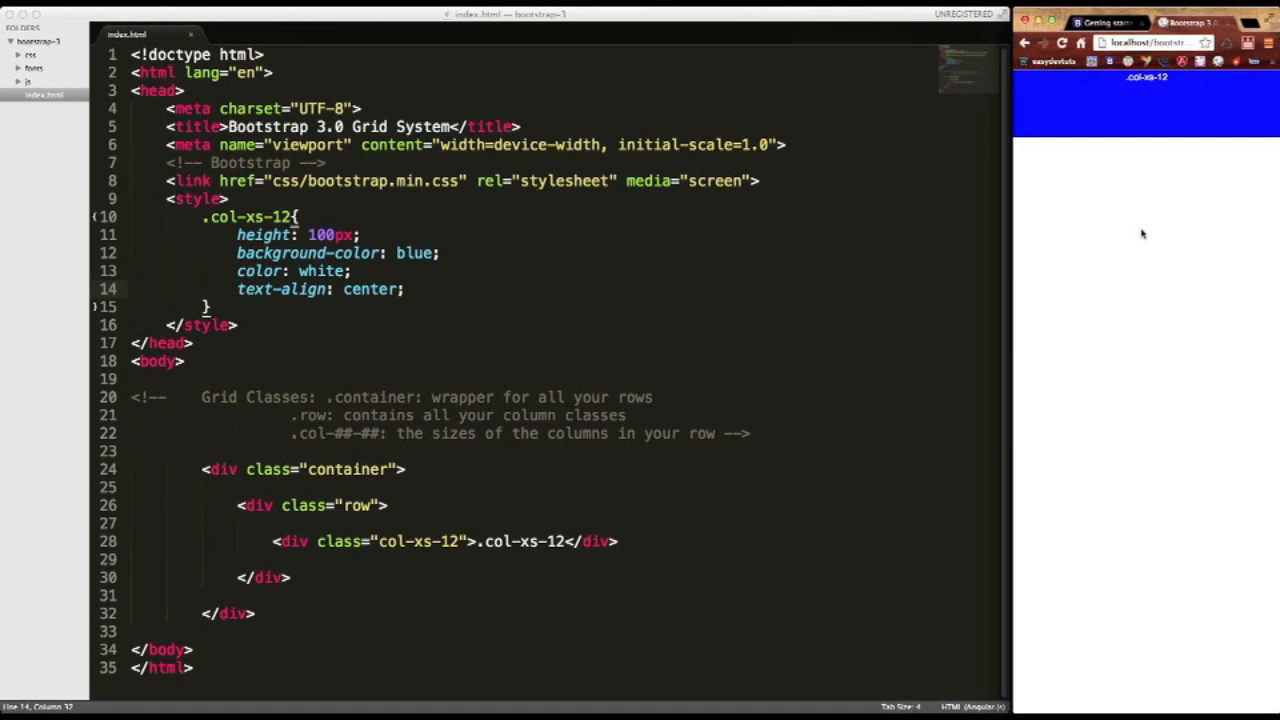
pyautogui.moveTo(1128, 82)
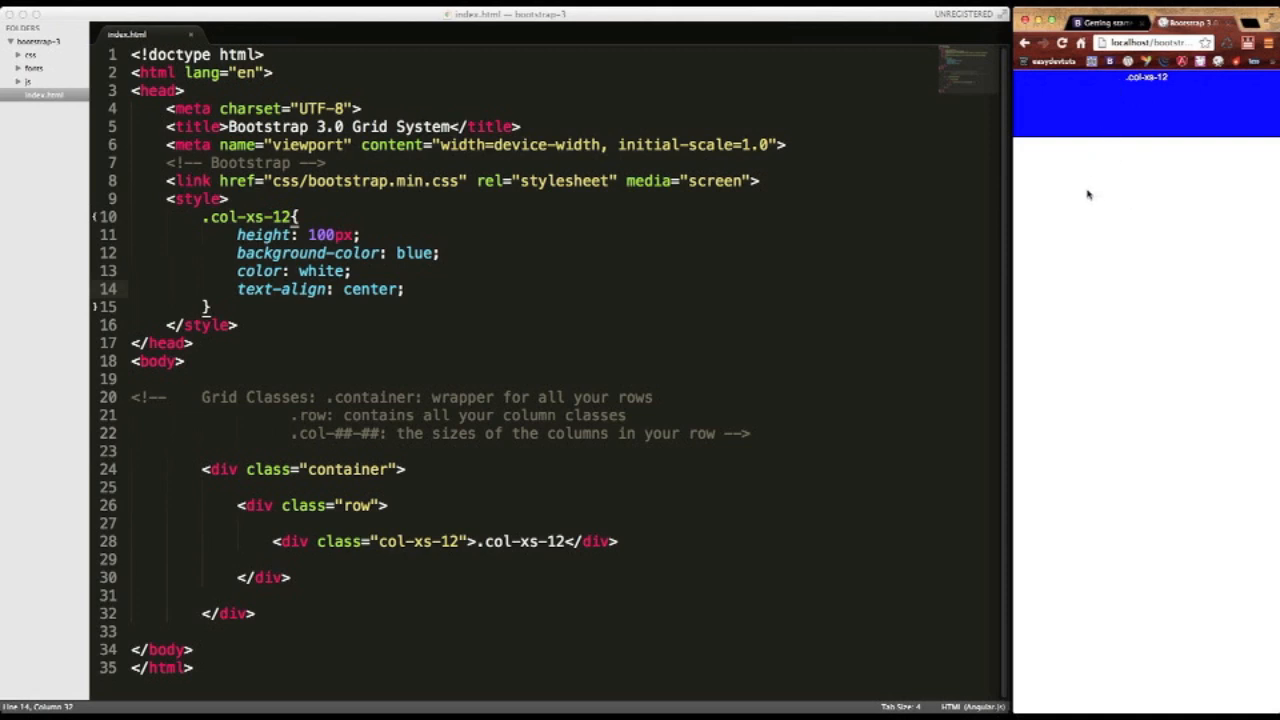
pyautogui.moveTo(1132, 256)
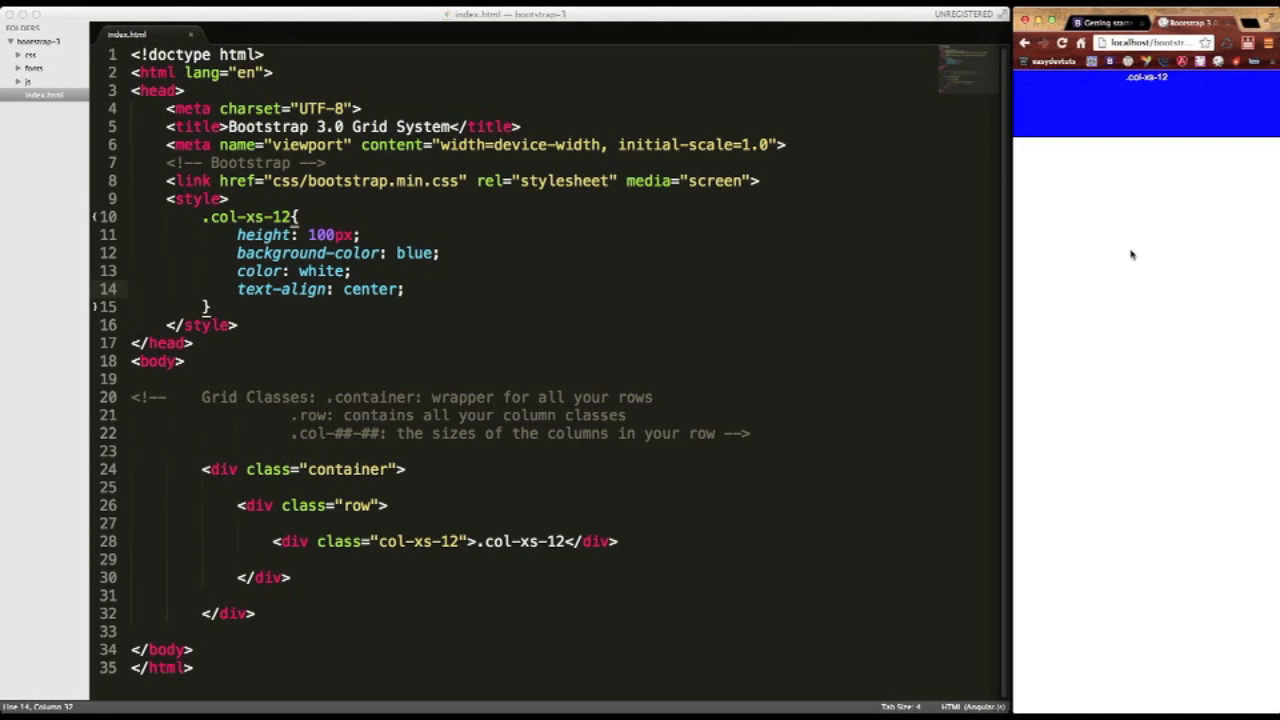
pyautogui.moveTo(1136, 228)
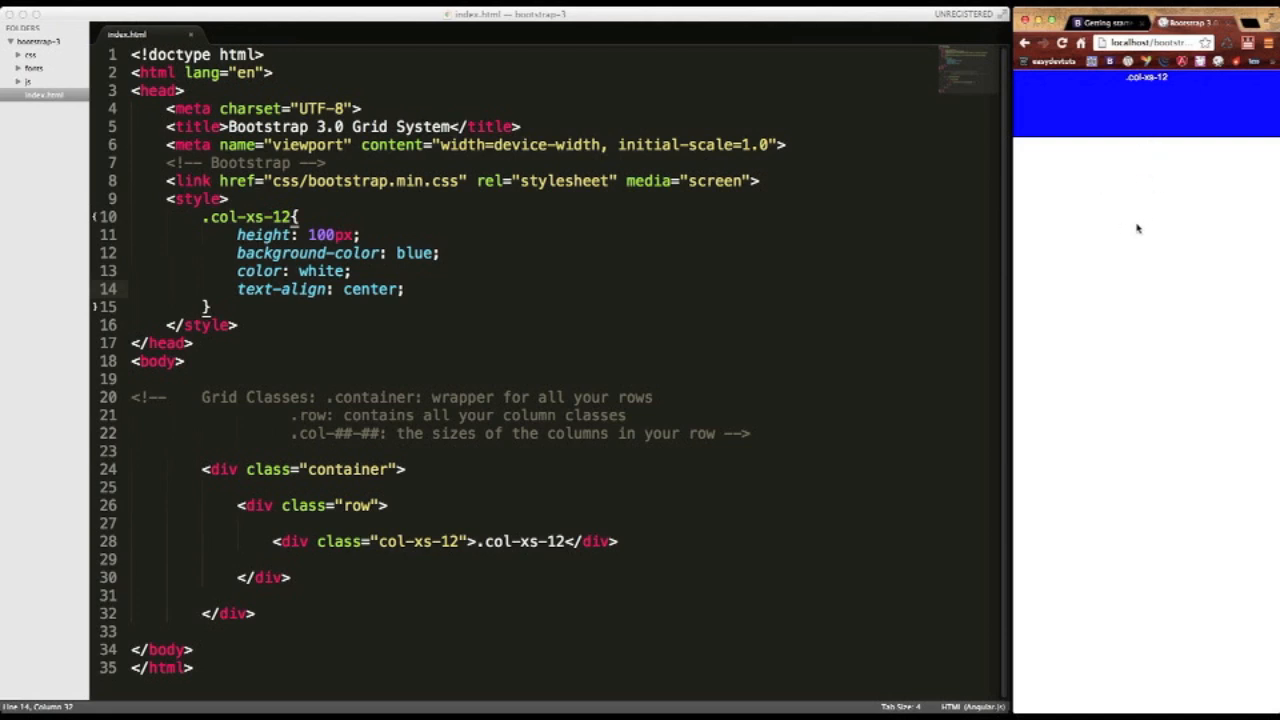
pyautogui.moveTo(1272, 232)
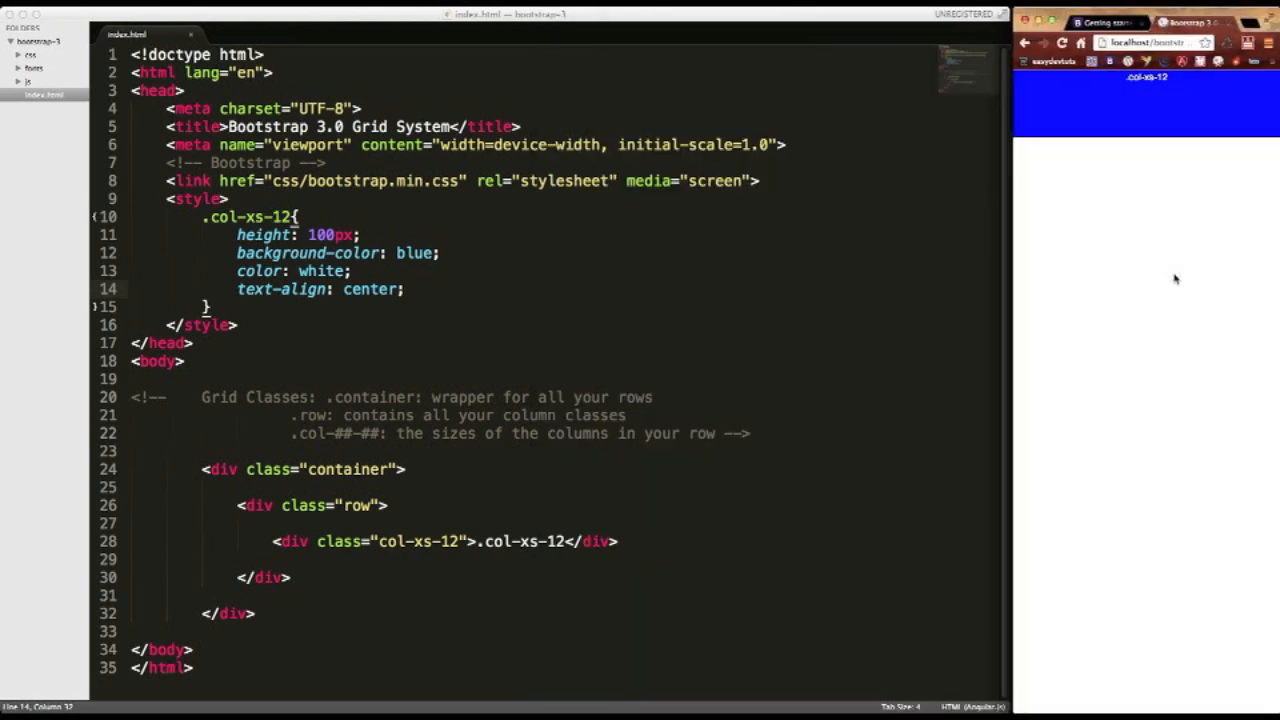
pyautogui.moveTo(1052, 256)
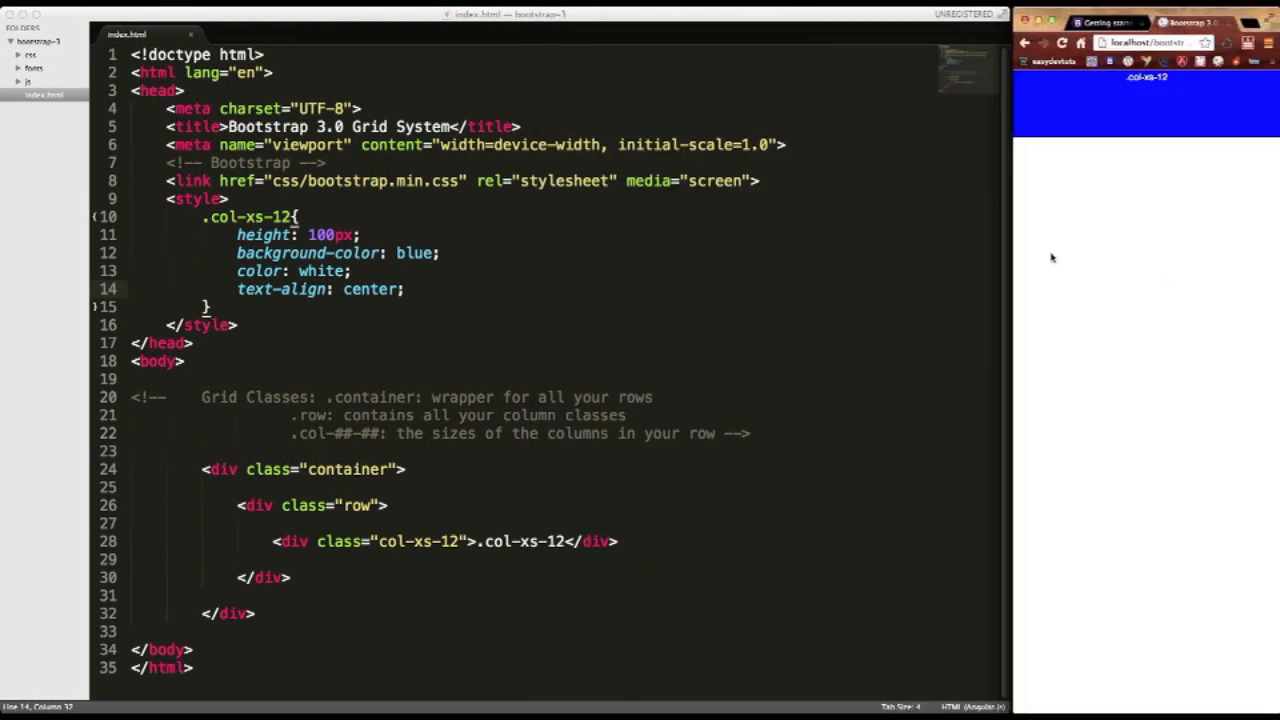